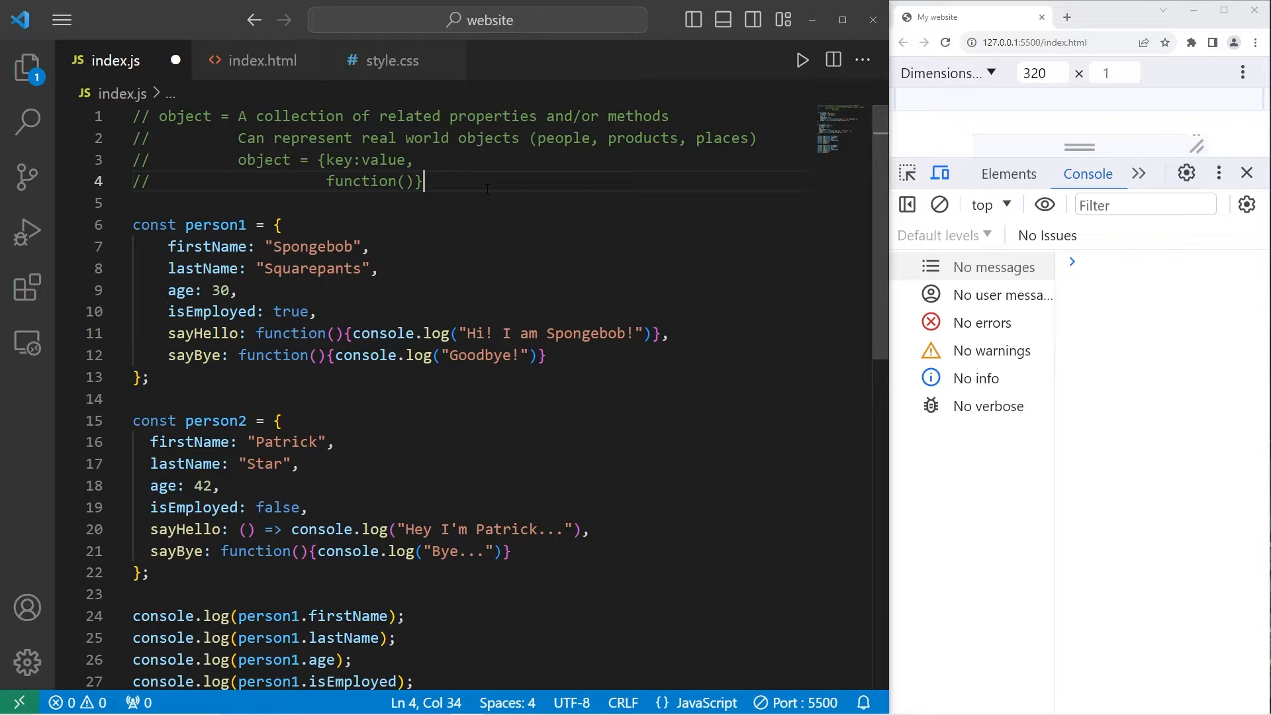
# Review the definition comment and clear the old person objects and logging code
pyautogui.doubleClick(184, 117)
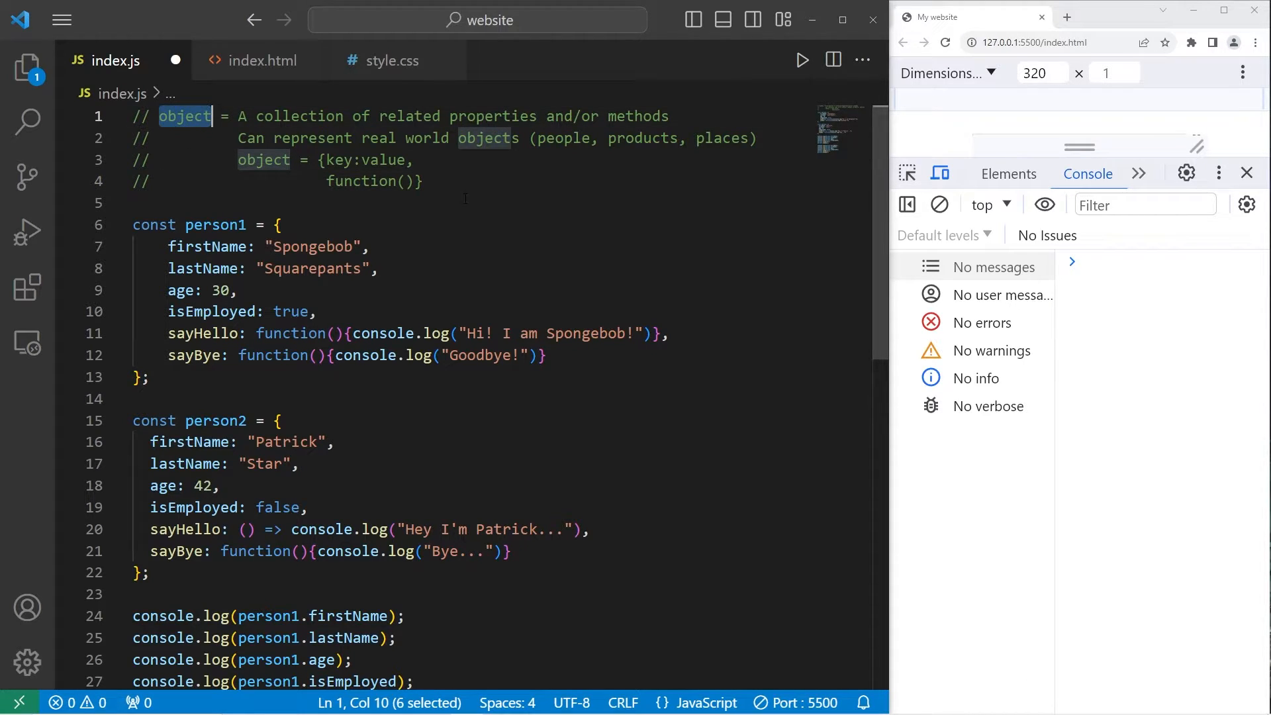
pyautogui.doubleClick(299, 117)
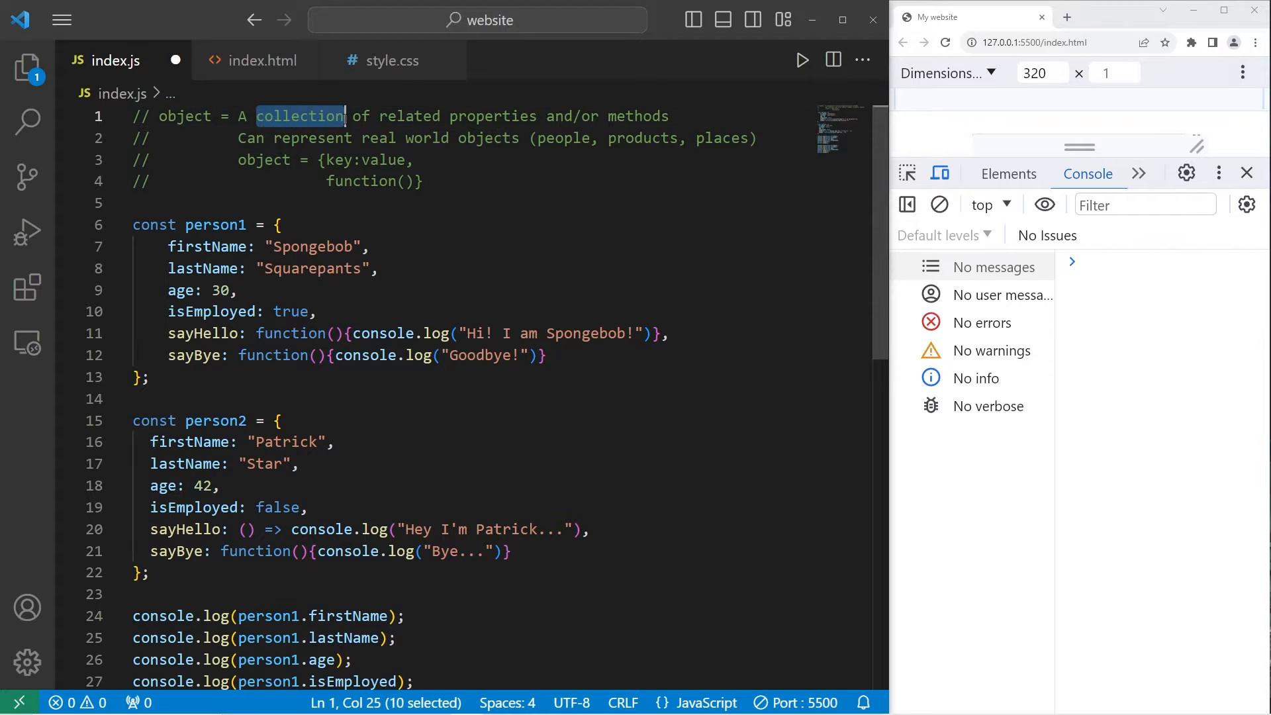
pyautogui.doubleClick(493, 117)
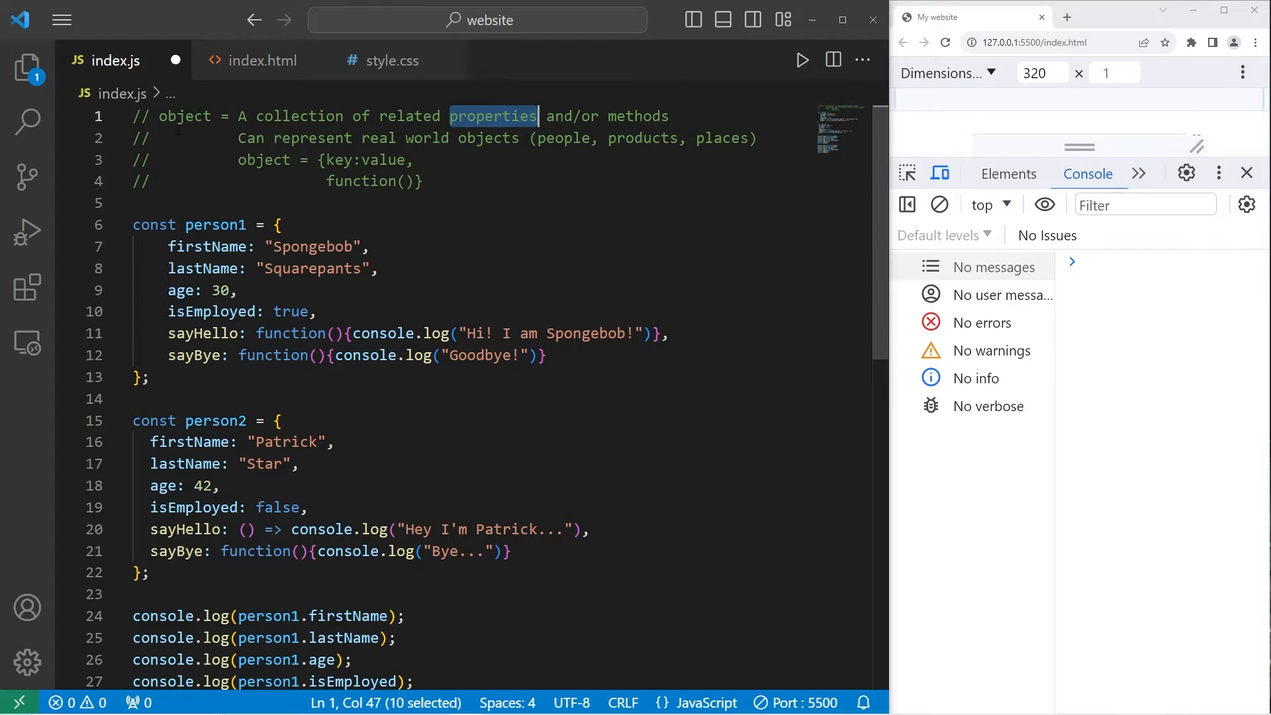
pyautogui.doubleClick(181, 290)
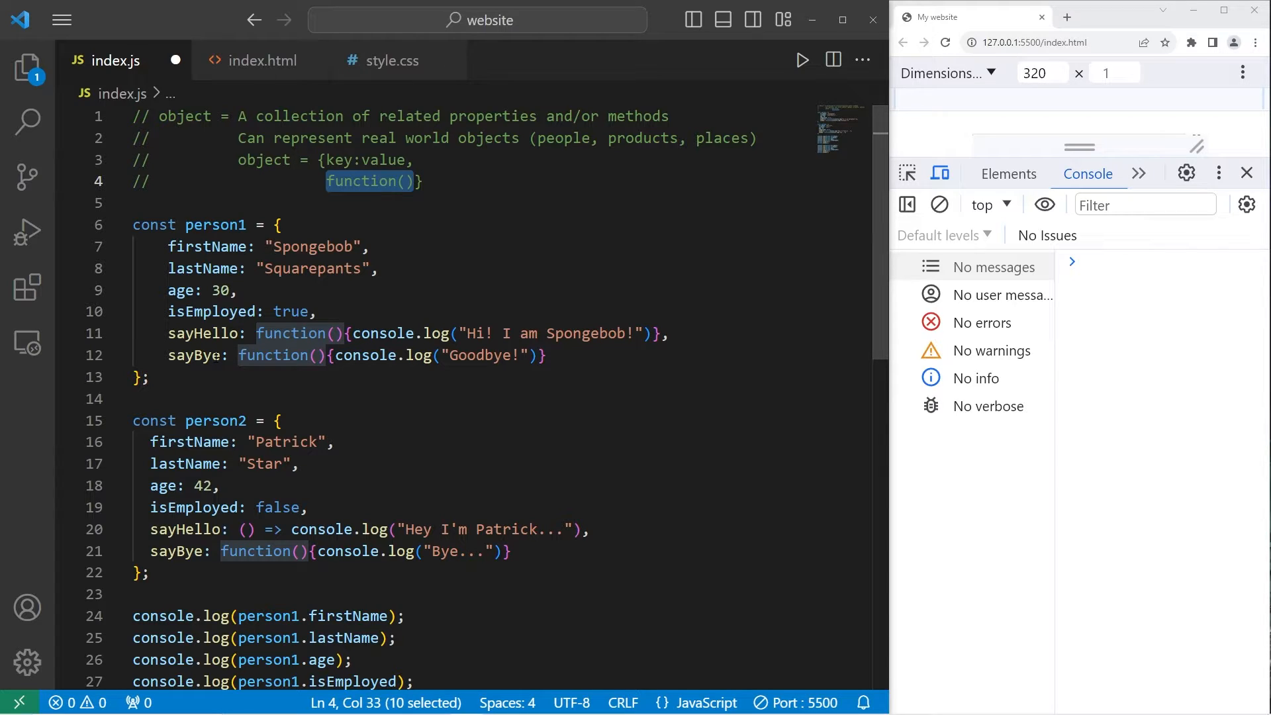
pyautogui.doubleClick(213, 225)
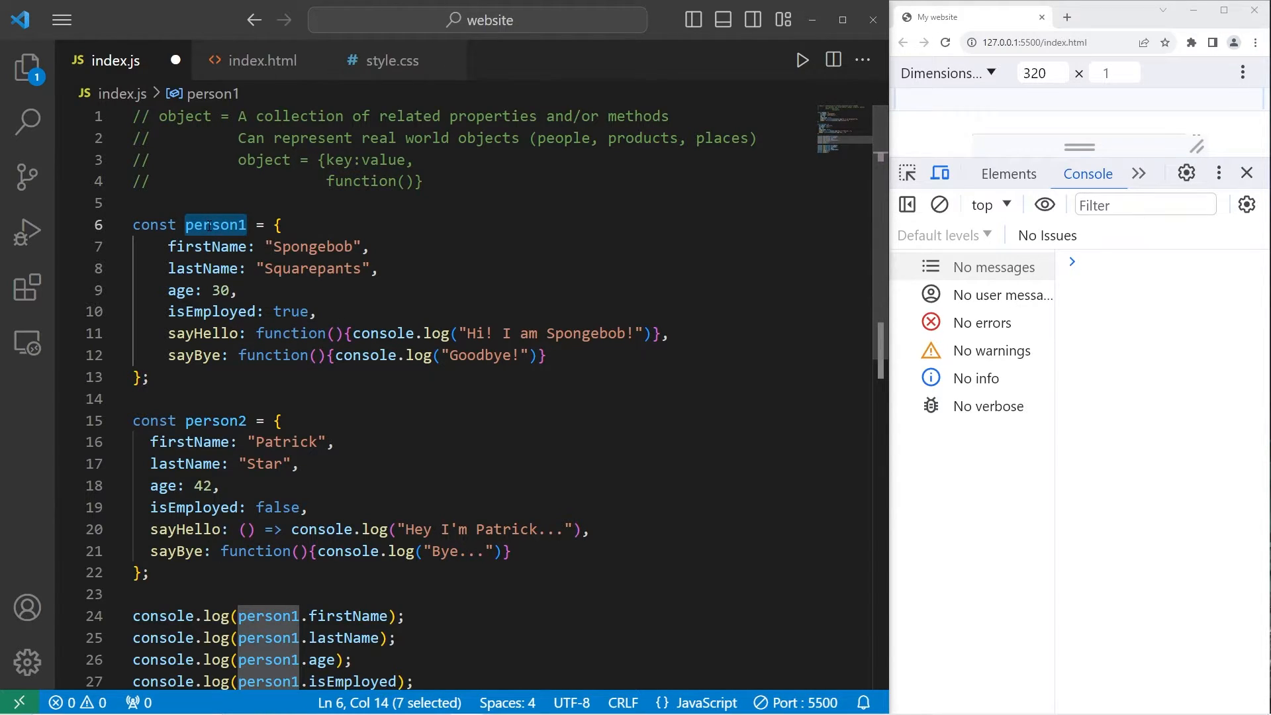
pyautogui.doubleClick(204, 333)
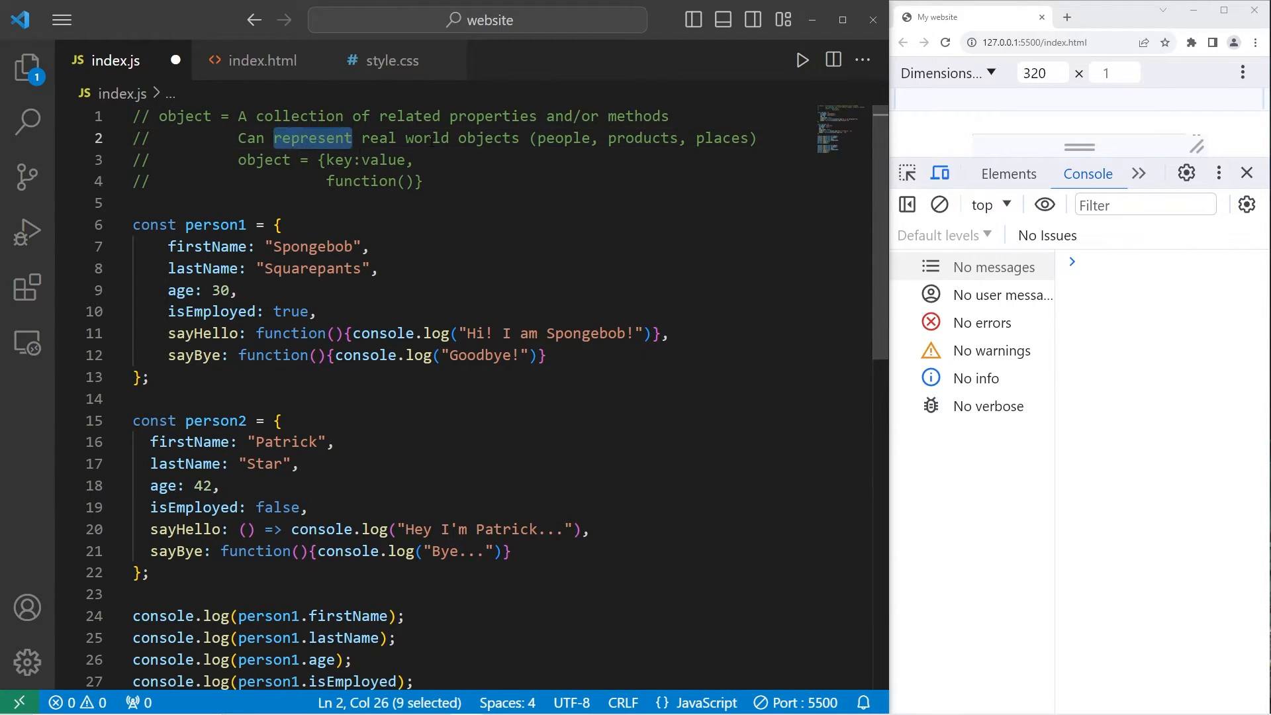
pyautogui.doubleClick(563, 138)
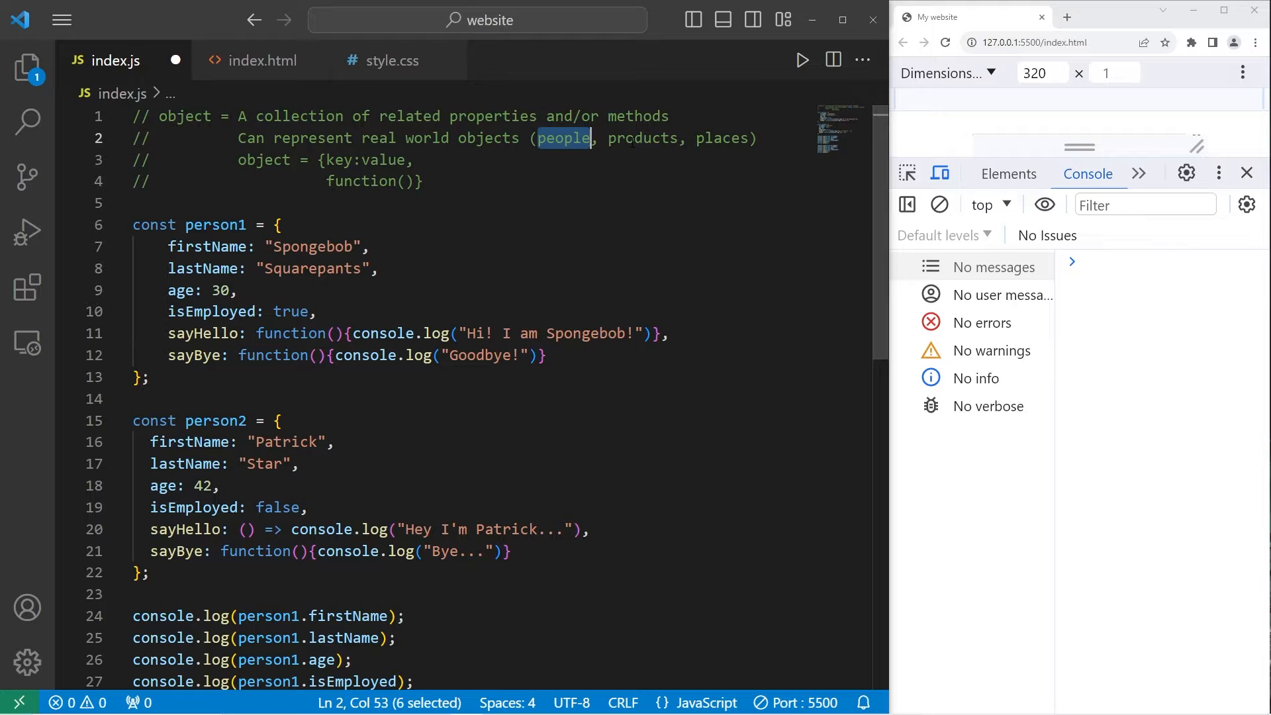
pyautogui.click(423, 182)
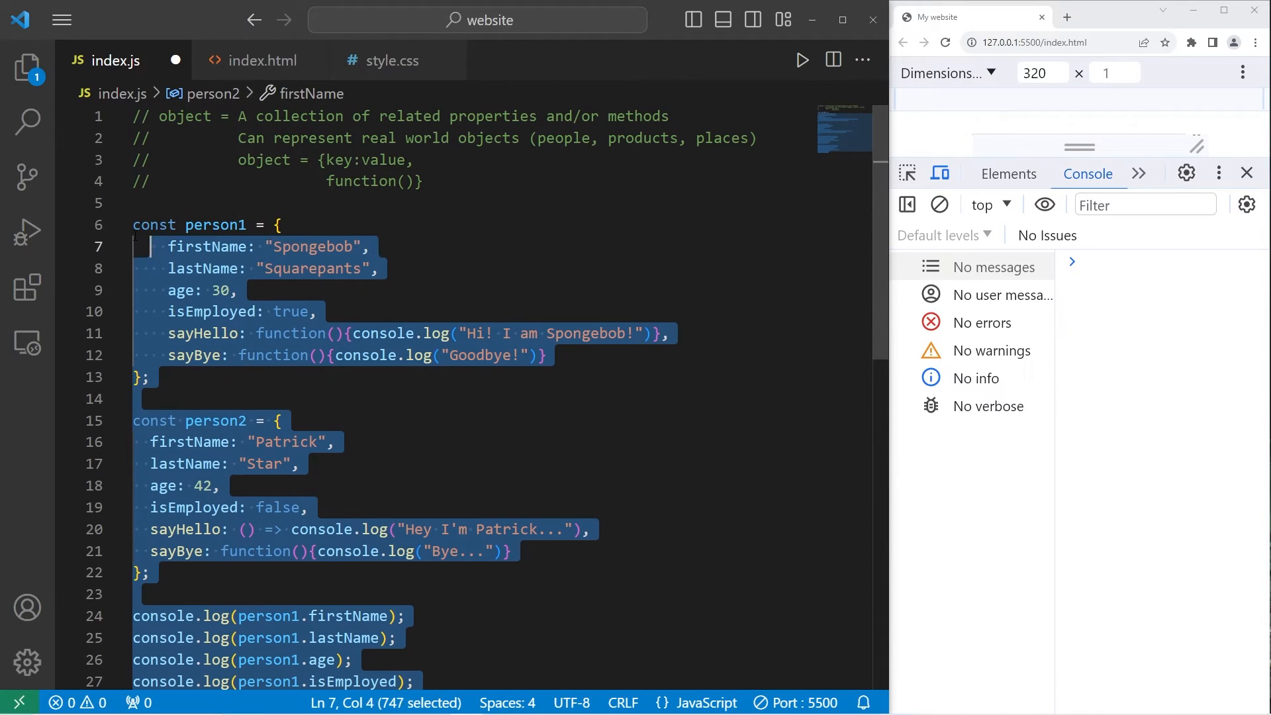
pyautogui.press('Delete')
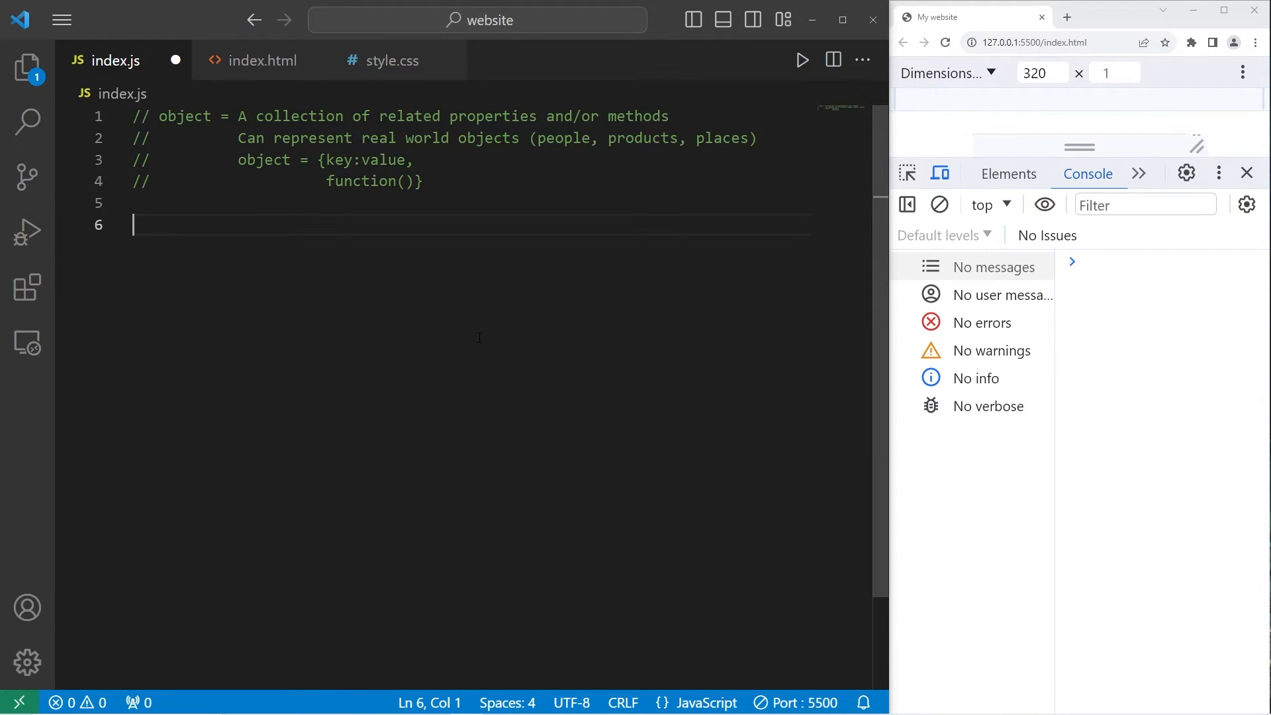
# Declare const person = { with firstName: "Spongebob"
pyautogui.write('const')
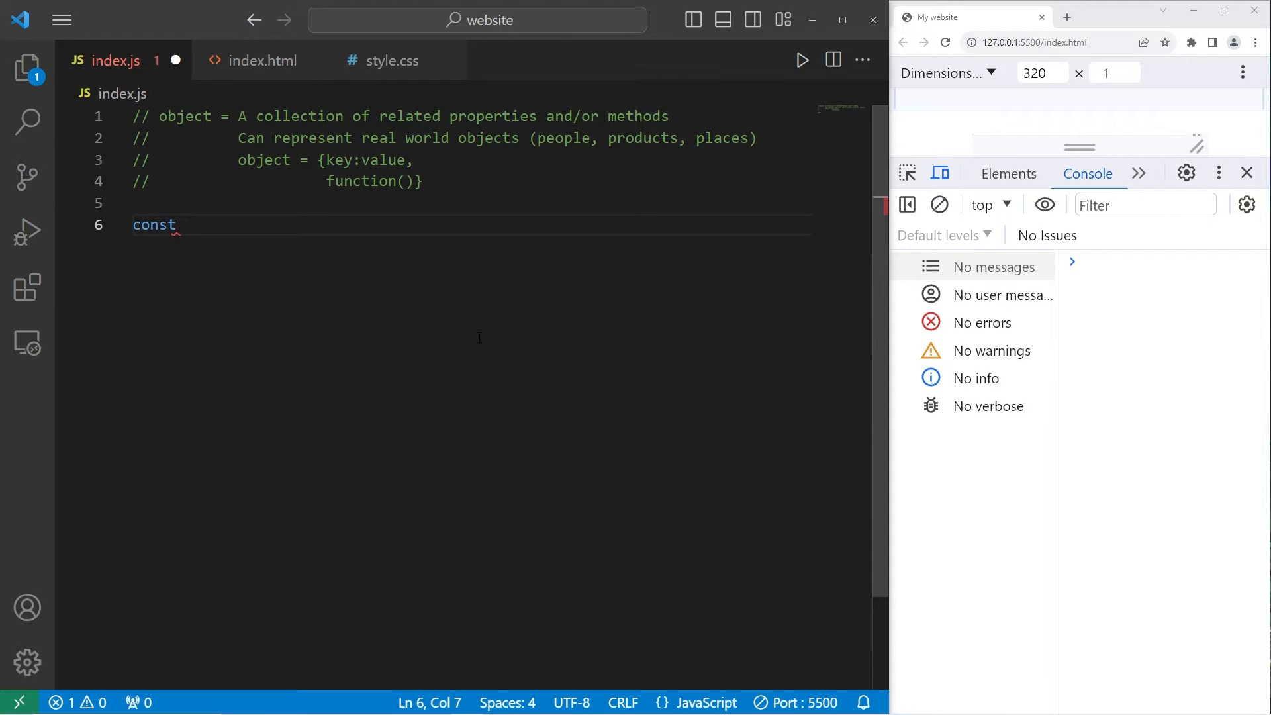
pyautogui.write('pe')
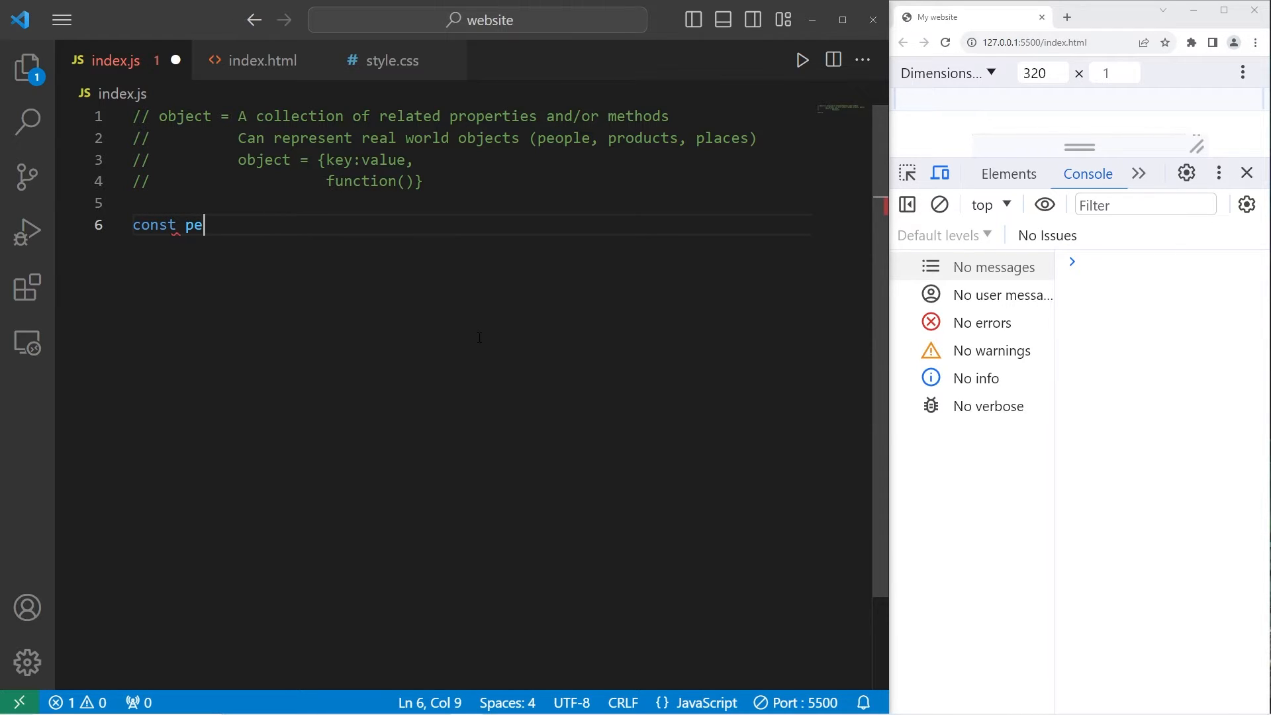
pyautogui.write('rson =')
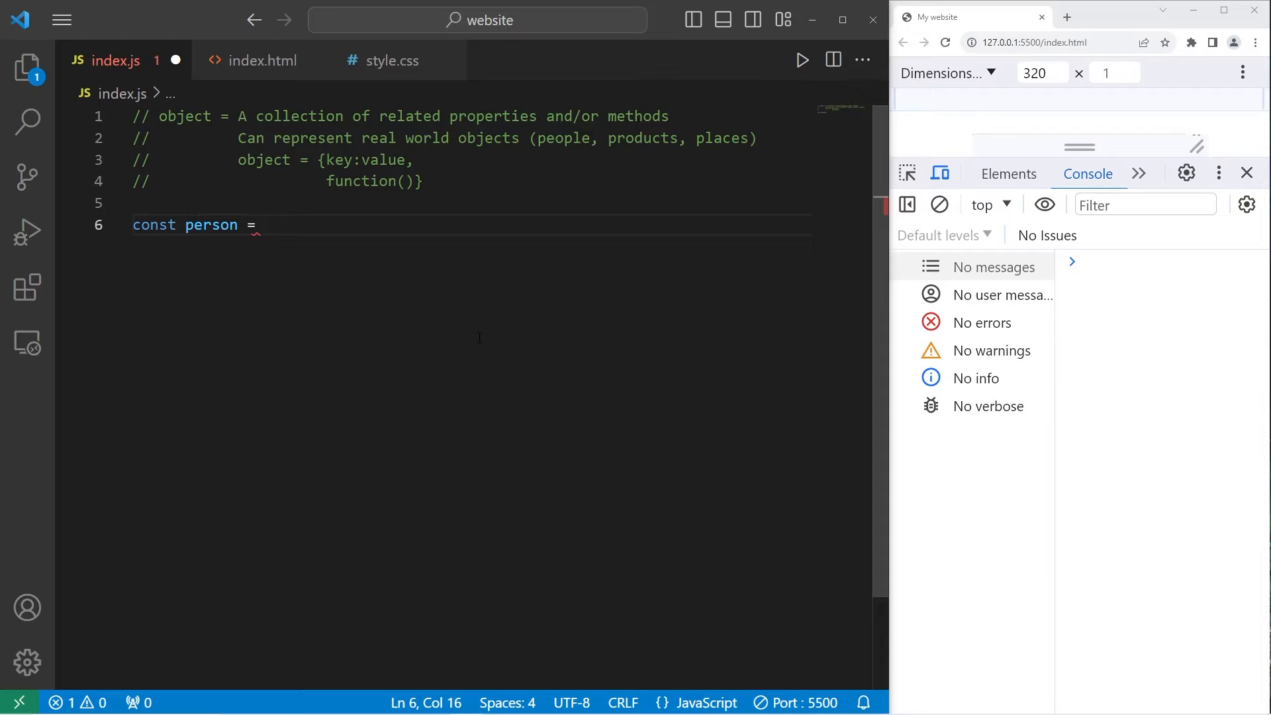
pyautogui.write('{')
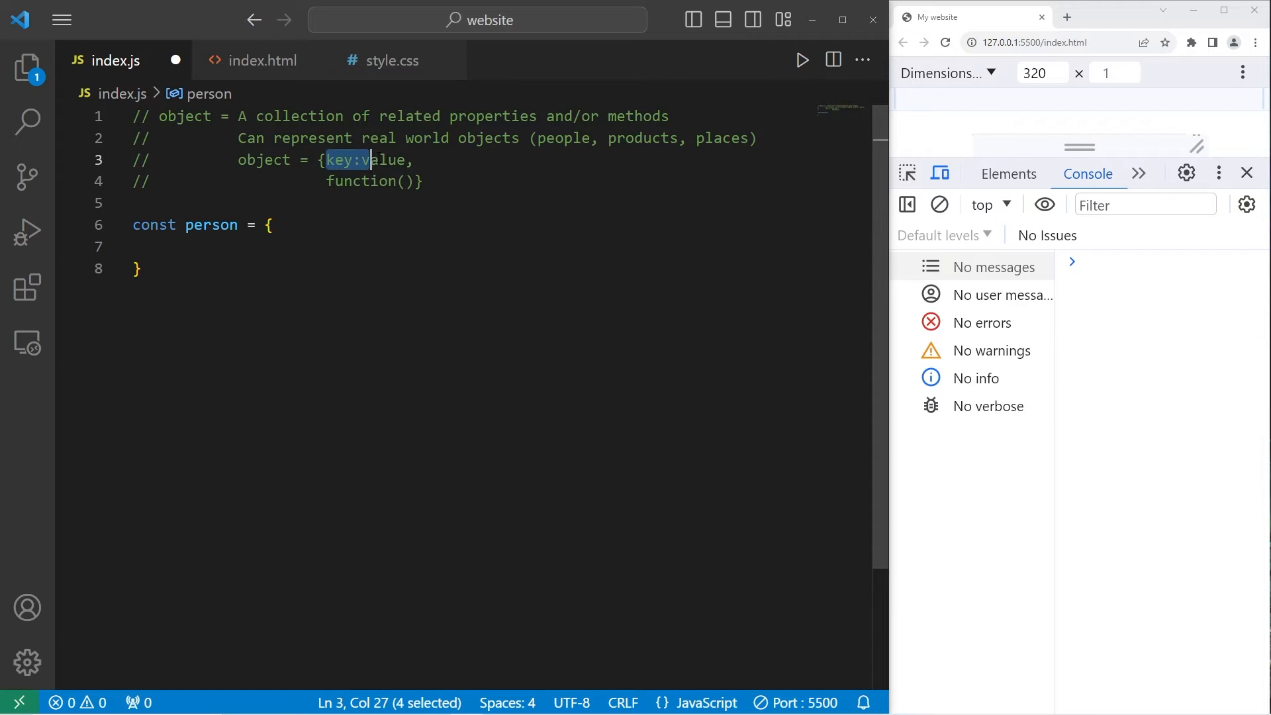
pyautogui.click(168, 247)
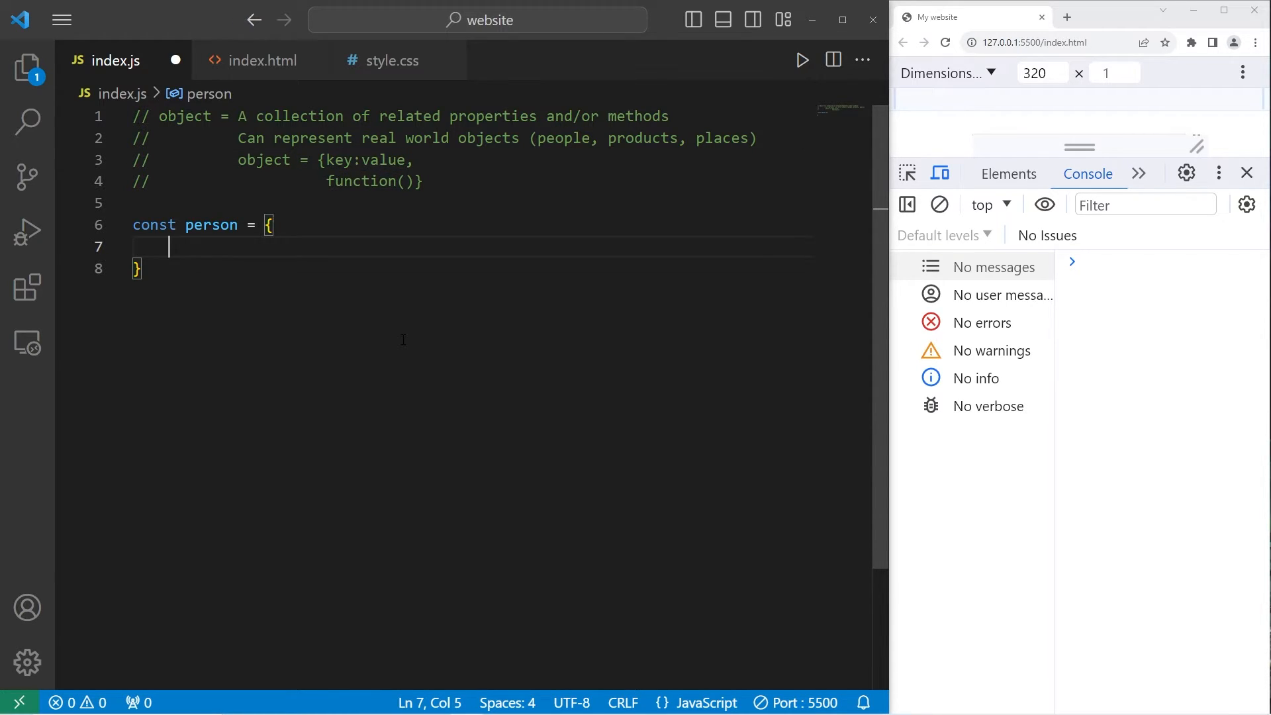
pyautogui.write('firstName')
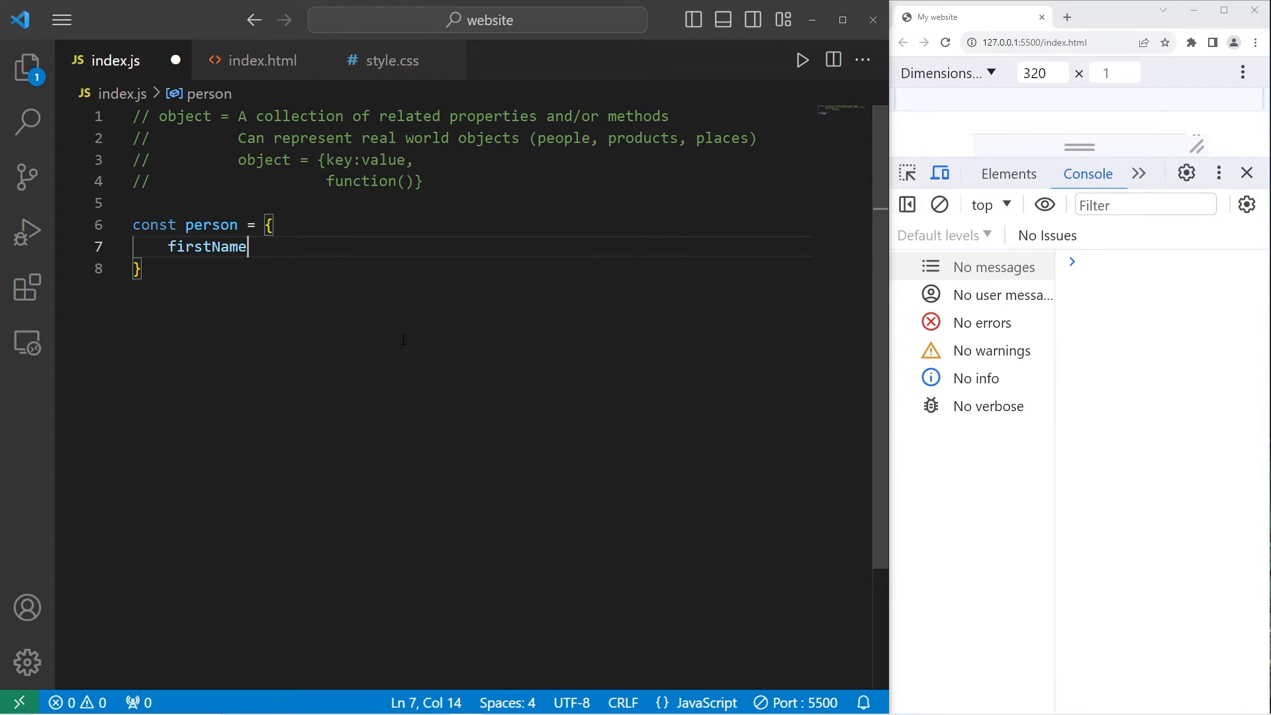
pyautogui.write(':')
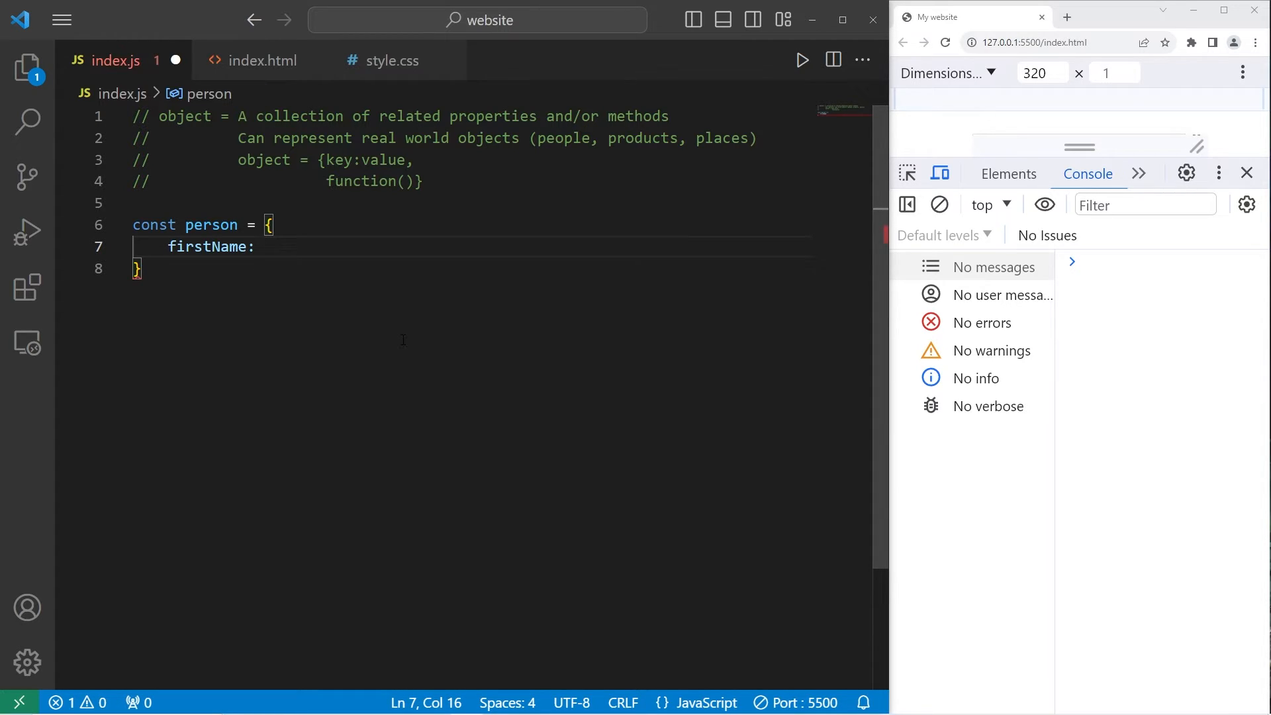
pyautogui.write('""')
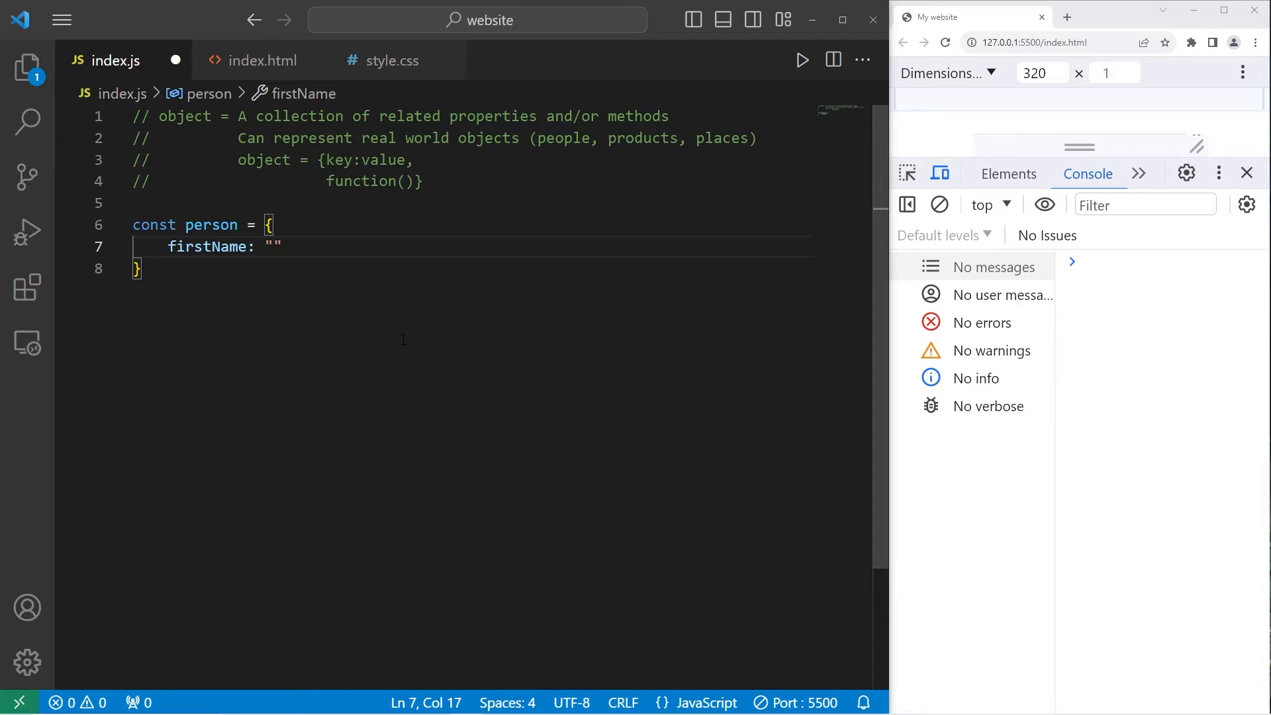
pyautogui.write('Spongebob')
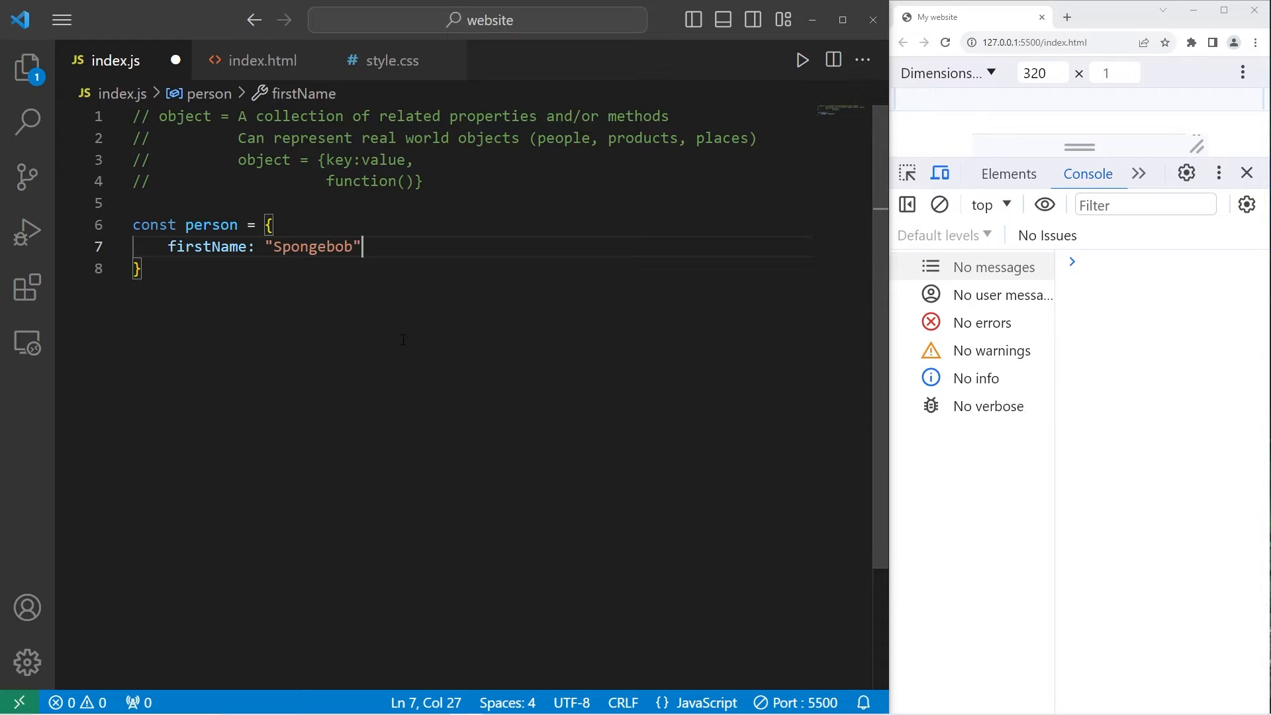
pyautogui.write(',')
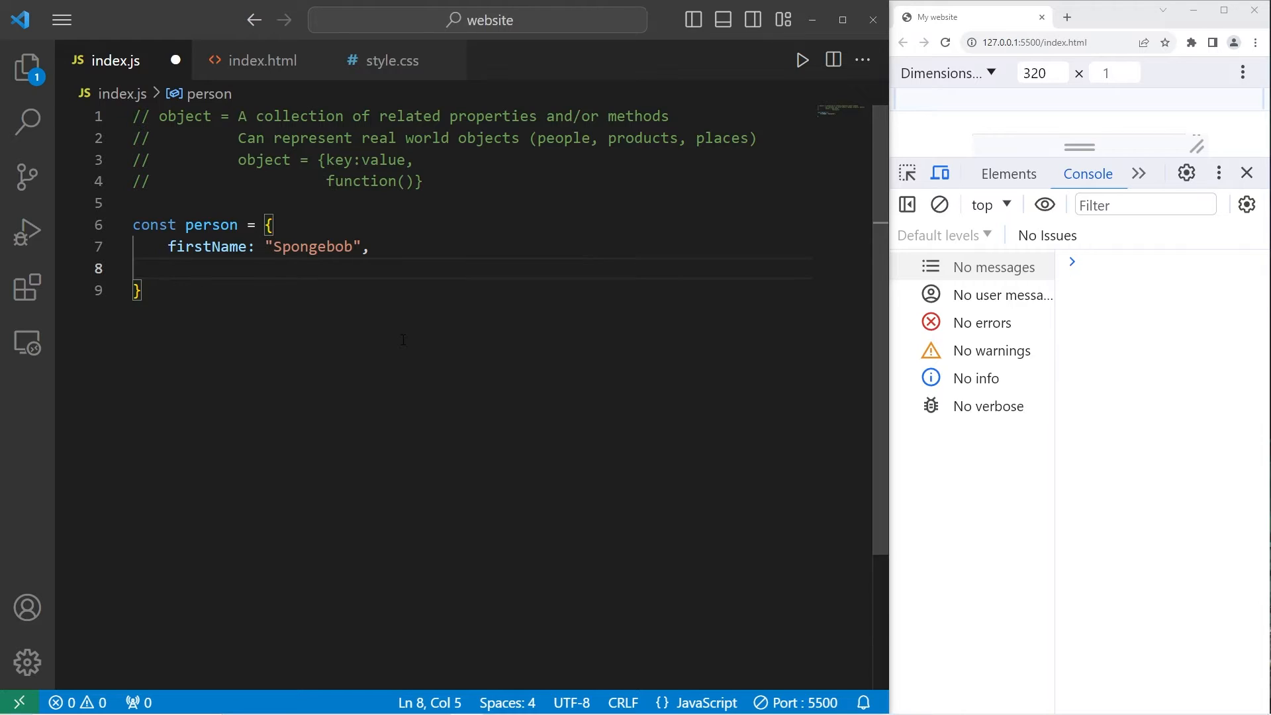
# Add lastName: "Squarepants" and age: 30 to the person object
pyautogui.write('lastNam')
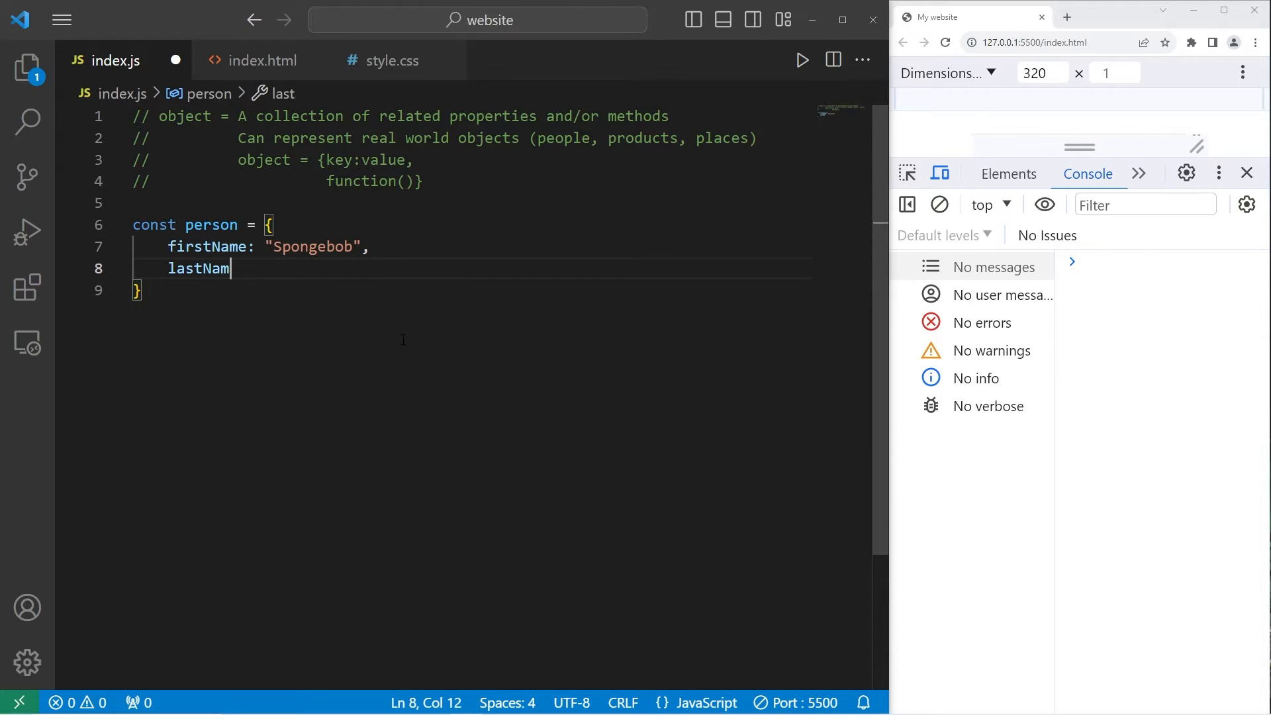
pyautogui.write('e: ""')
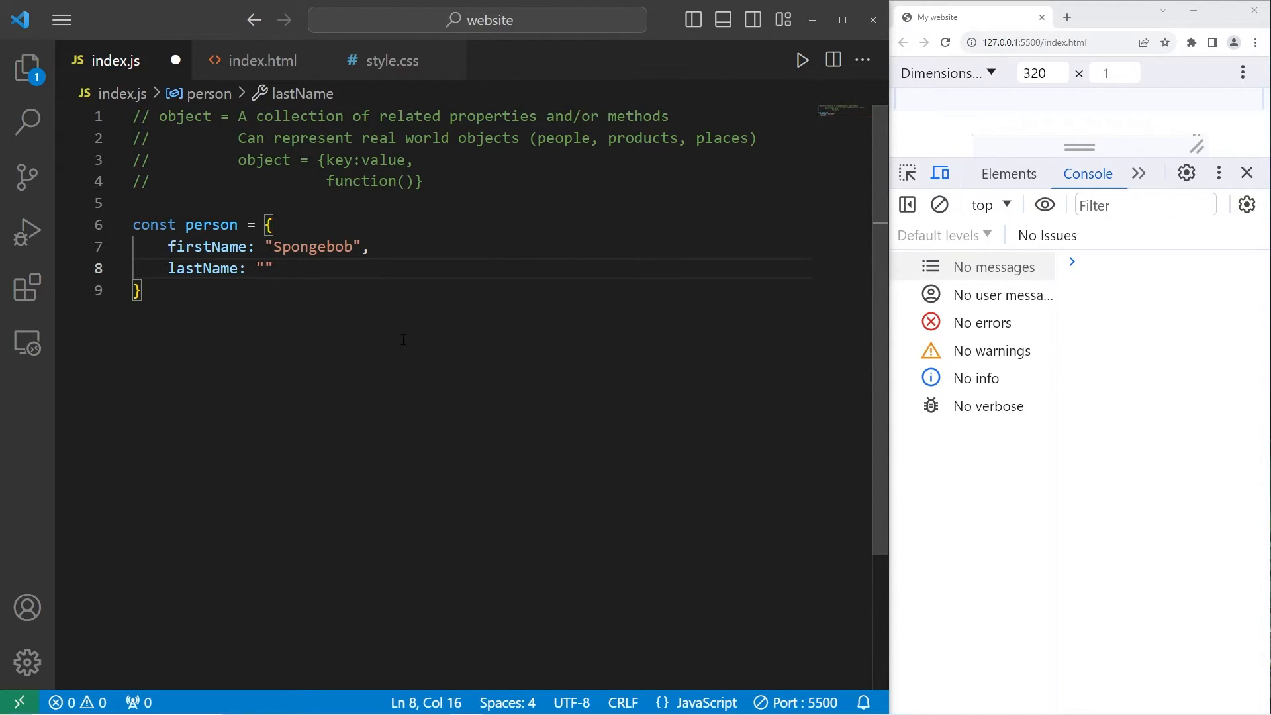
pyautogui.write('Squarepan')
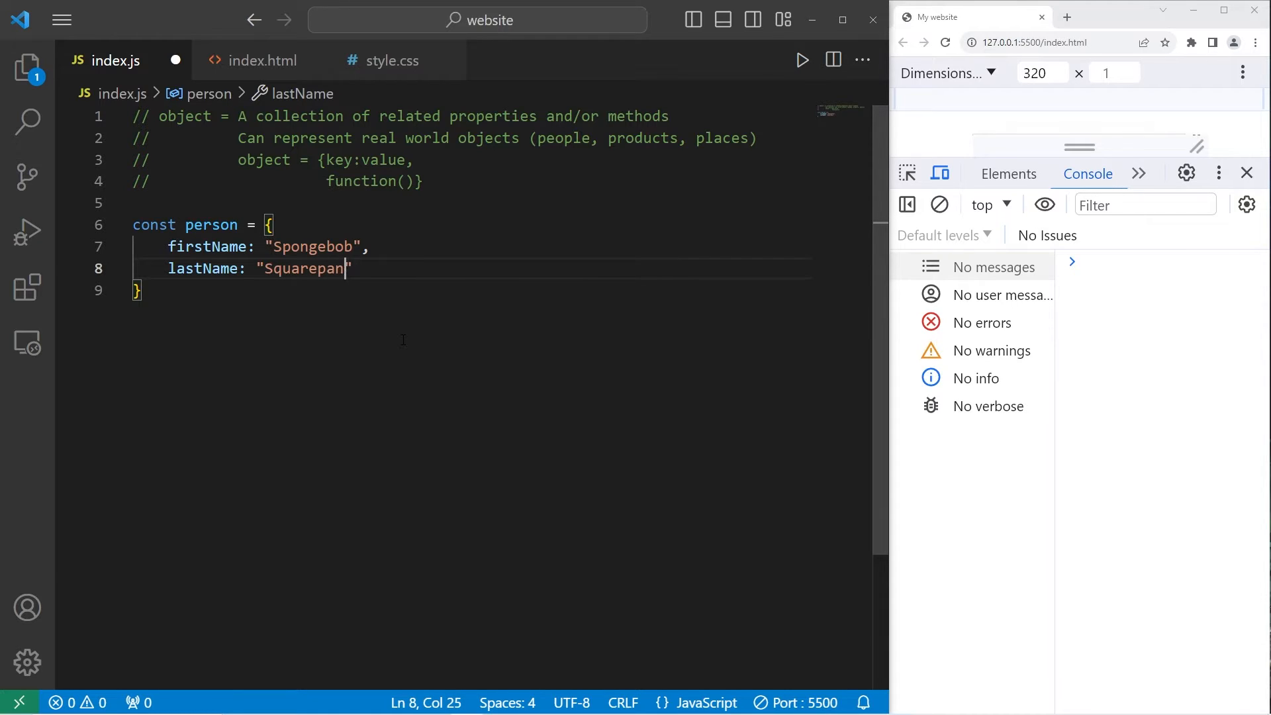
pyautogui.write('ts",')
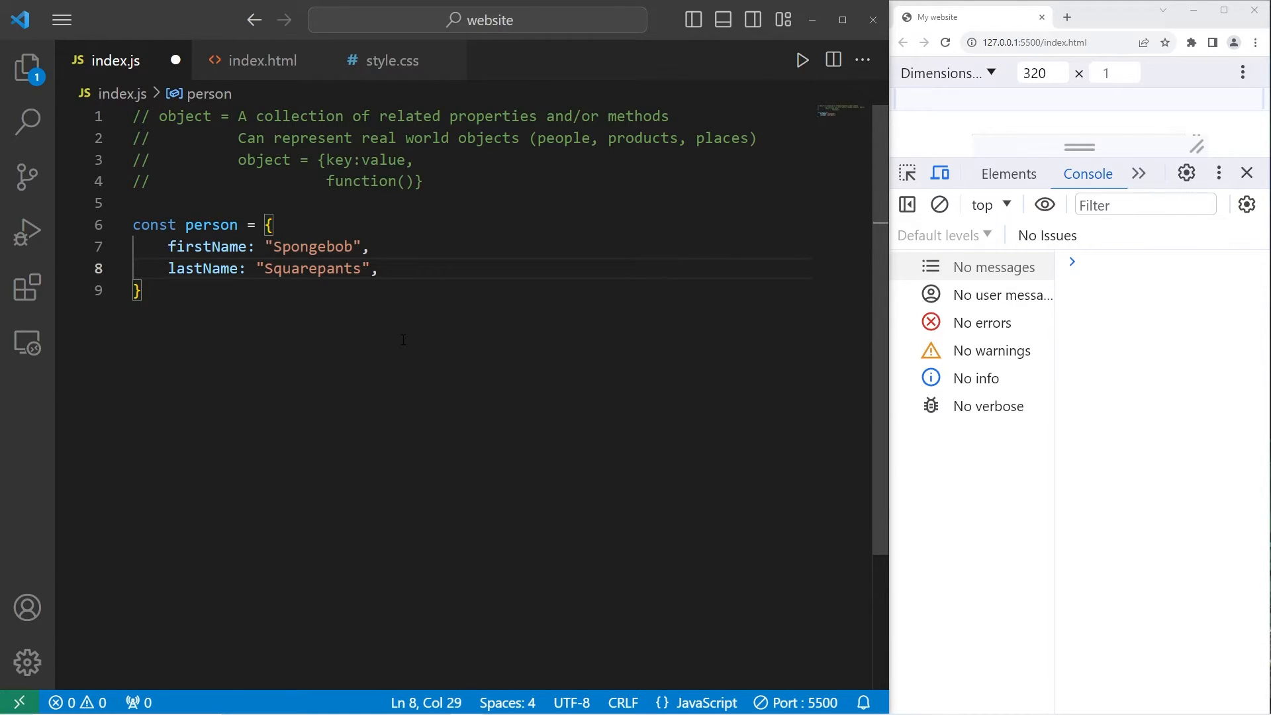
pyautogui.write('age')
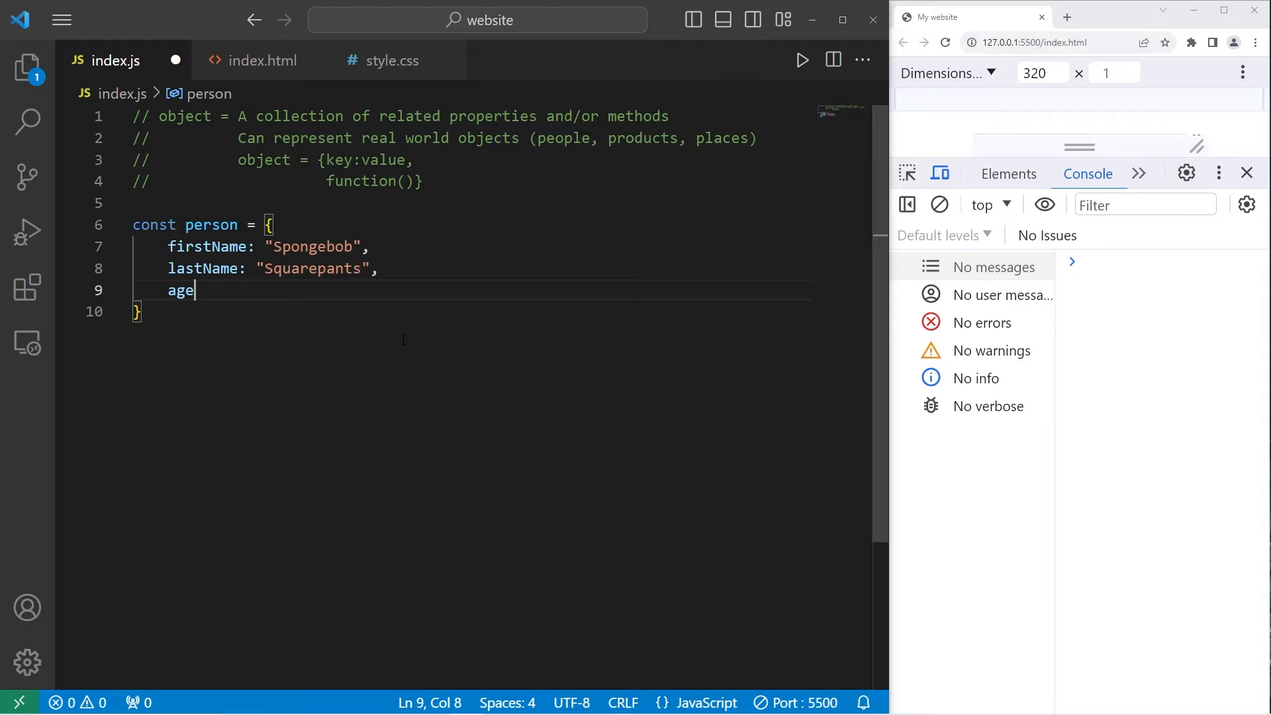
pyautogui.write(': 30')
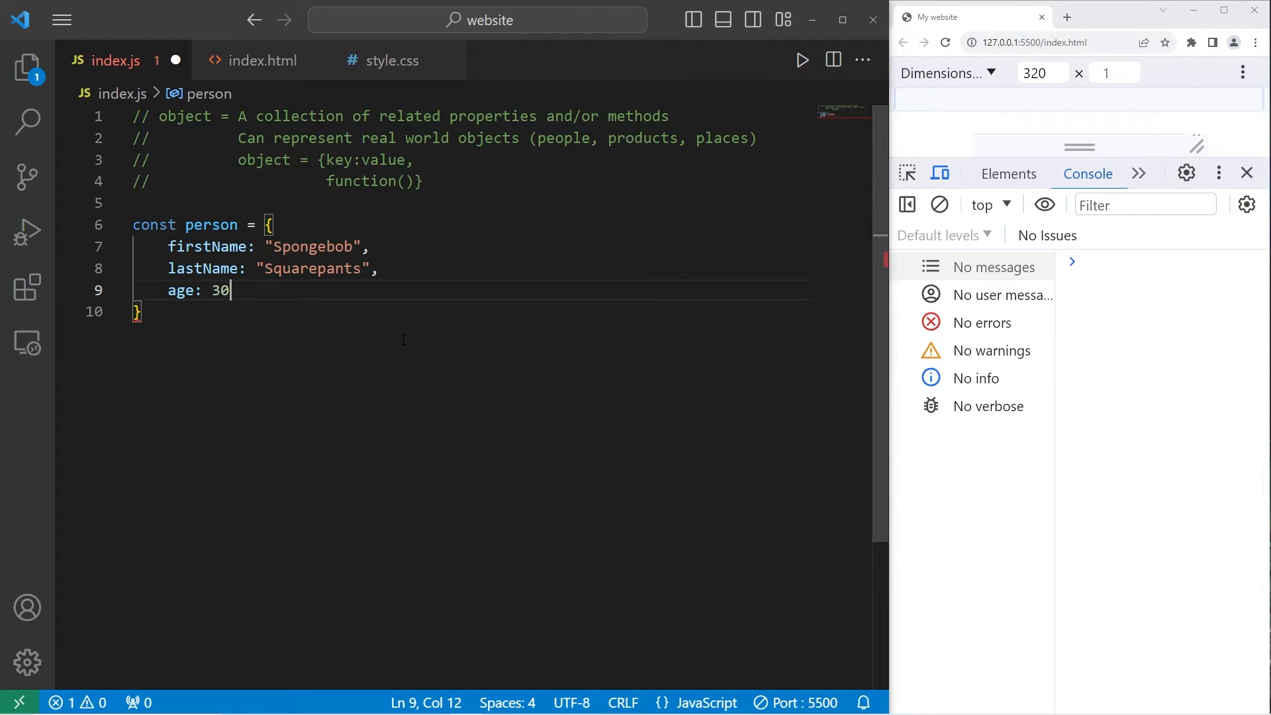
pyautogui.write(',')
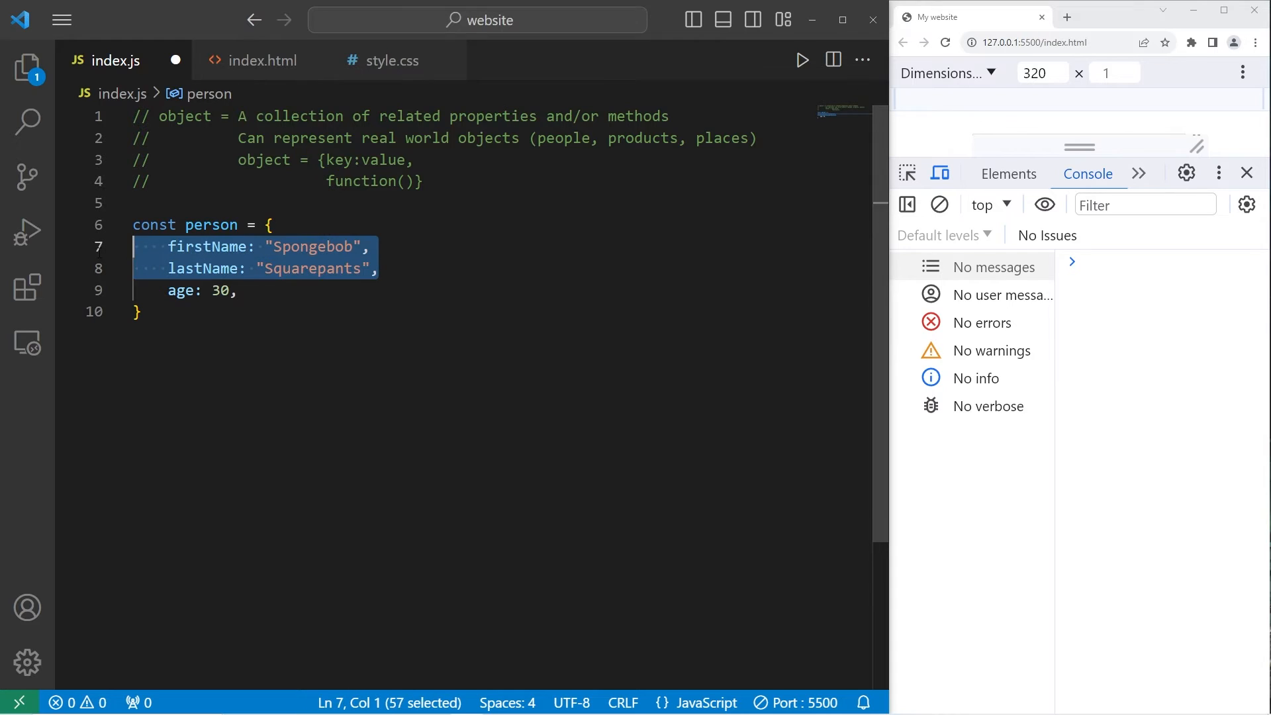
# Add isEmployed: true after the age property
pyautogui.doubleClick(312, 247)
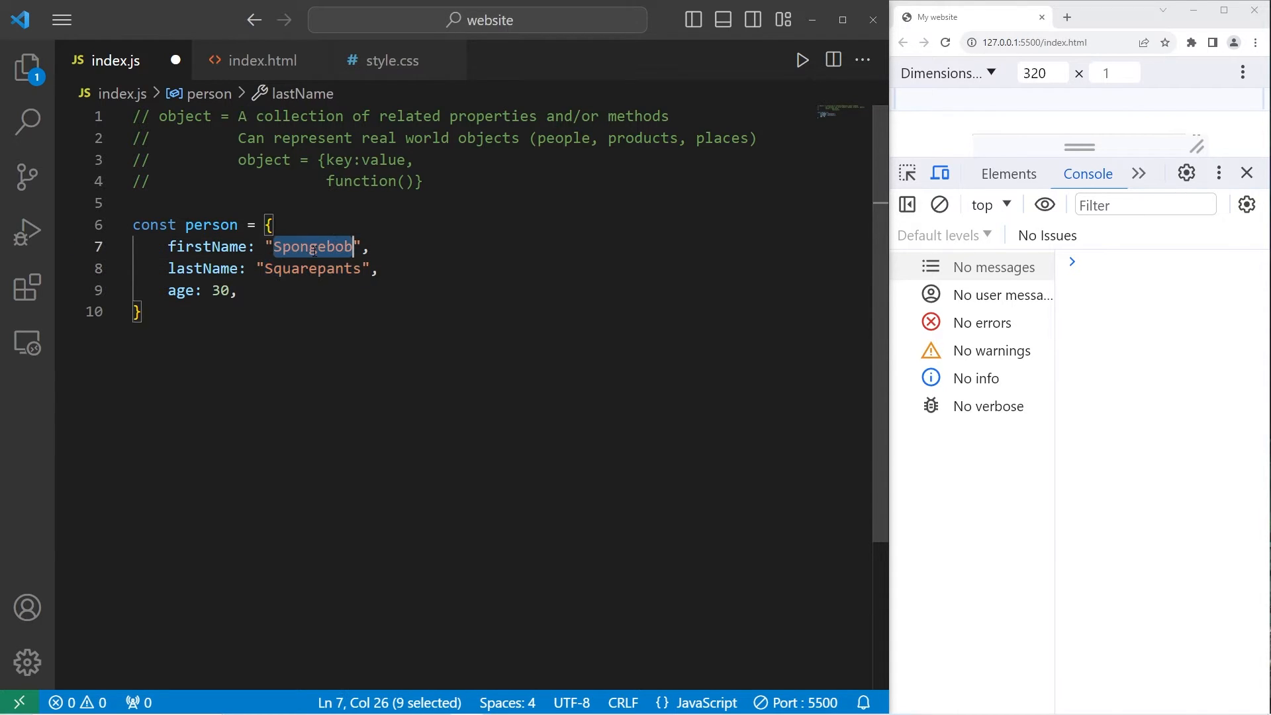
pyautogui.click(238, 290)
pyautogui.write('is')
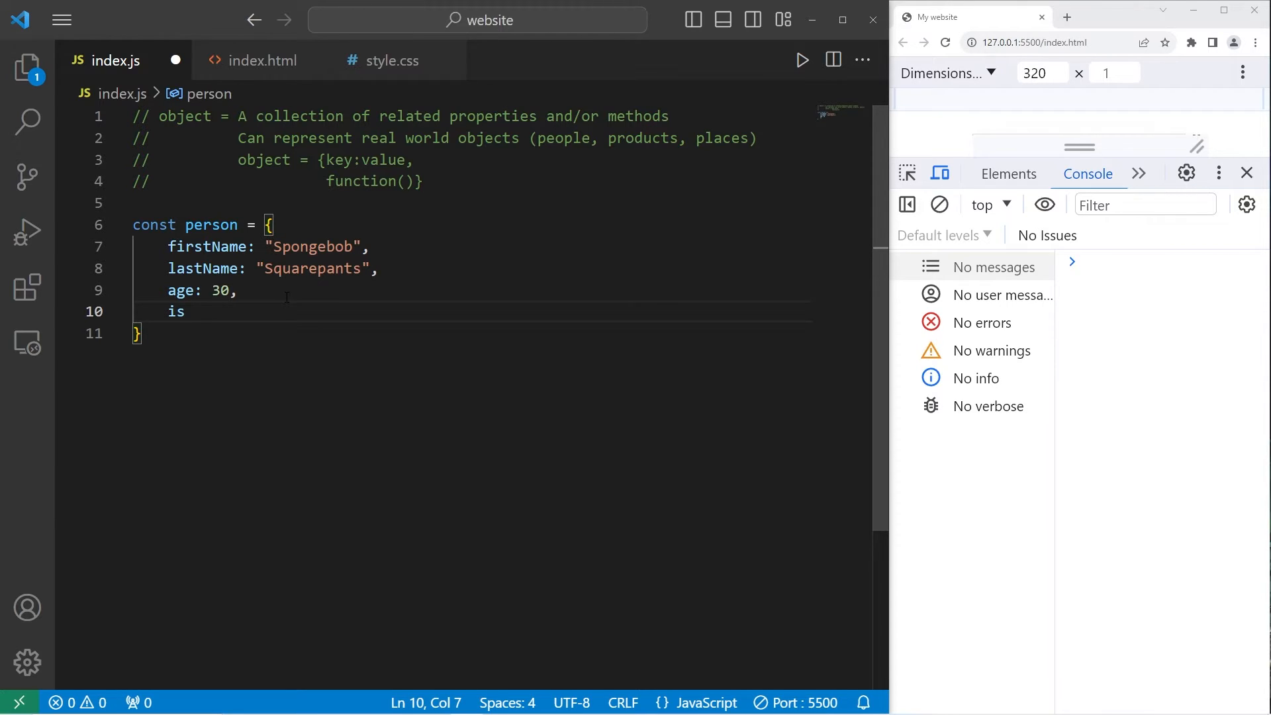
pyautogui.write('Employed:')
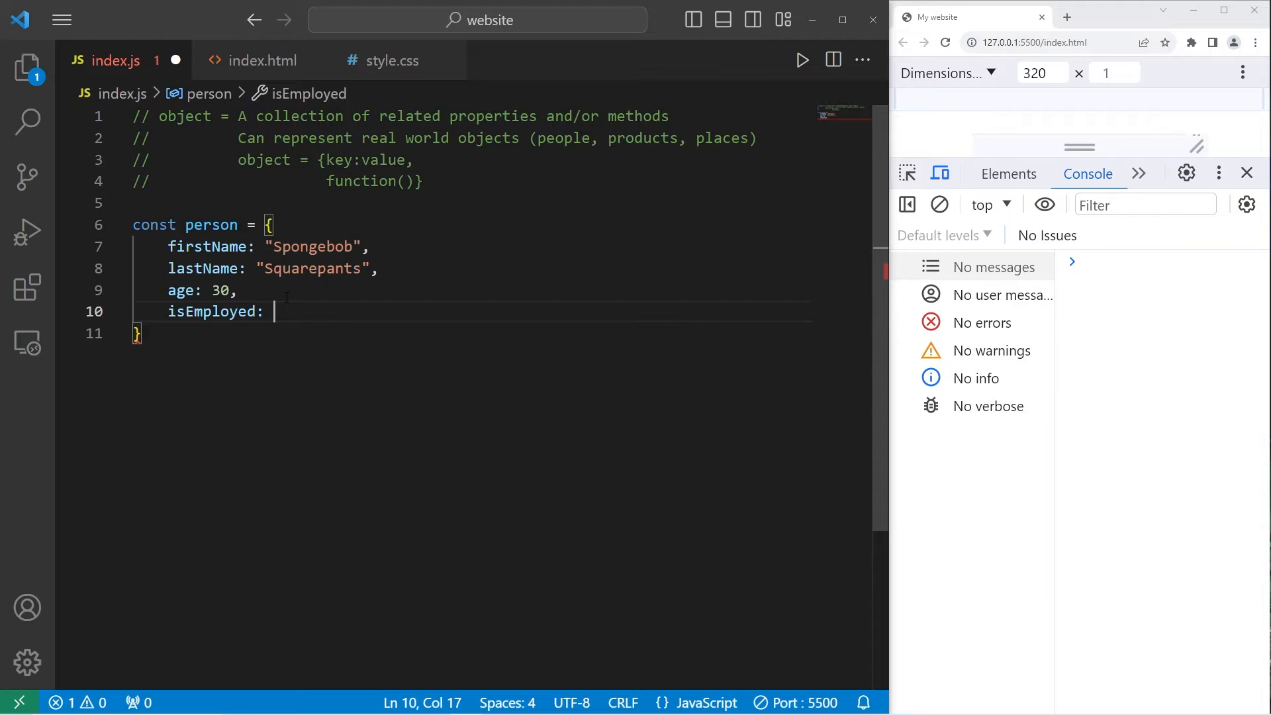
pyautogui.write('true')
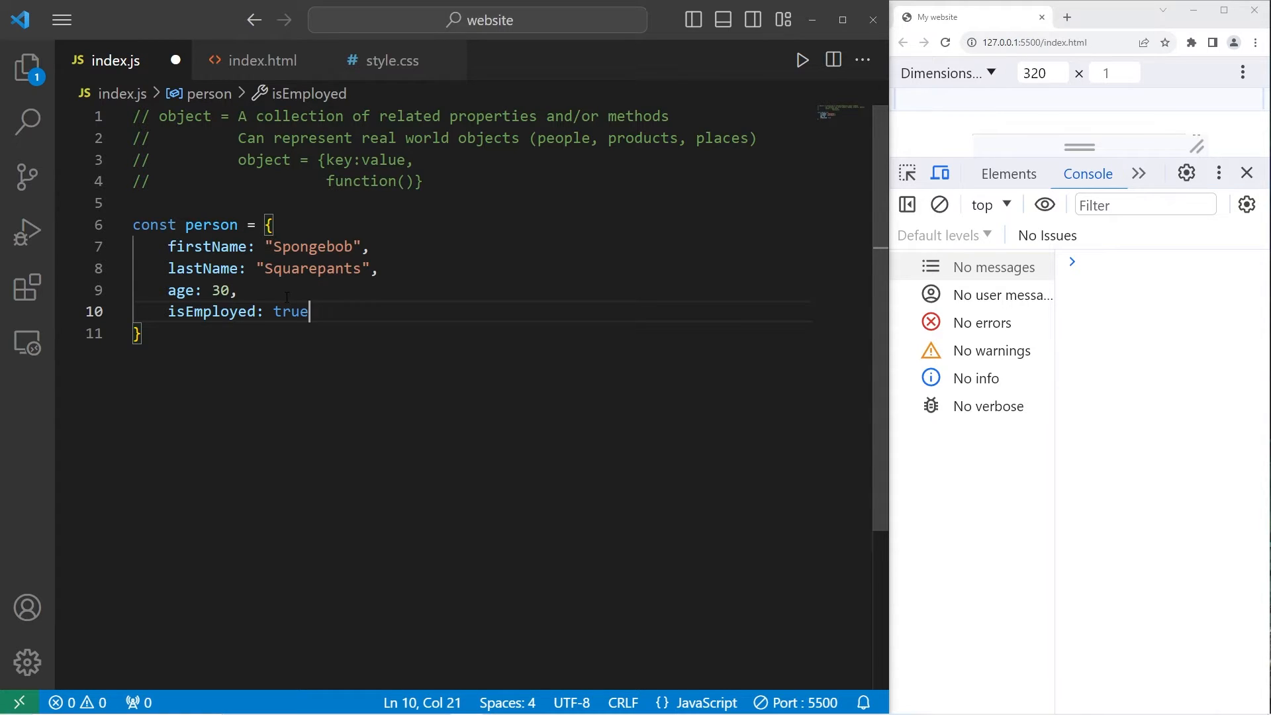
pyautogui.write(',')
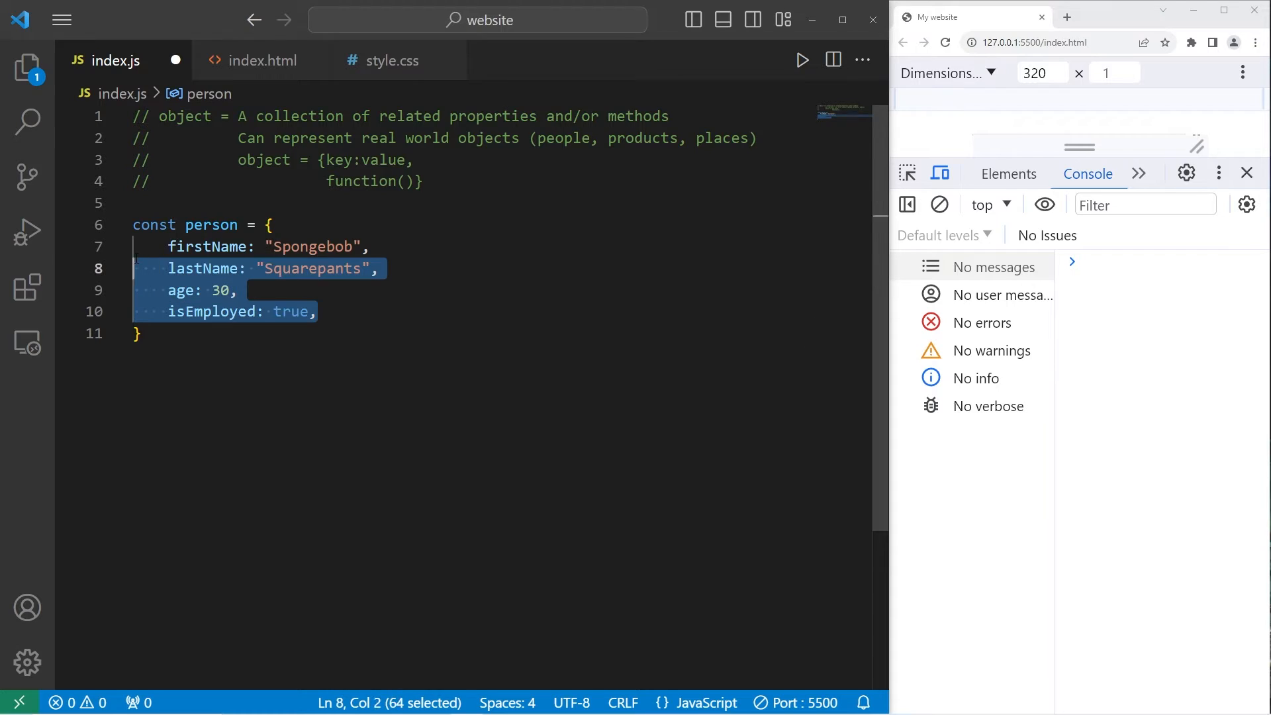
# Write console.log(person.firstName); below the object
pyautogui.write('c')
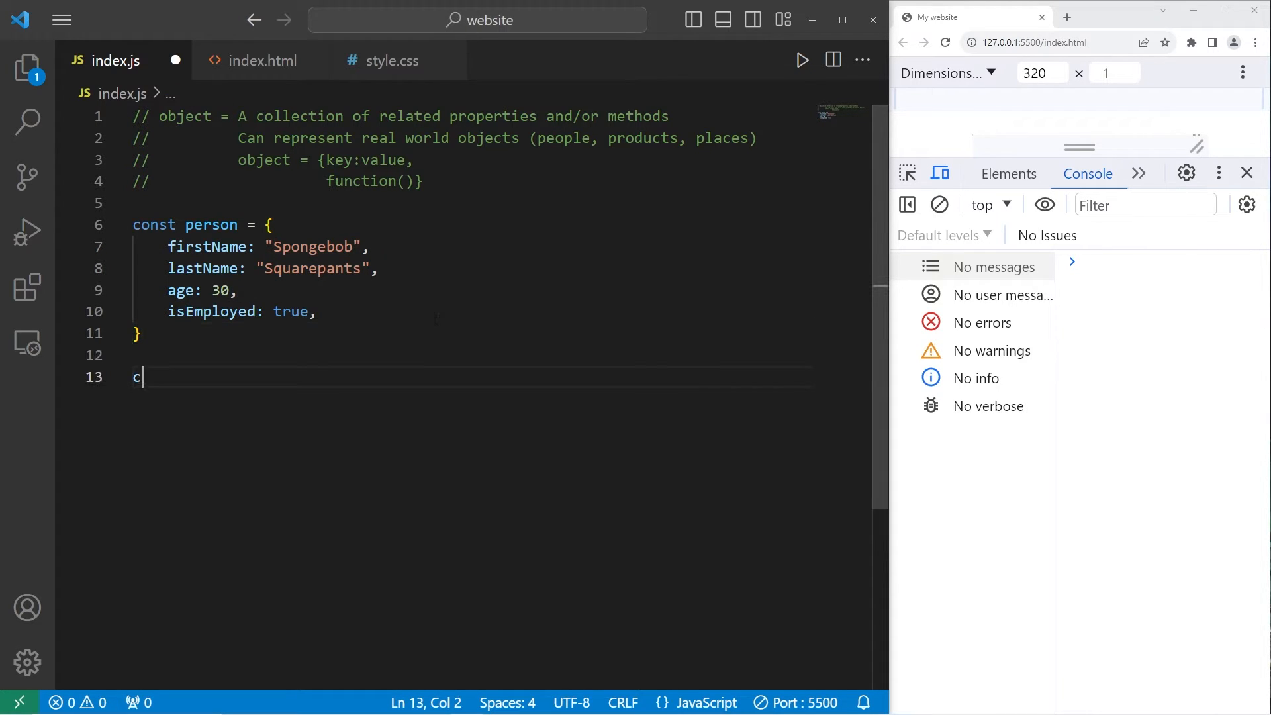
pyautogui.write('onsole.log()')
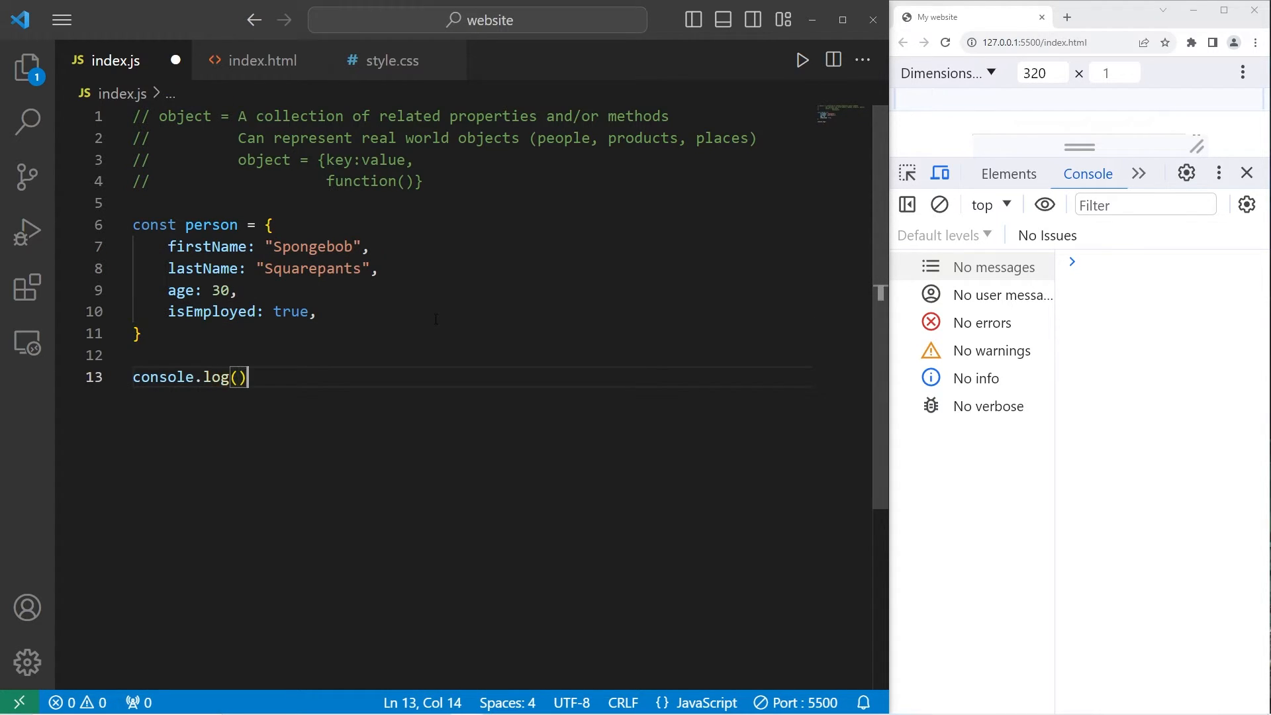
pyautogui.write(';')
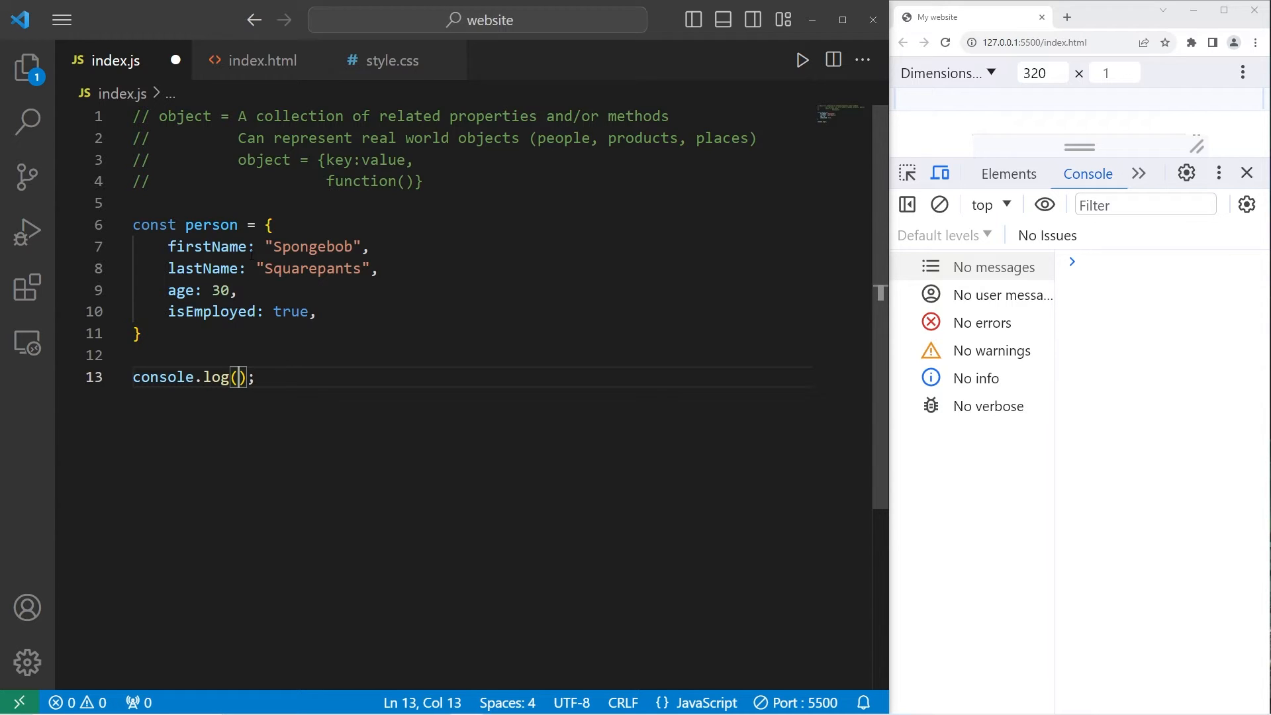
pyautogui.click(241, 376)
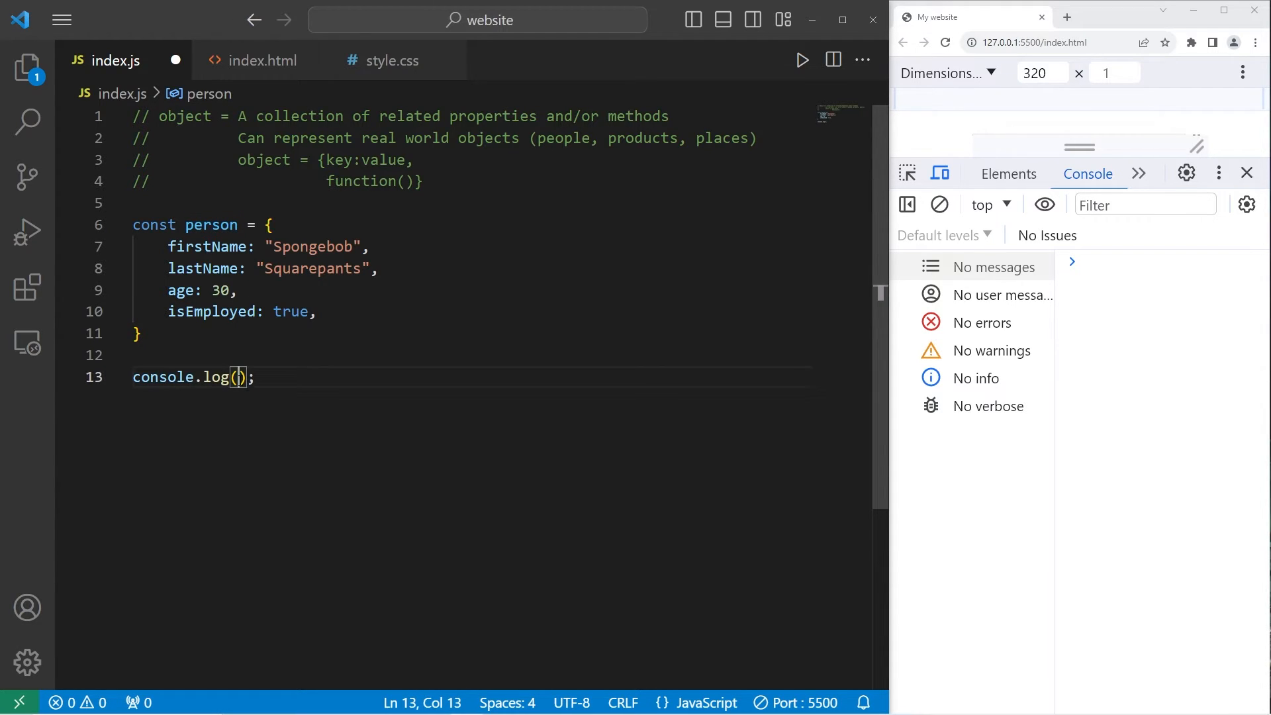
pyautogui.write('person')
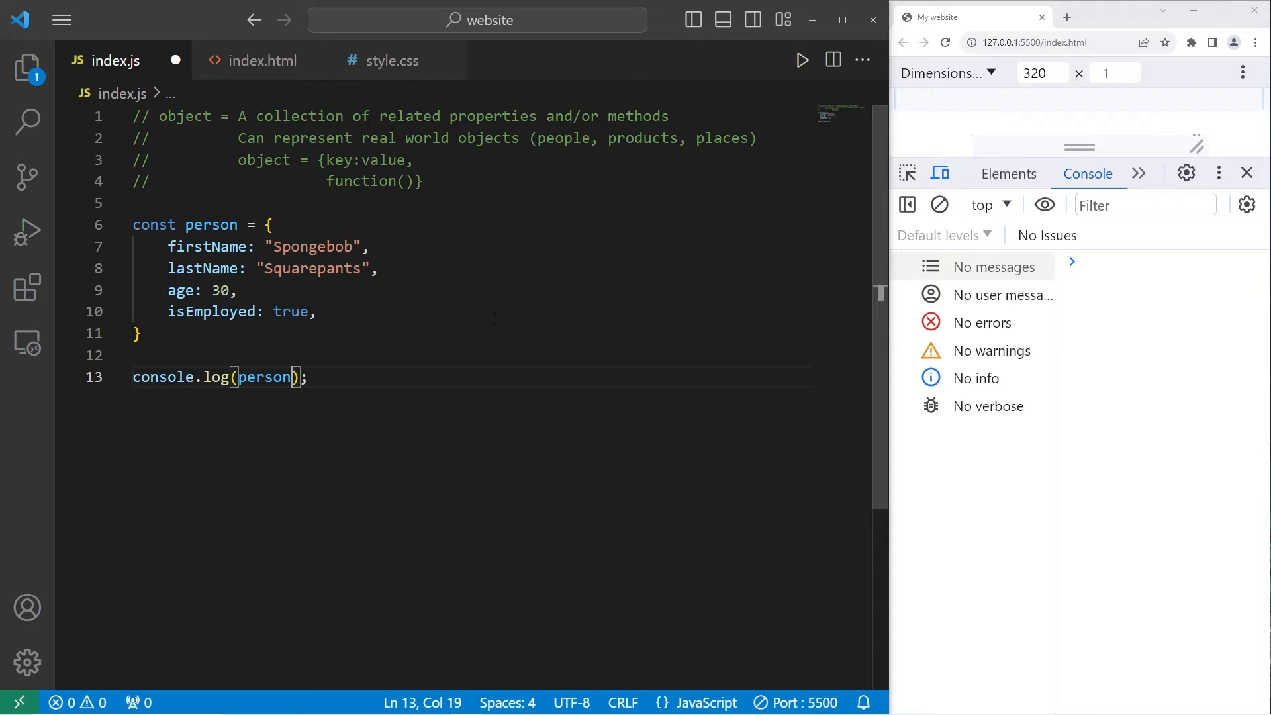
pyautogui.write('.')
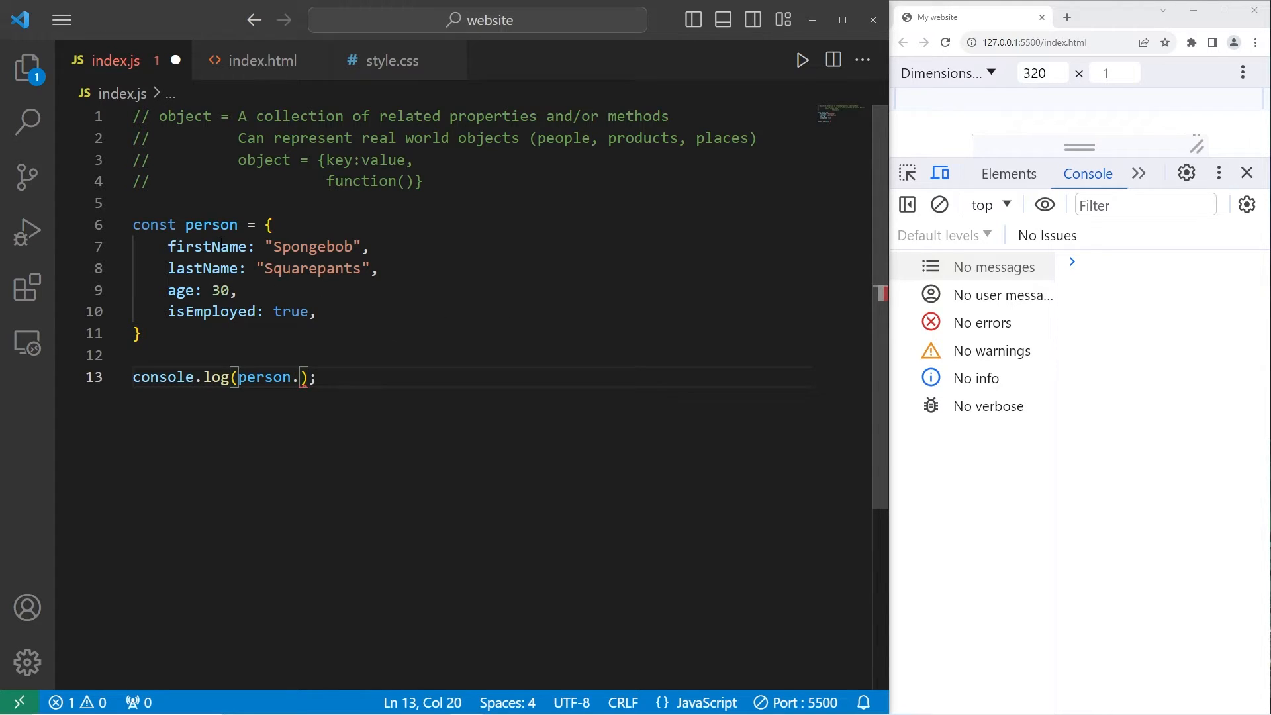
pyautogui.write('firstName')
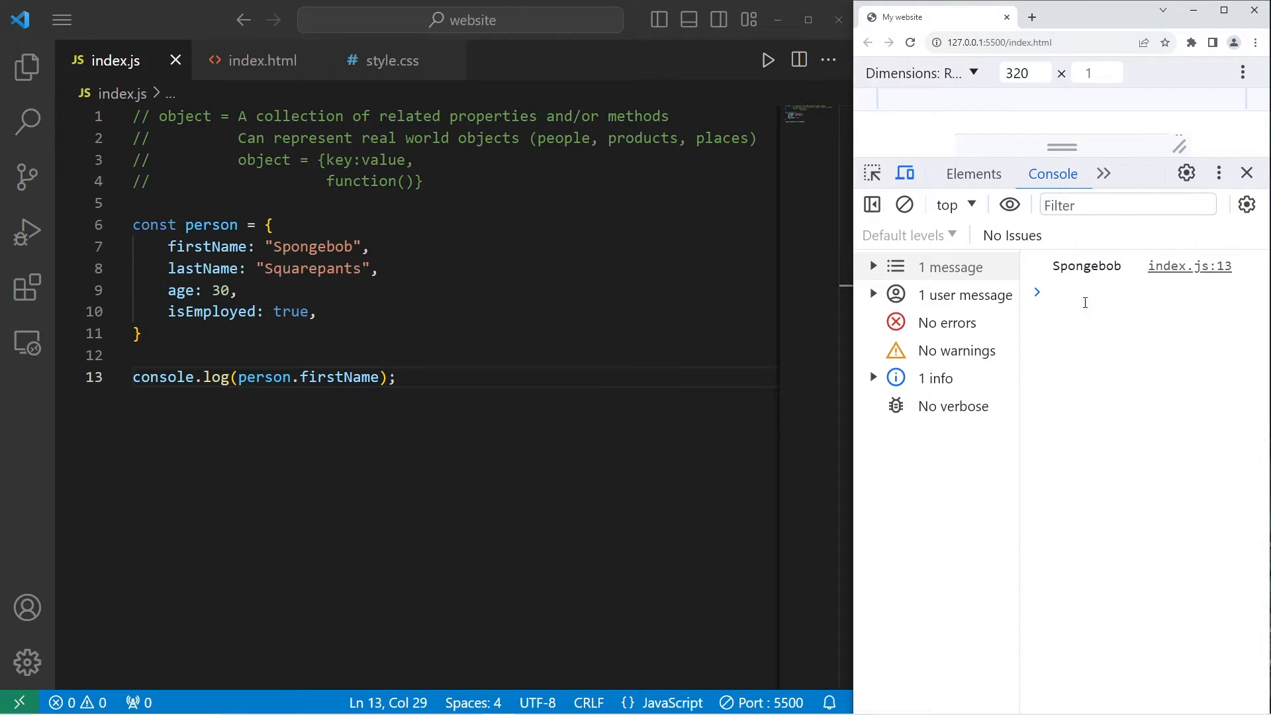
# Duplicate the log line for lastName, age and isEmployed and refresh the console
pyautogui.tripleClick(264, 377)
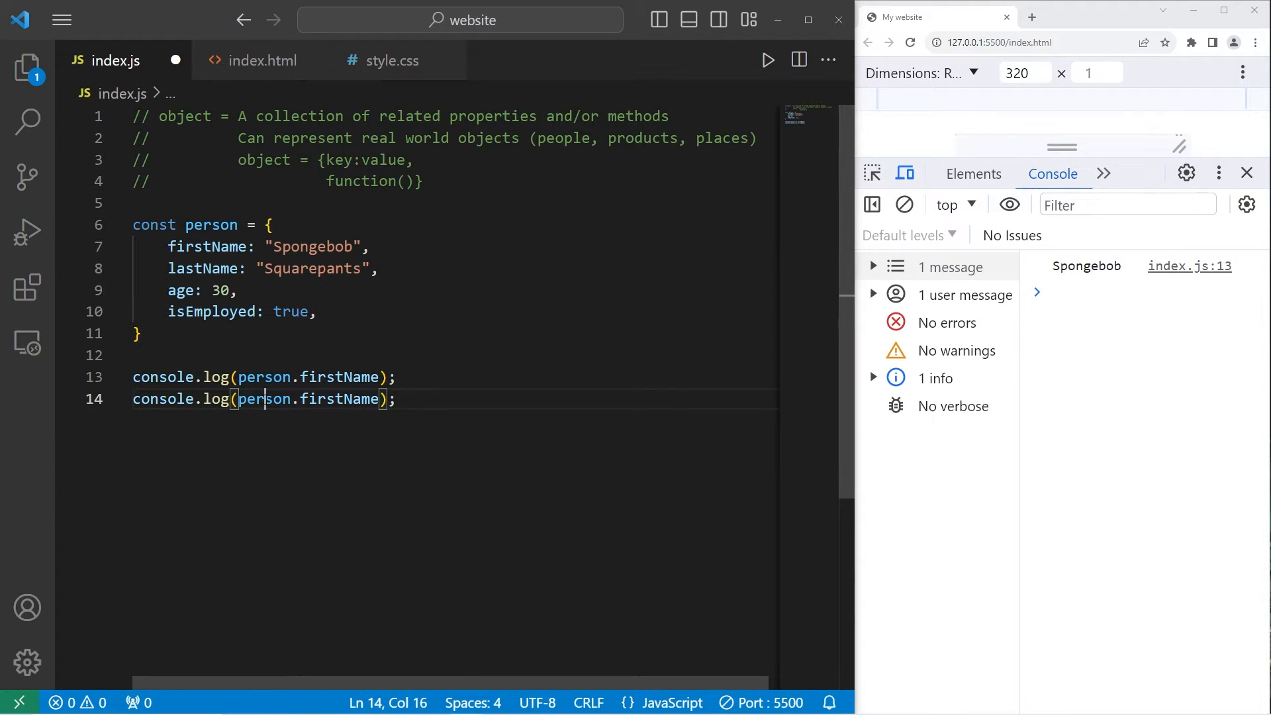
pyautogui.doubleClick(202, 269)
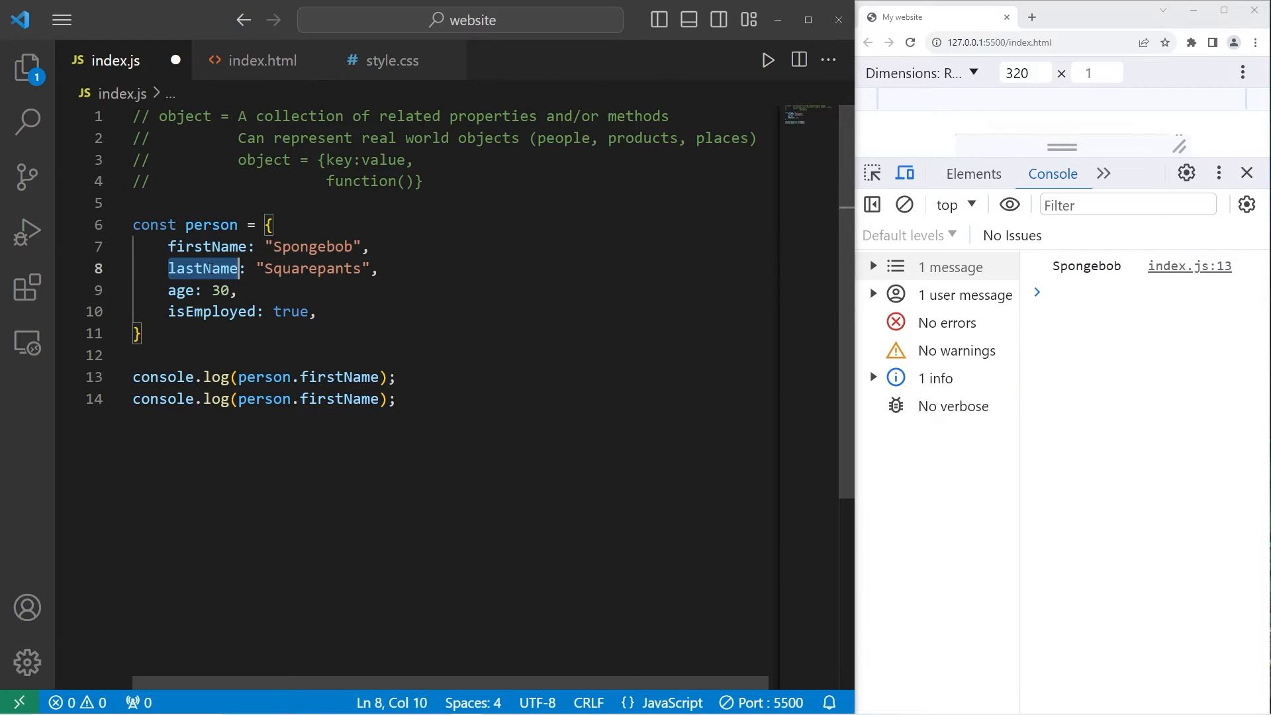
pyautogui.write('lastName')
pyautogui.write('console.log(person.age);')
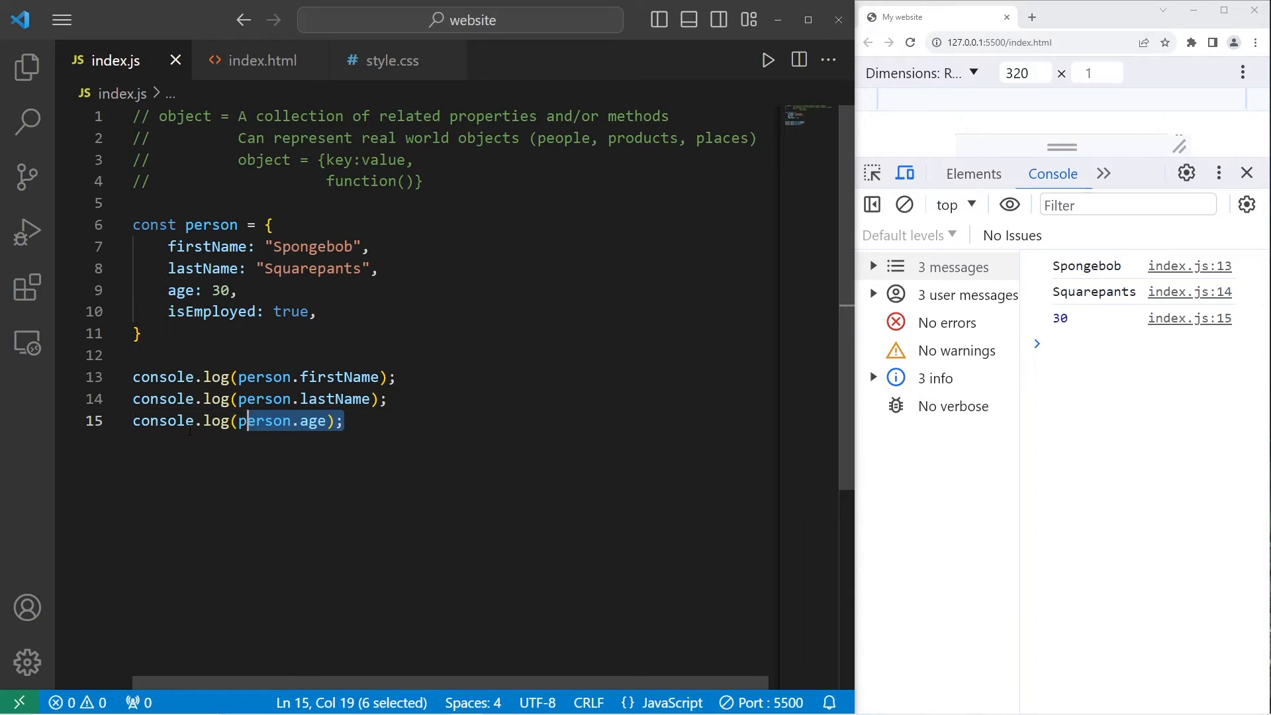
pyautogui.press('Enter')
pyautogui.write('console.log(person.isEmployed);')
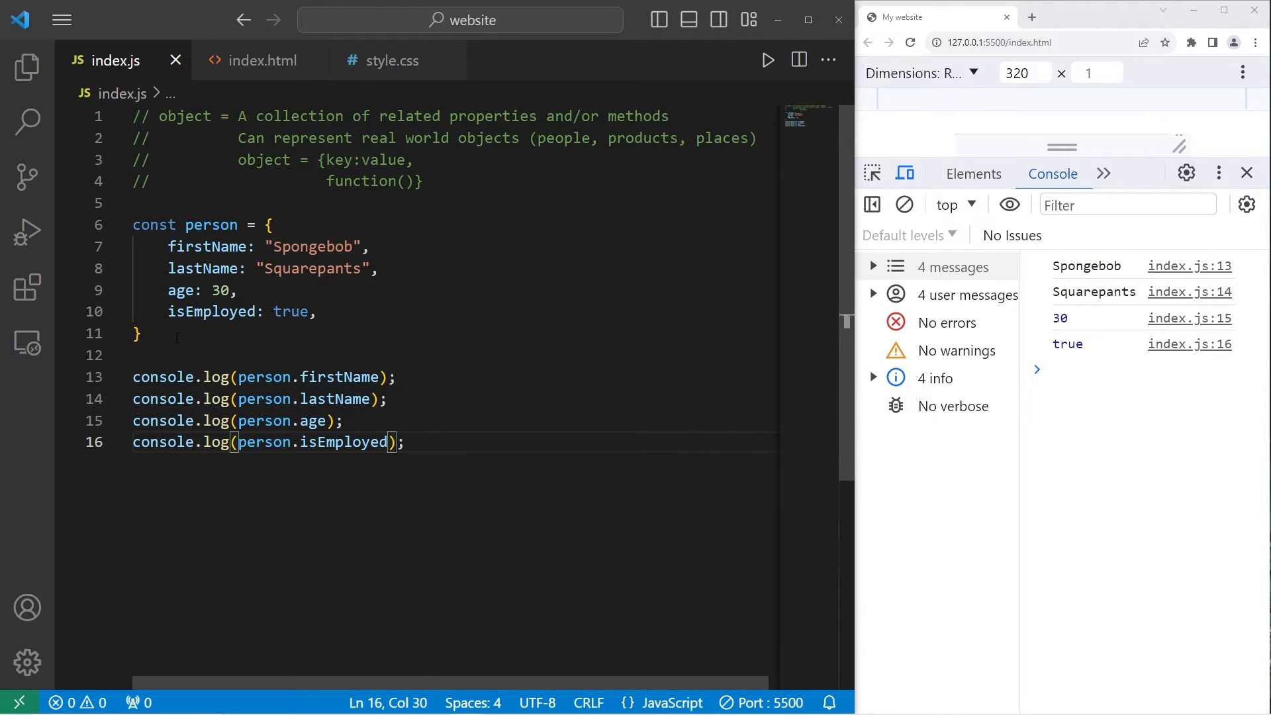
# Start a second object const person = { below the first one
pyautogui.click(137, 332)
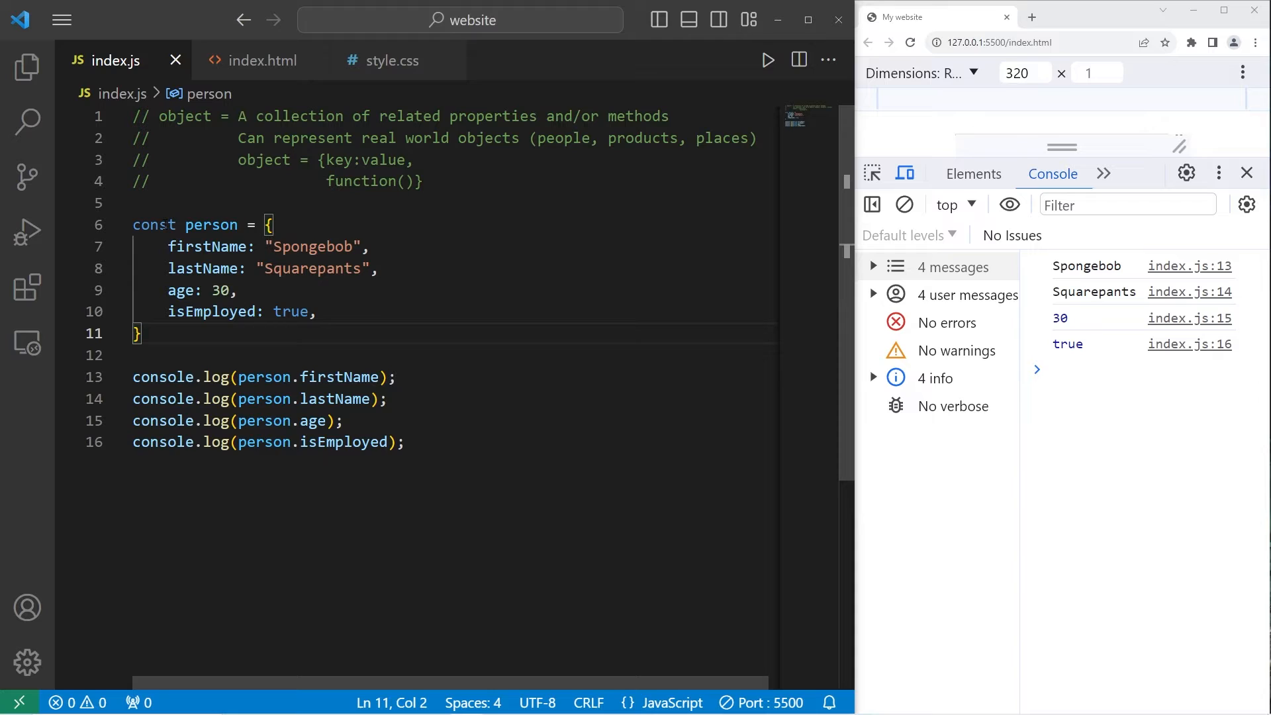
pyautogui.write('const')
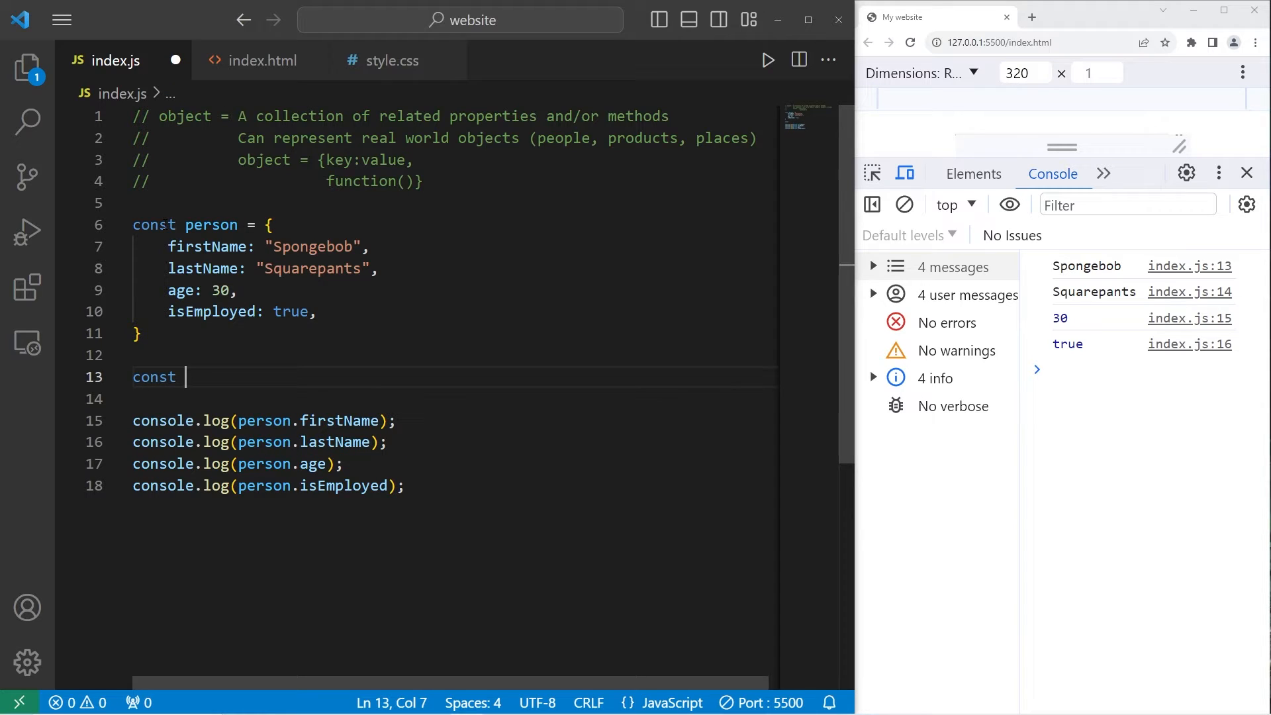
pyautogui.write('person')
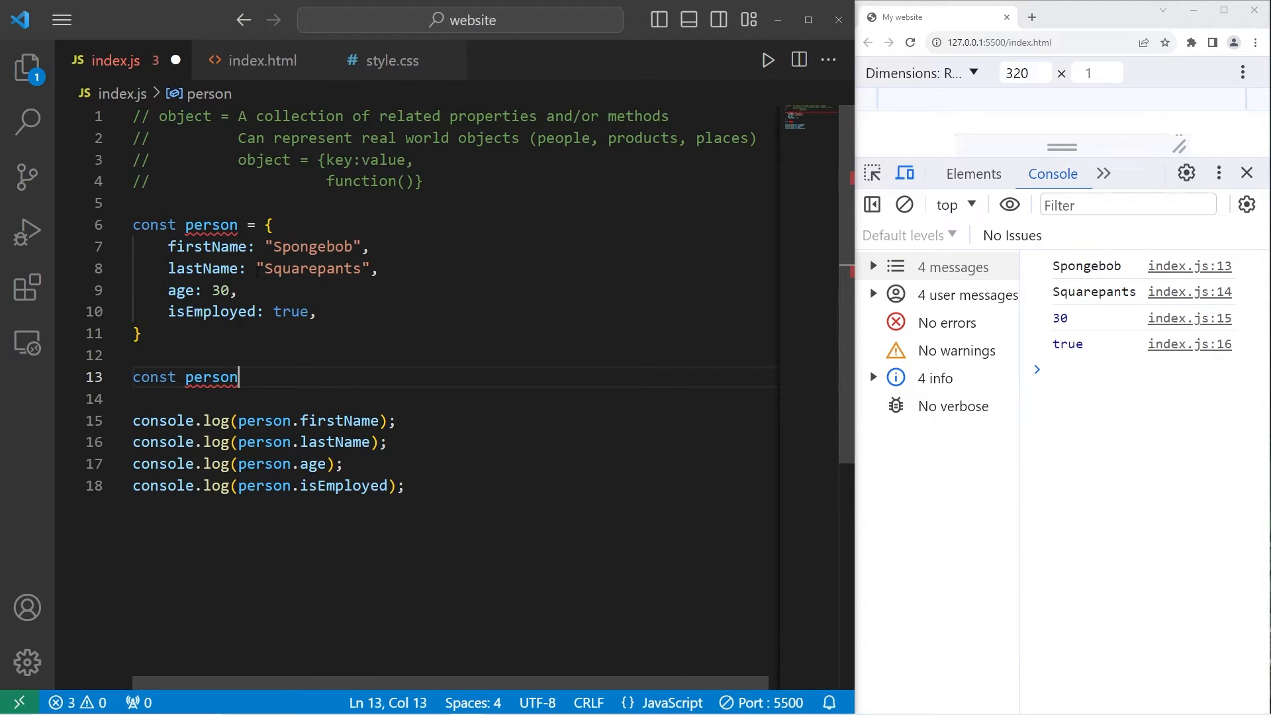
pyautogui.doubleClick(210, 378)
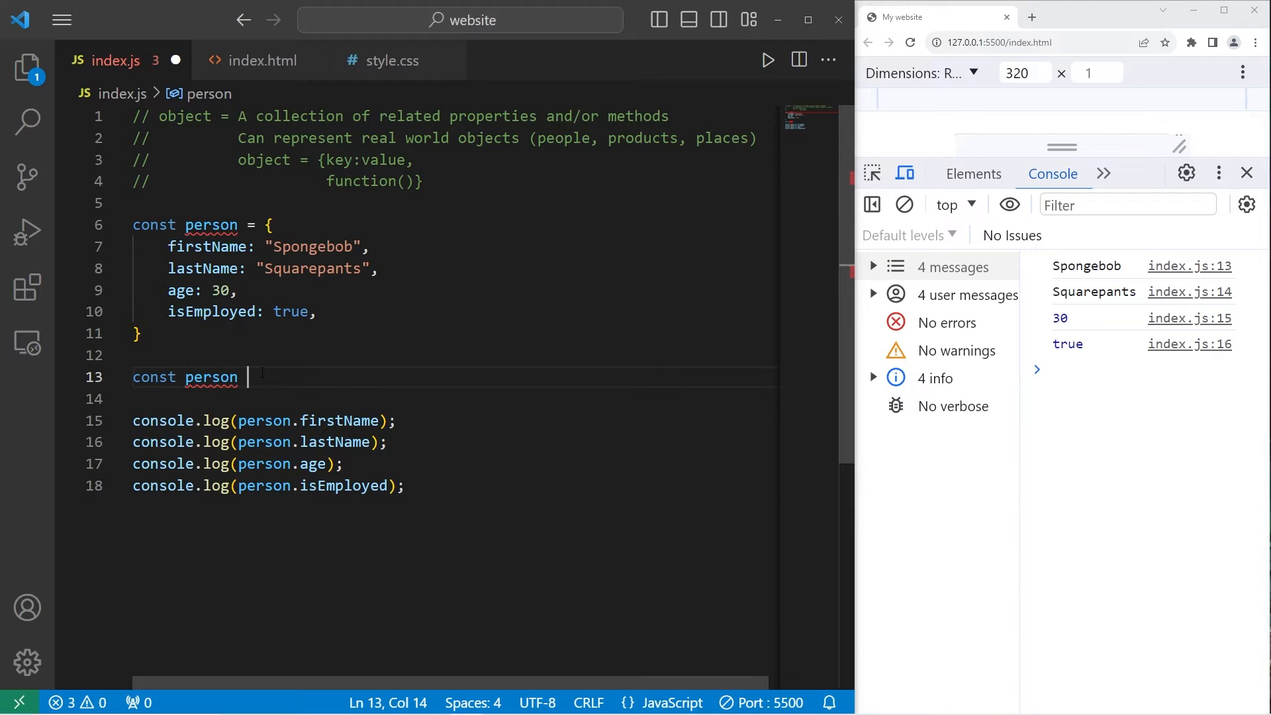
pyautogui.write('= {')
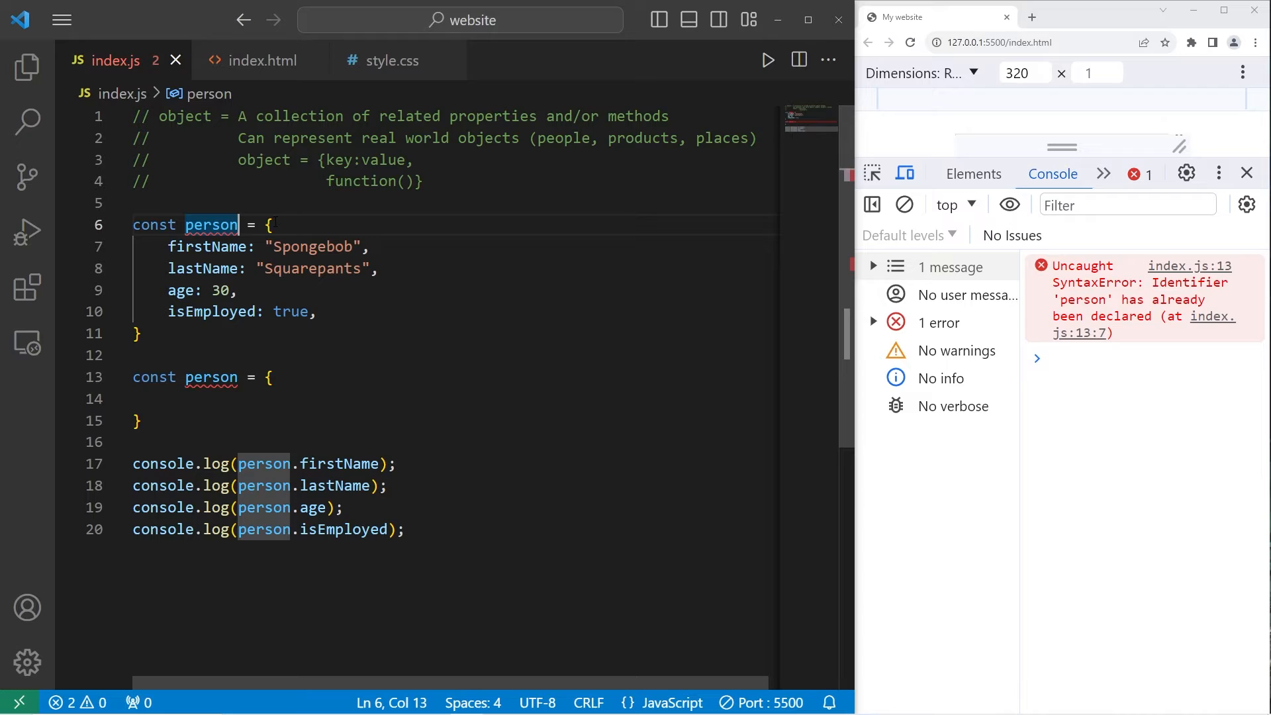
# Rename the objects to person1 and person2, ready to fill person2
pyautogui.write('1')
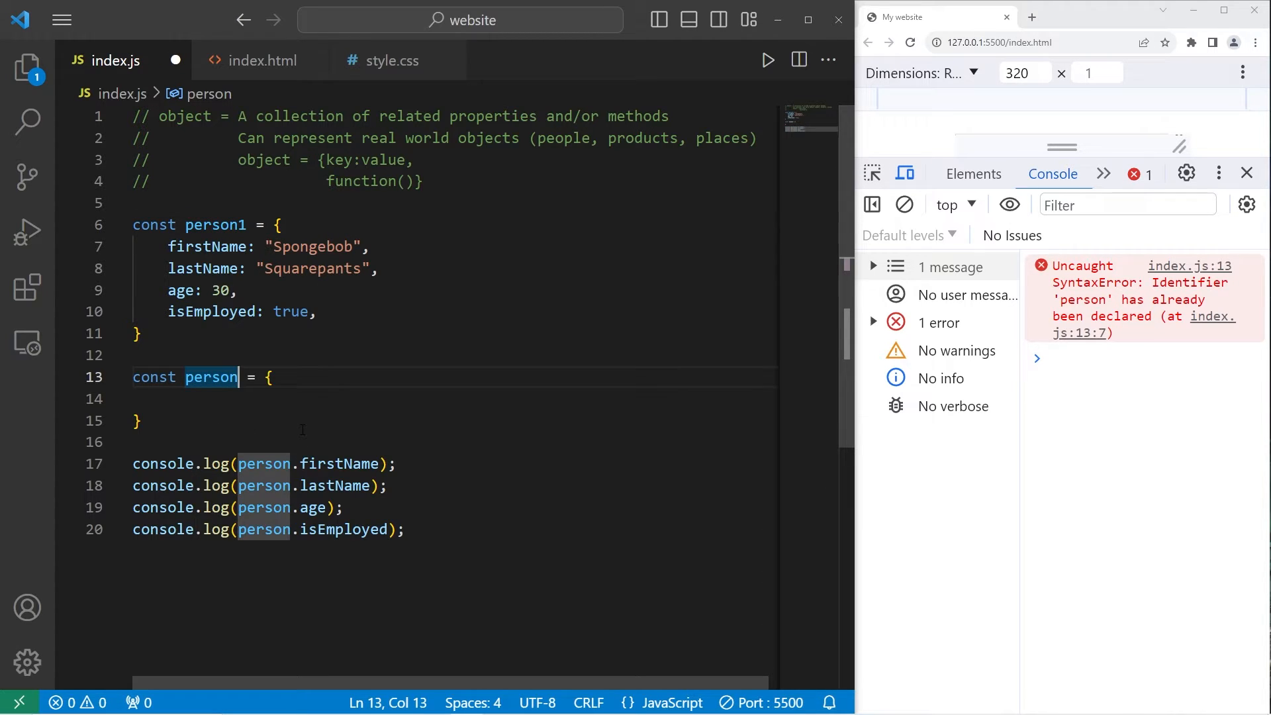
pyautogui.write('2')
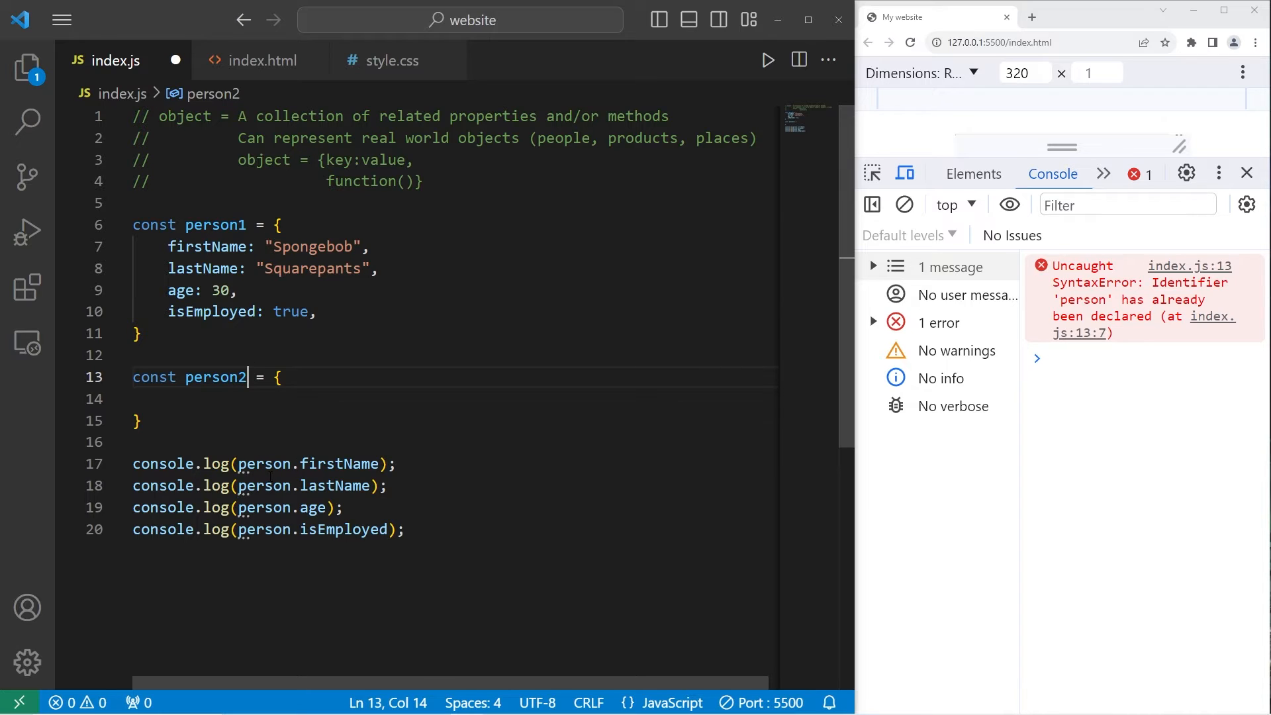
pyautogui.click(252, 464)
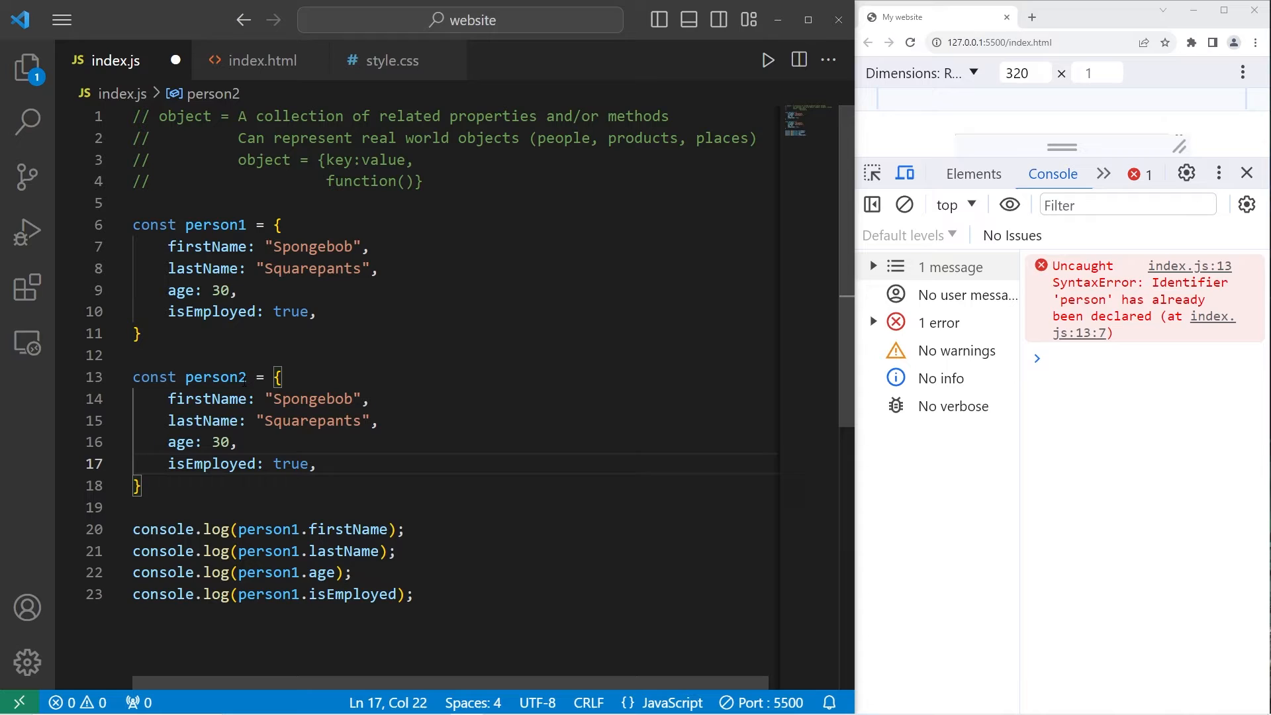
# Set person2's values to Patrick, Star, age 42 and isEmployed false
pyautogui.write('Pat')
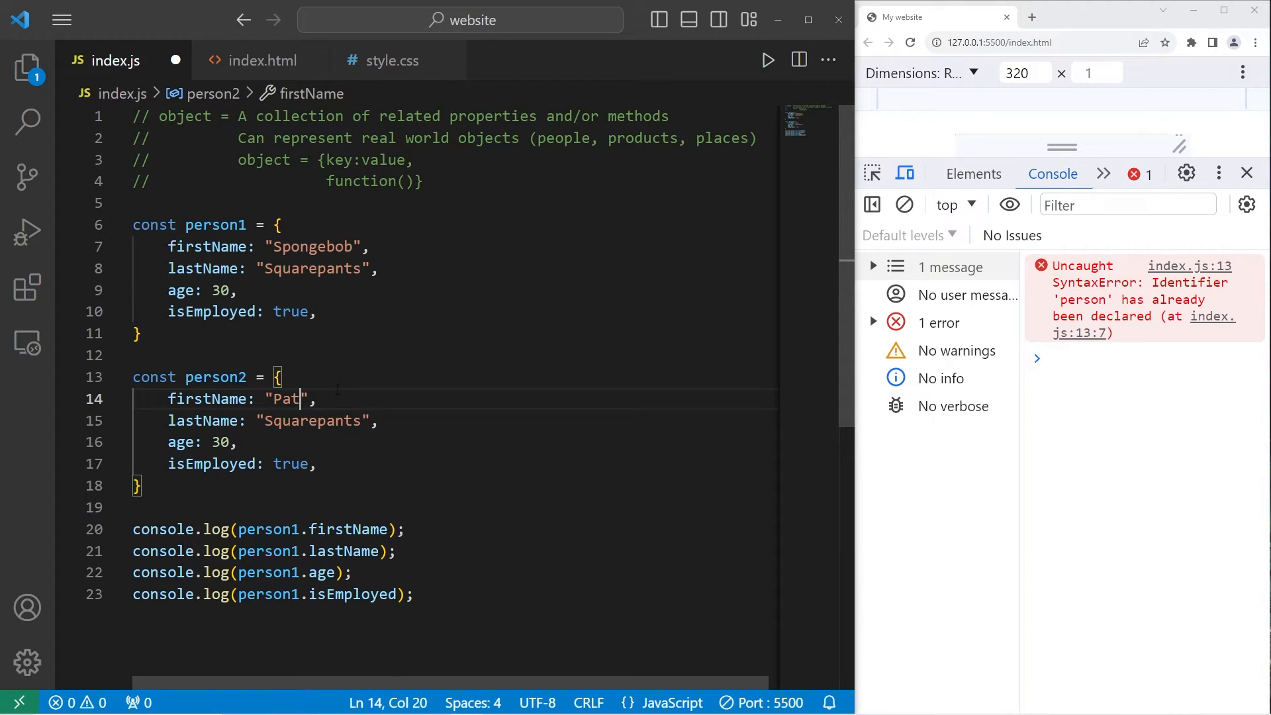
pyautogui.doubleClick(312, 420)
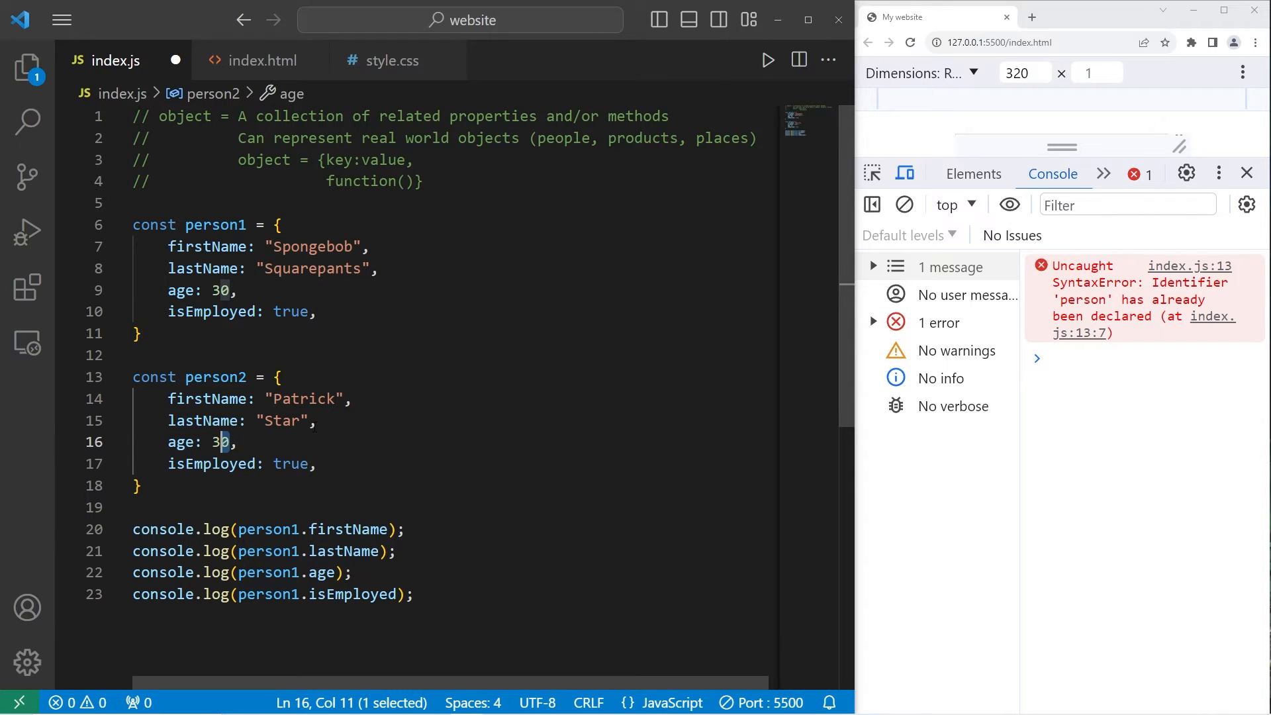
pyautogui.write('42')
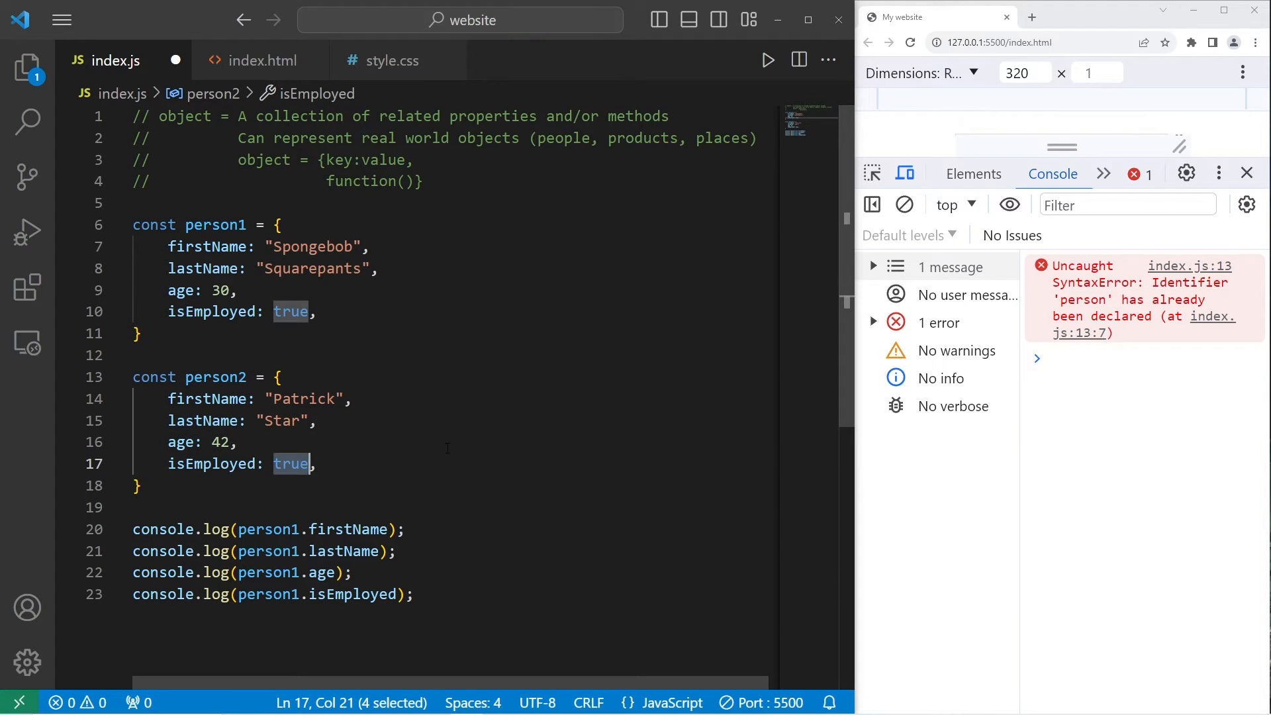
pyautogui.write('false')
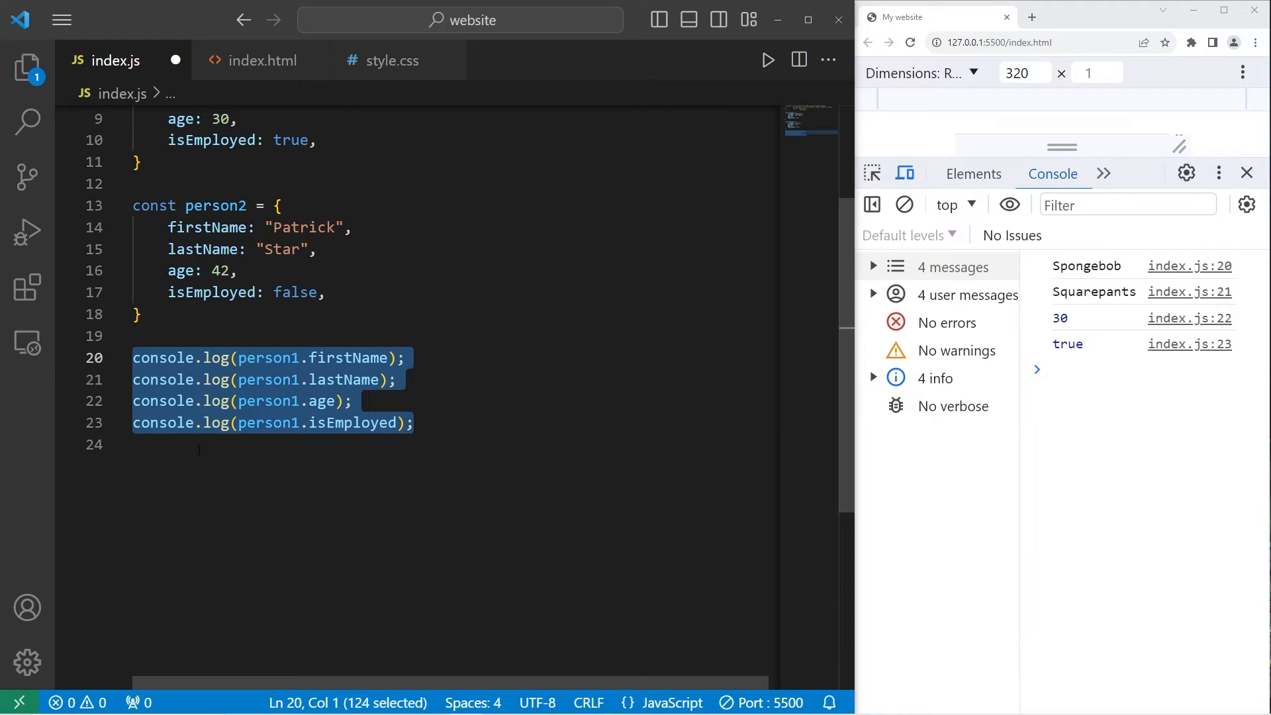
pyautogui.press('ctrl+v')
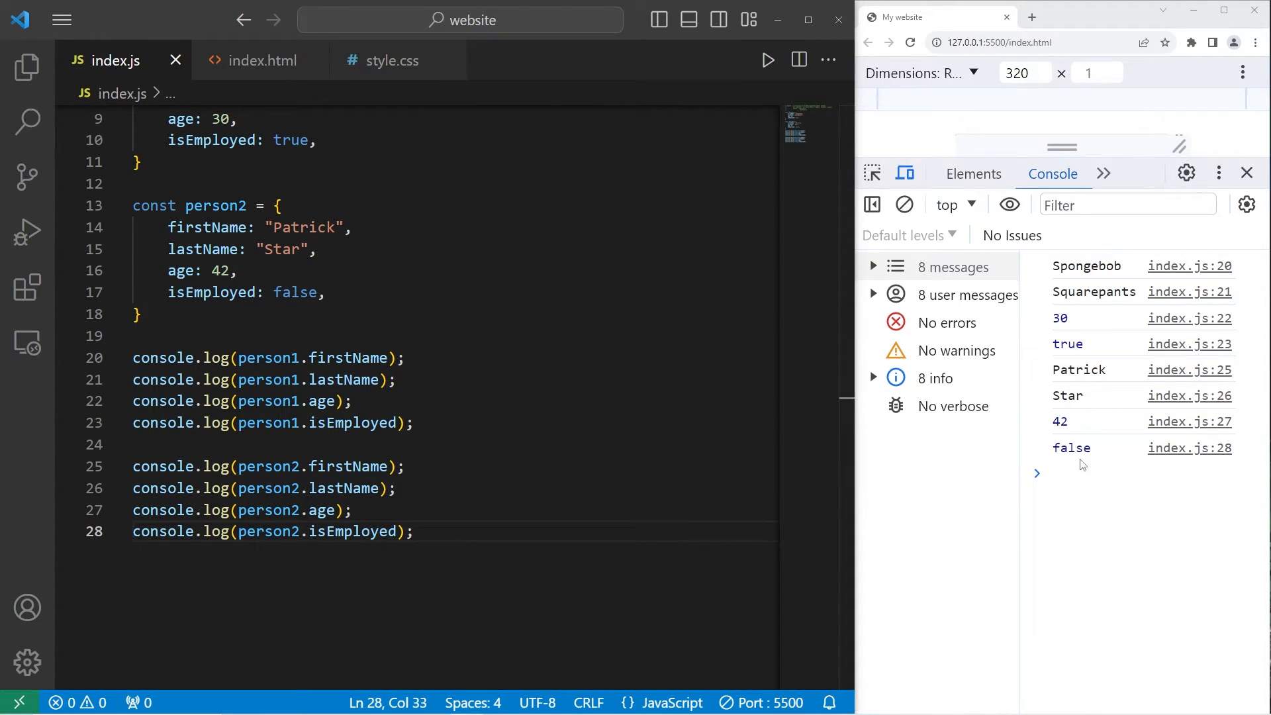
pyautogui.scroll(3)
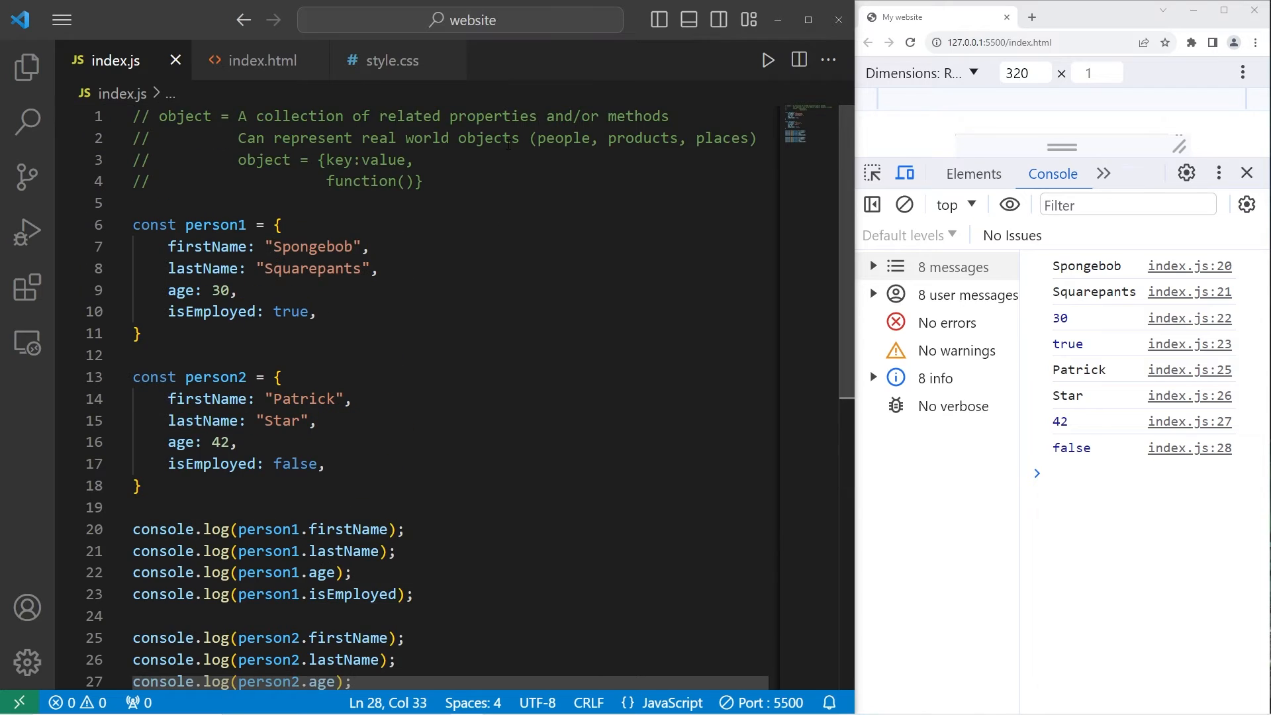
pyautogui.click(323, 160)
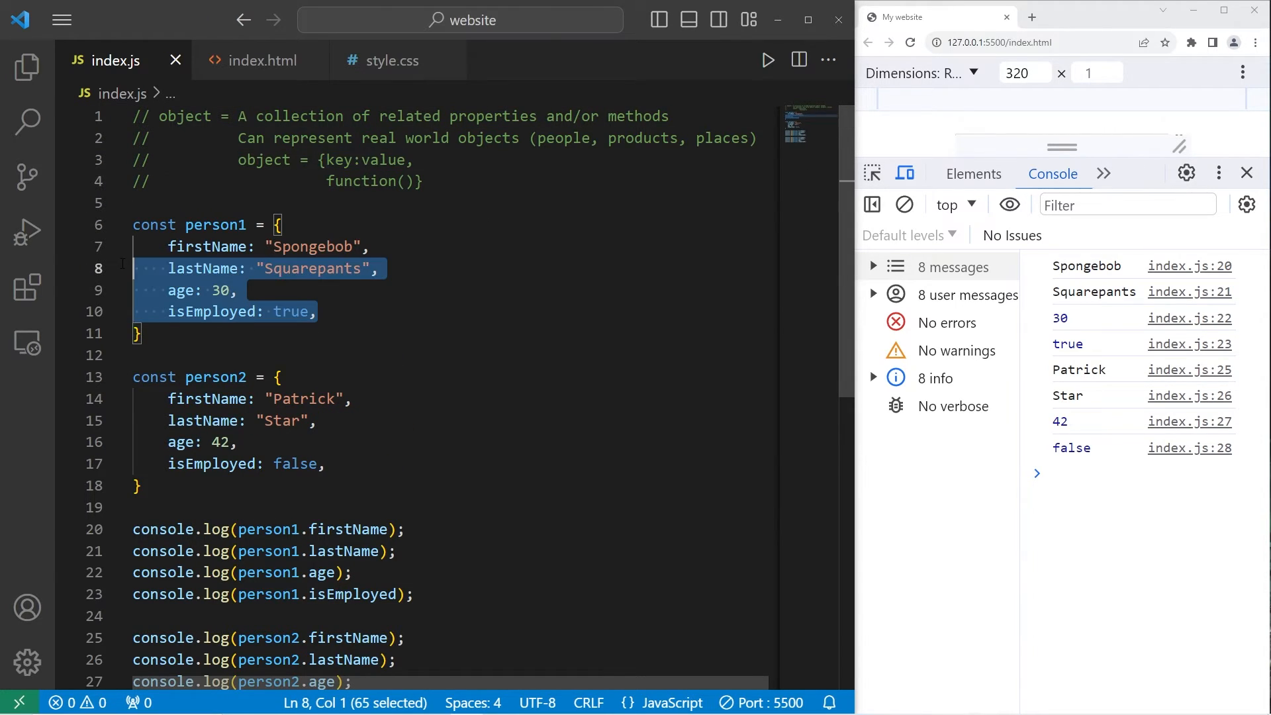
pyautogui.doubleClick(312, 246)
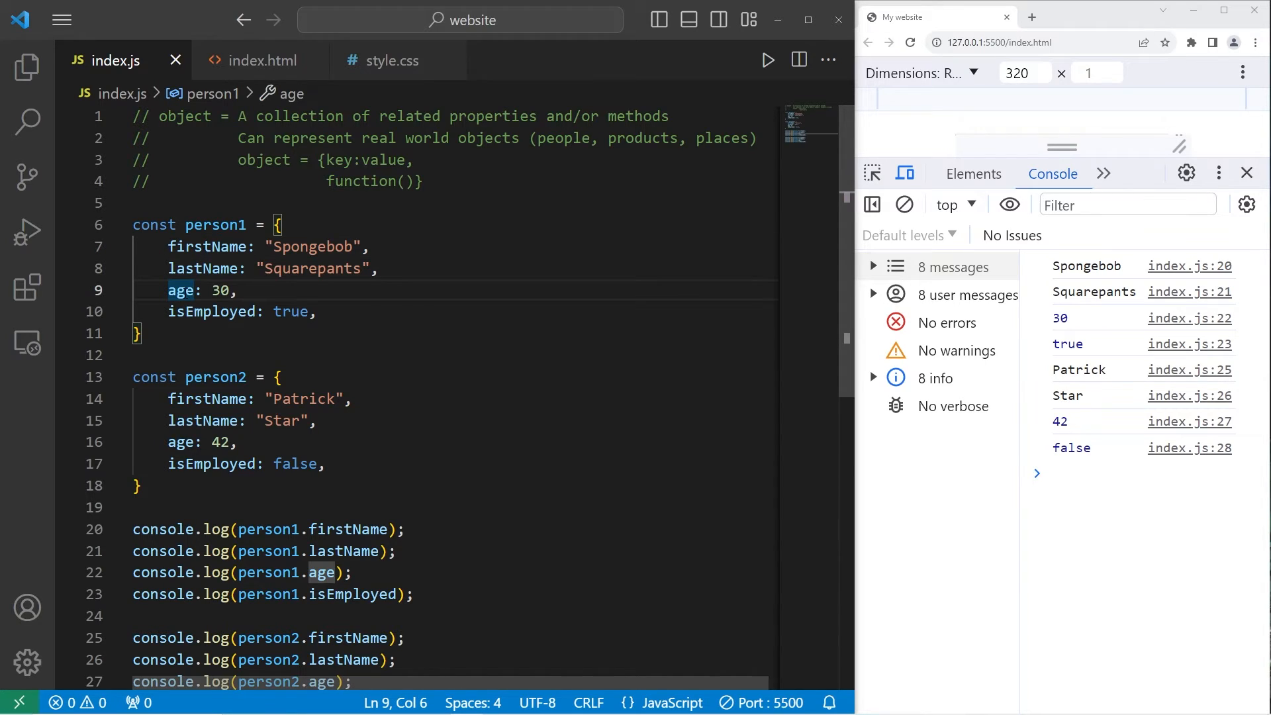
# Open a blank line inside person1 after isEmployed: true,
pyautogui.click(370, 246)
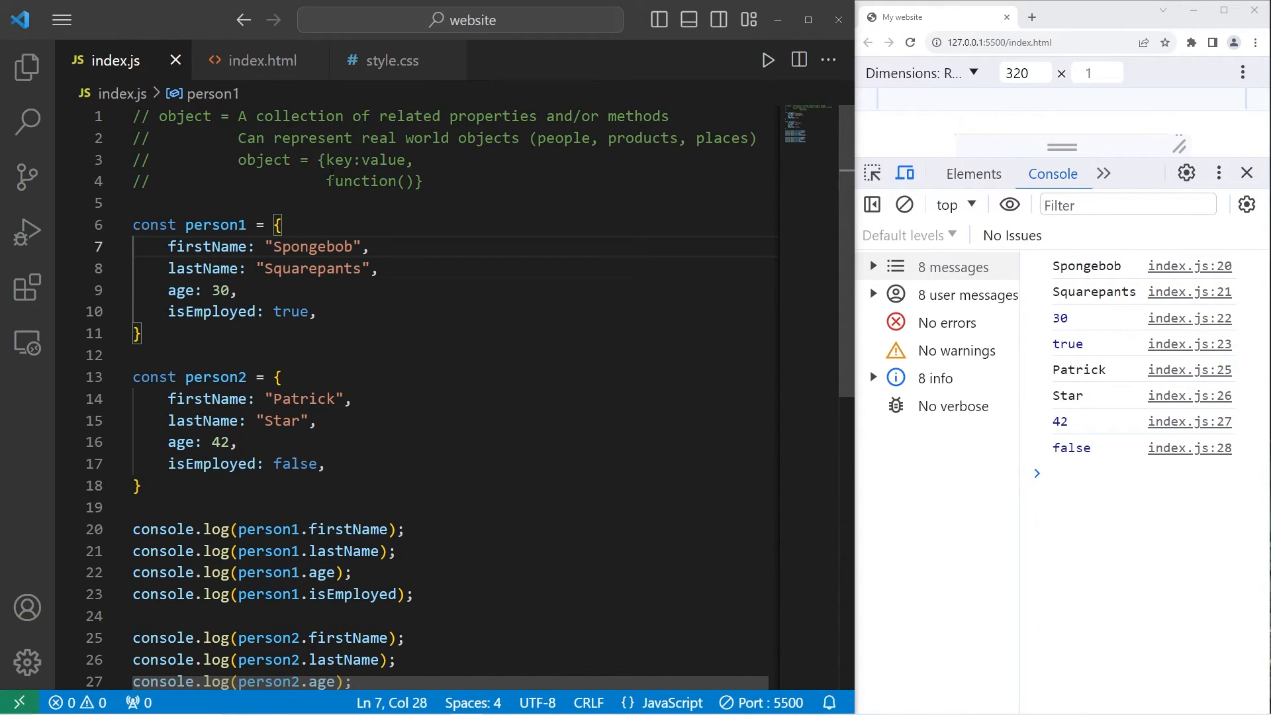
pyautogui.doubleClick(185, 116)
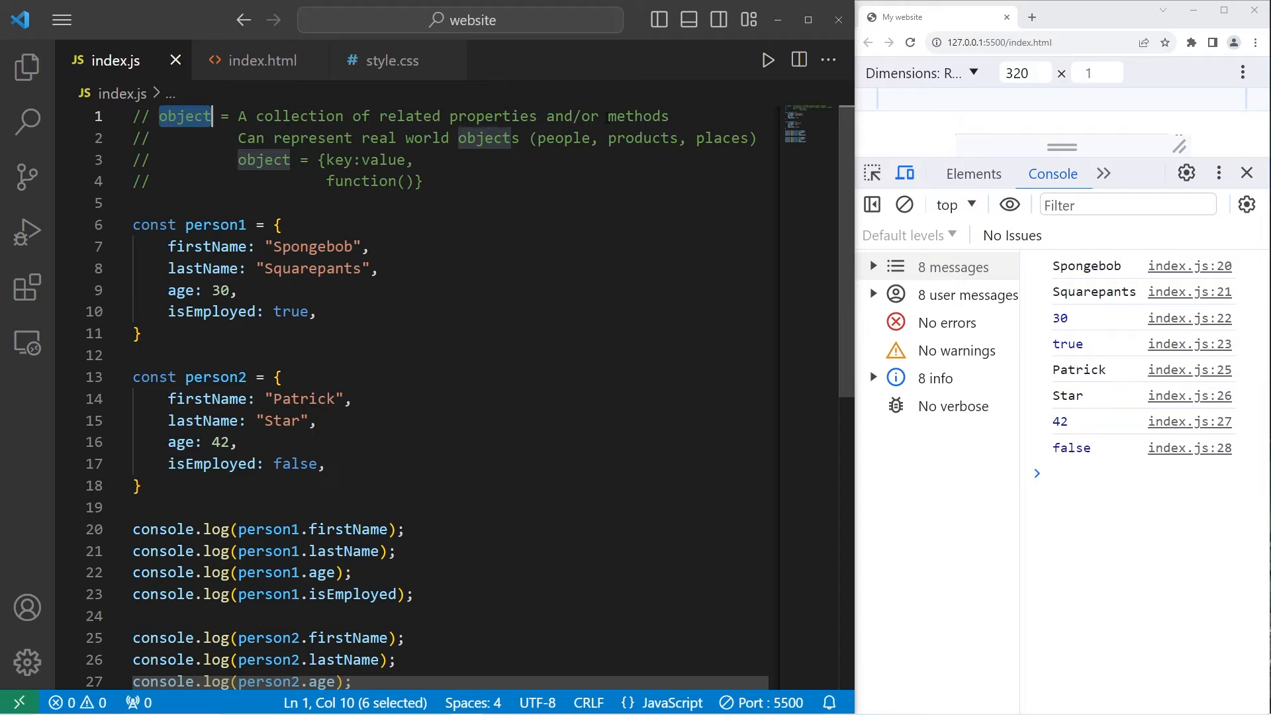
pyautogui.doubleClick(639, 116)
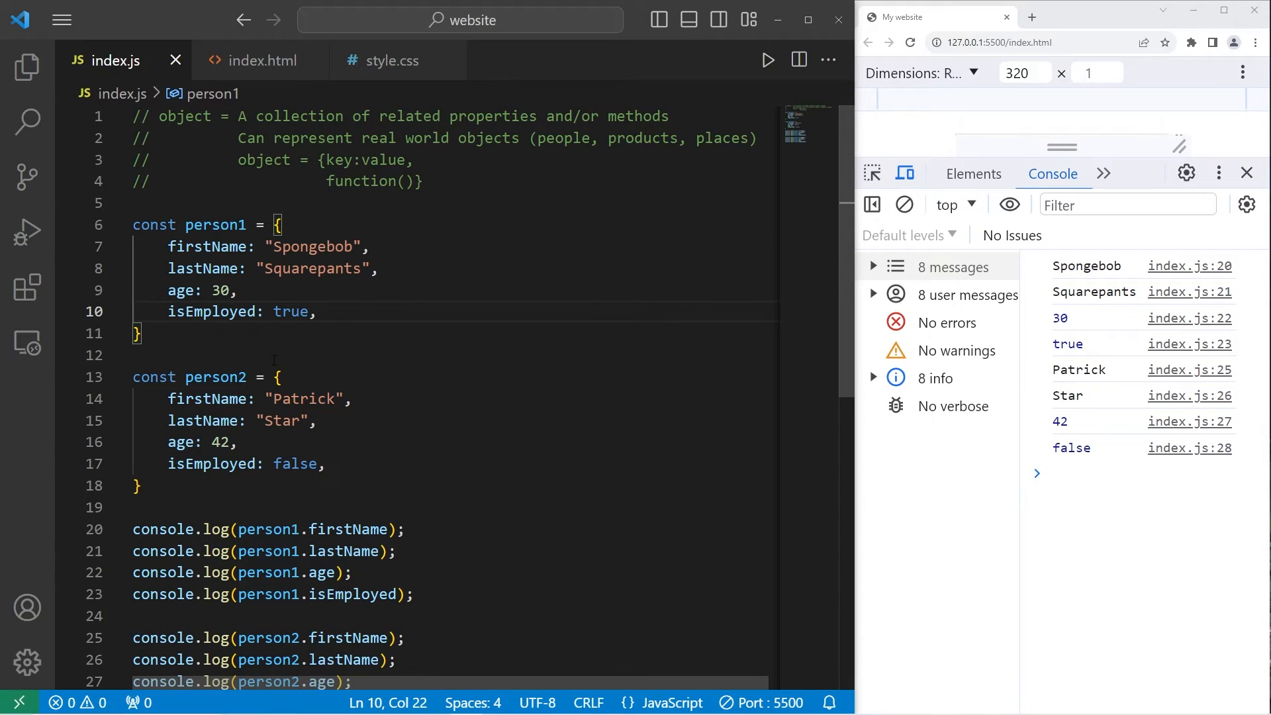
pyautogui.moveTo(410, 236)
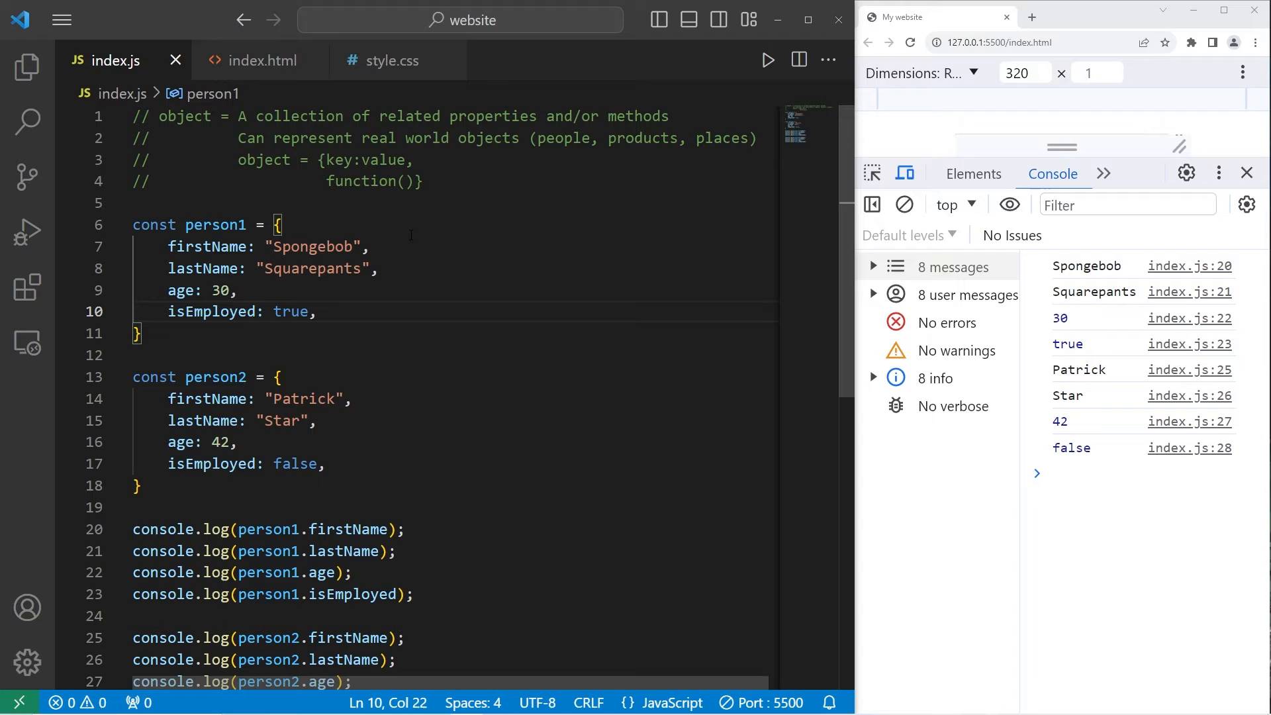
pyautogui.press('Enter')
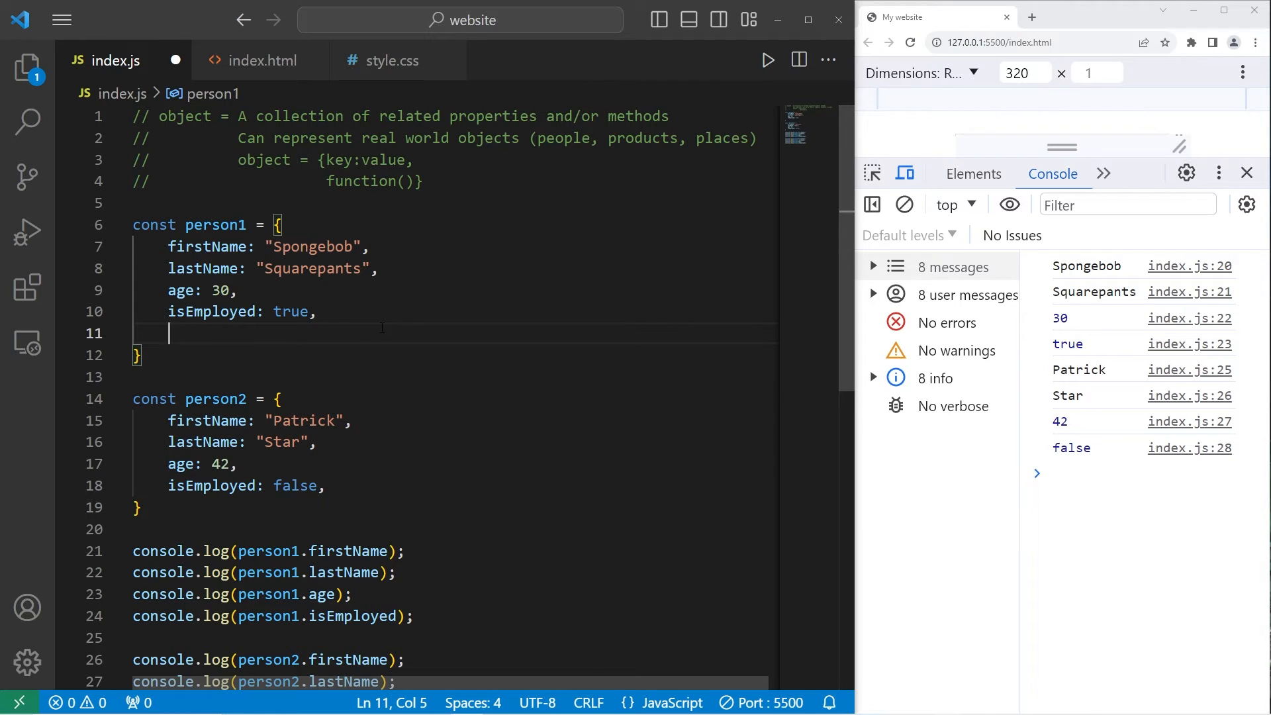
# Add sayHello: function(){} to person1
pyautogui.write('sayH')
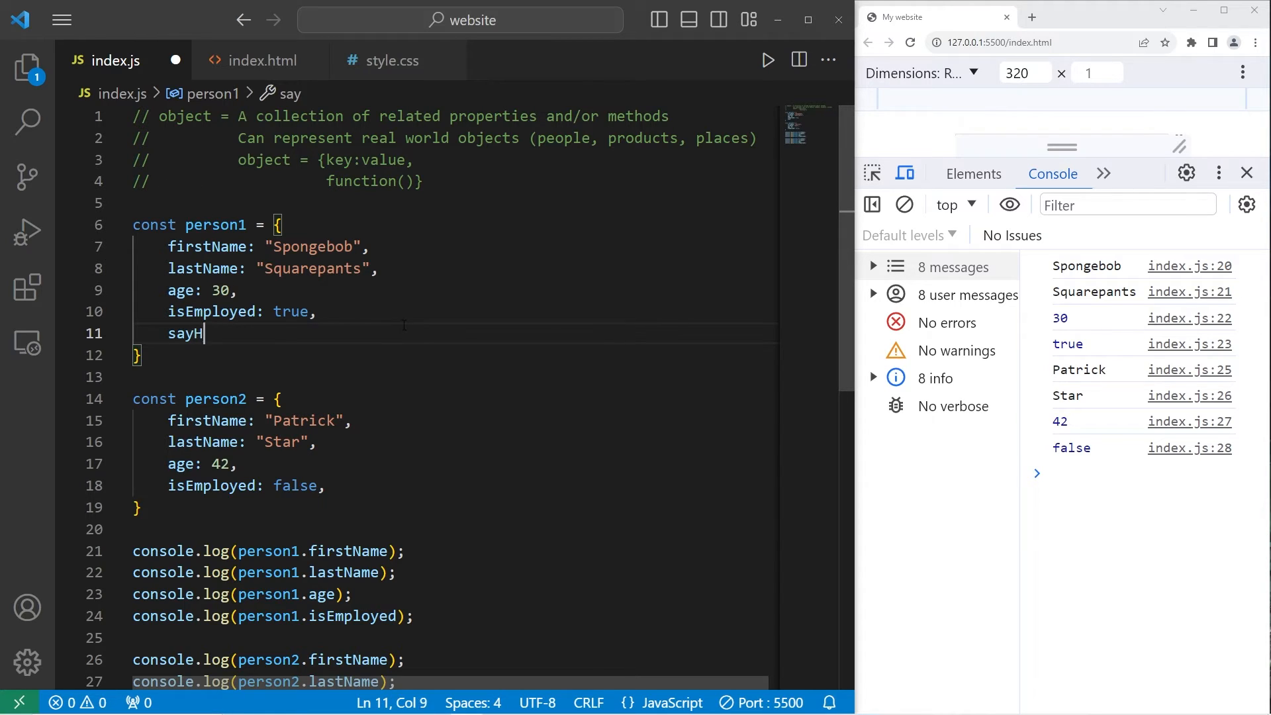
pyautogui.write('ello')
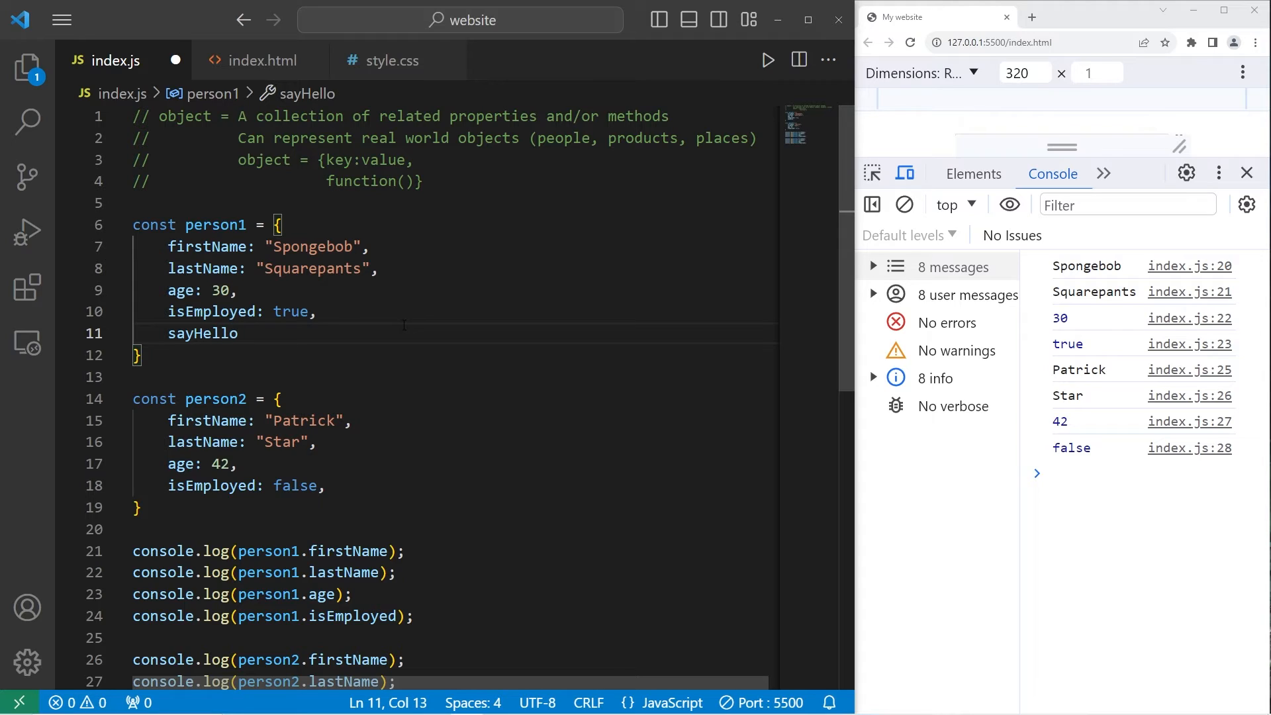
pyautogui.write(': f')
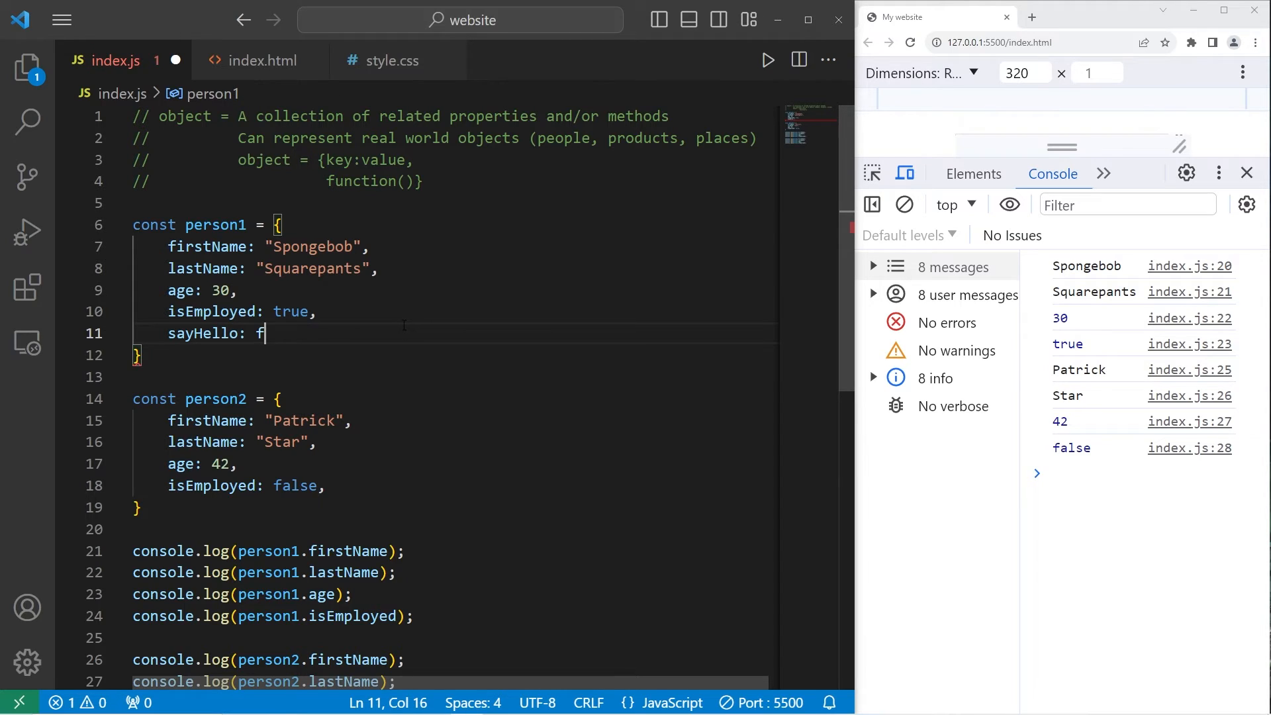
pyautogui.write('unction()')
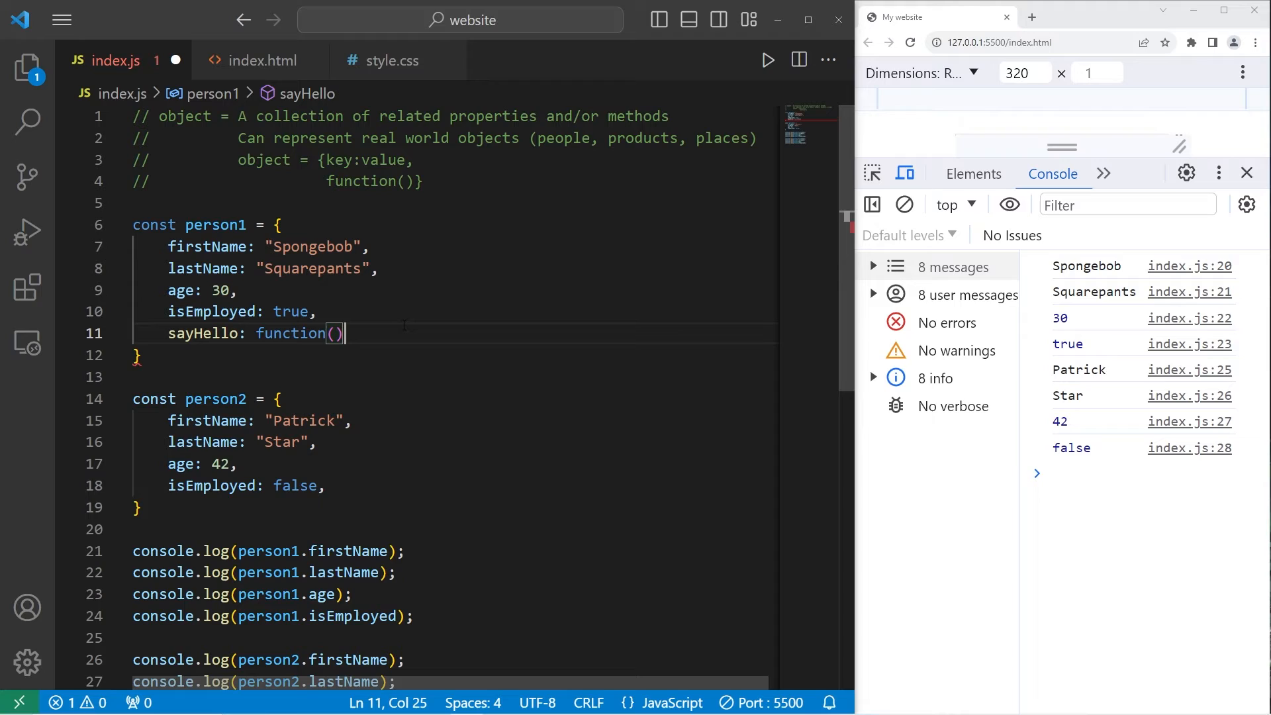
pyautogui.write('{};')
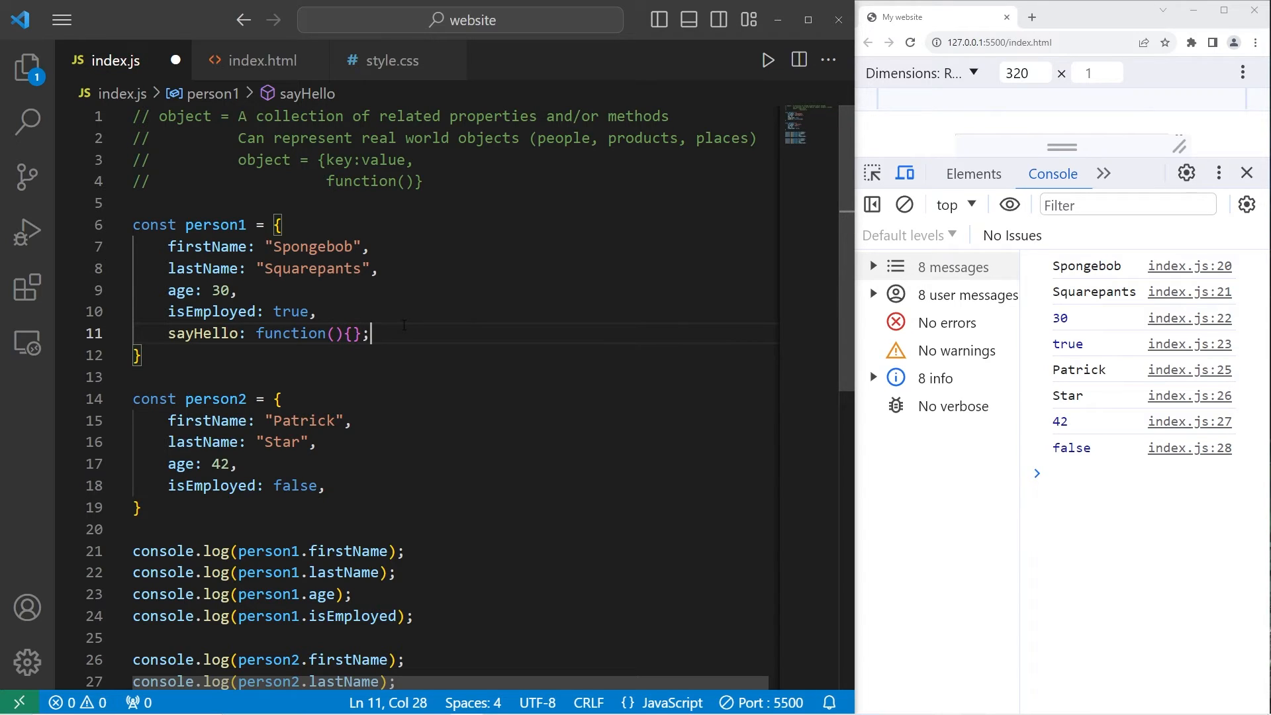
# Make sayHello log "Hi! I am Spongebob!" and delete the console.log lines
pyautogui.write('console.')
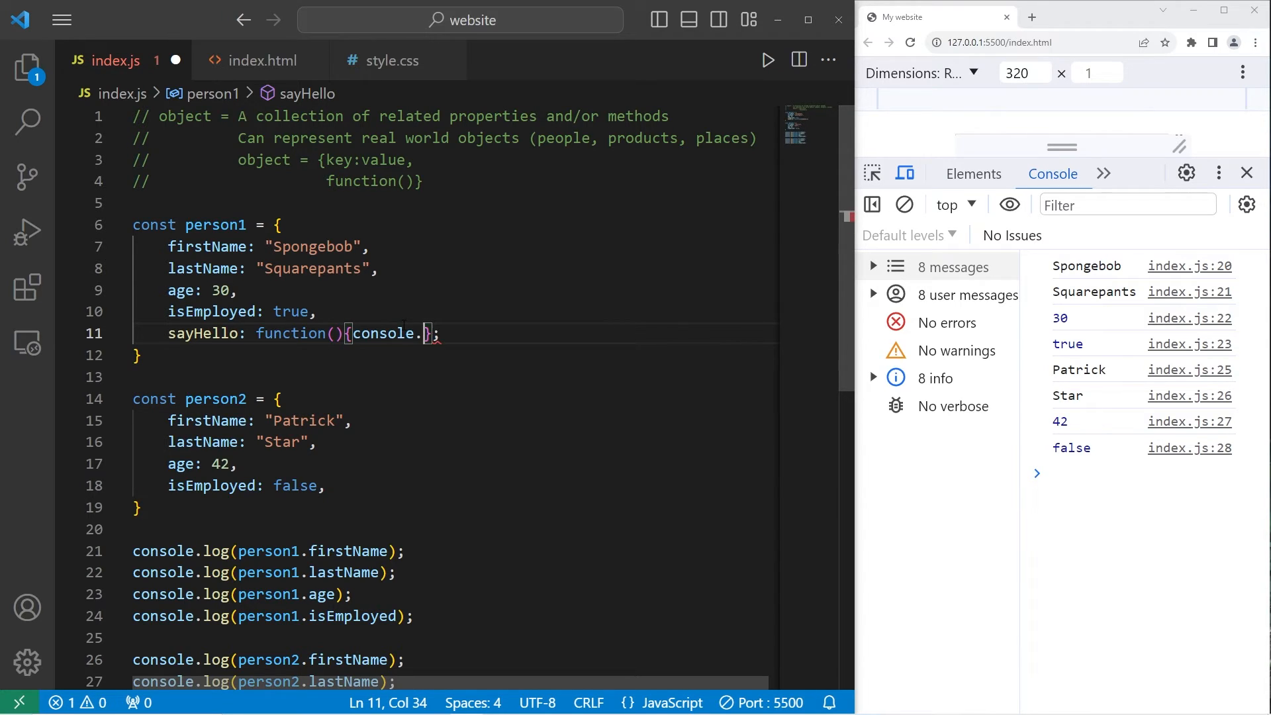
pyautogui.write('log("')
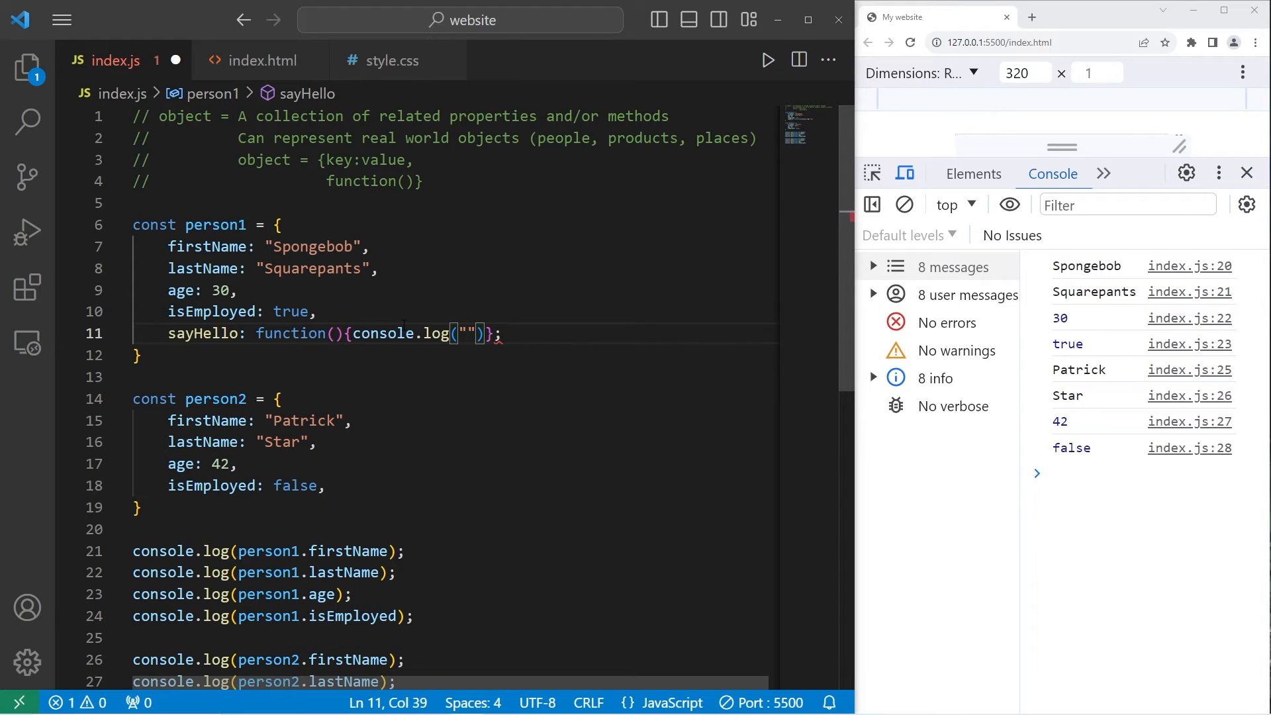
pyautogui.write('Hi! I')
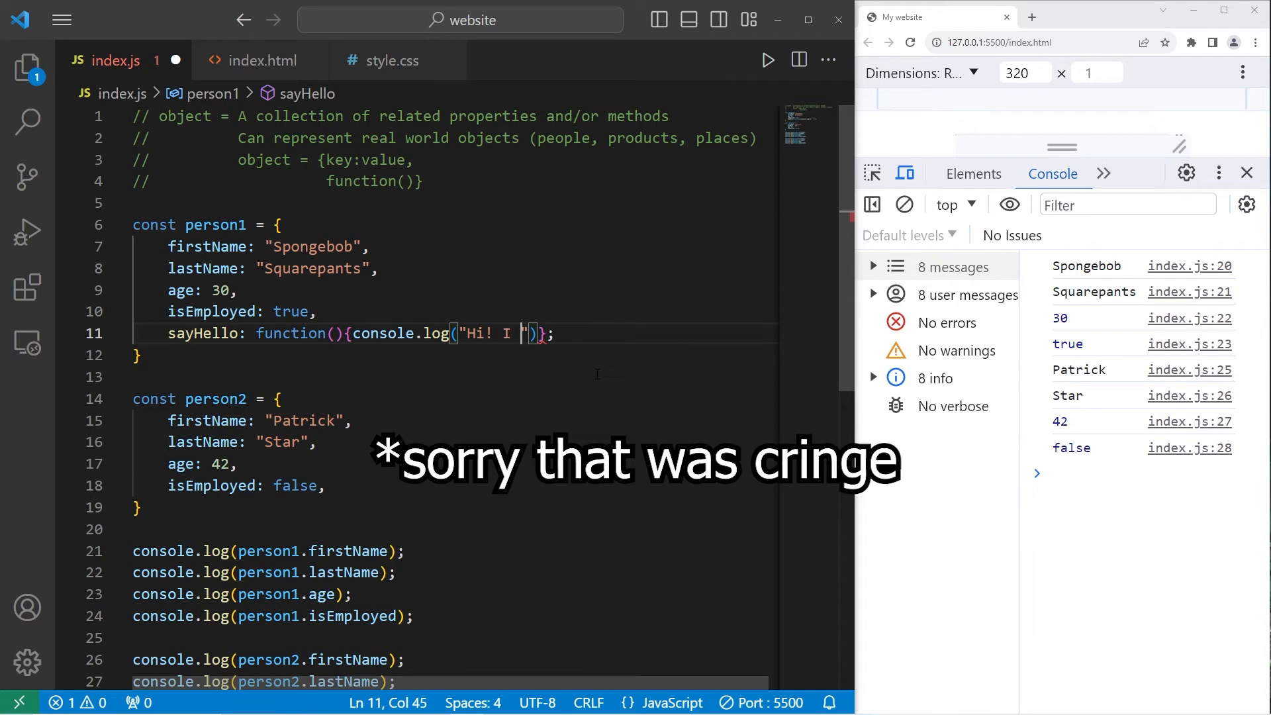
pyautogui.write('am Spongebob!')
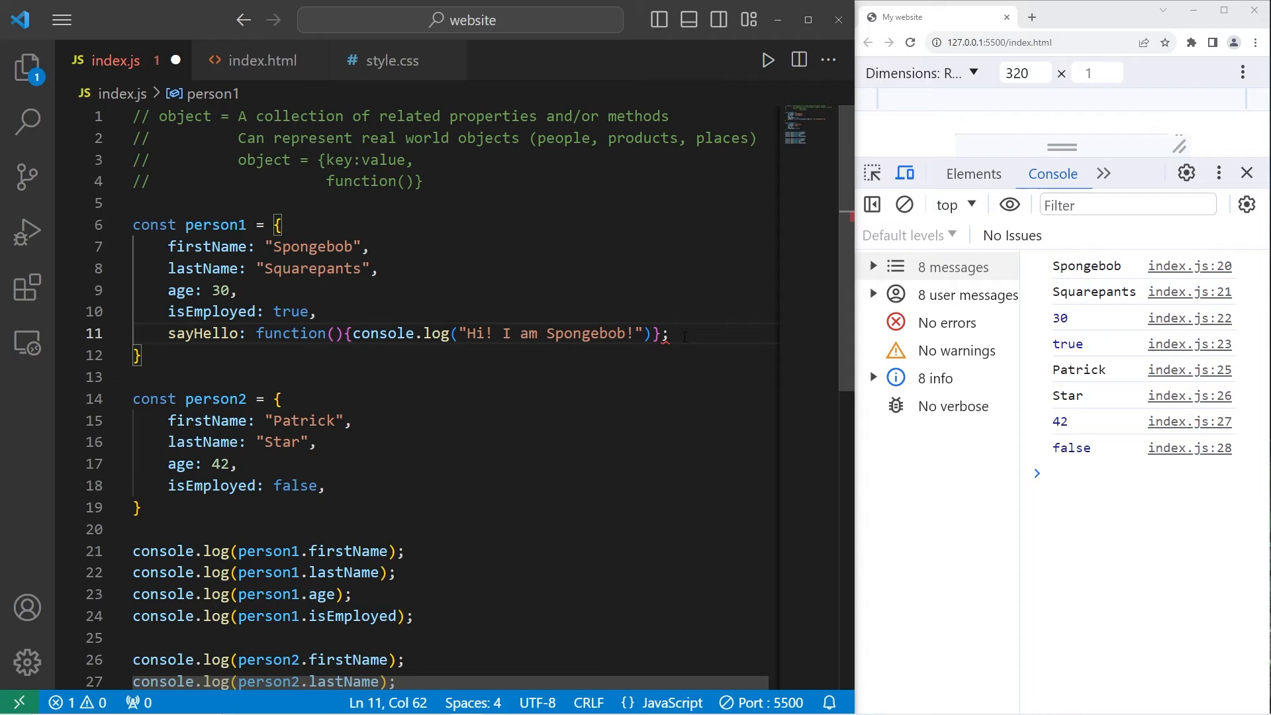
pyautogui.write(',')
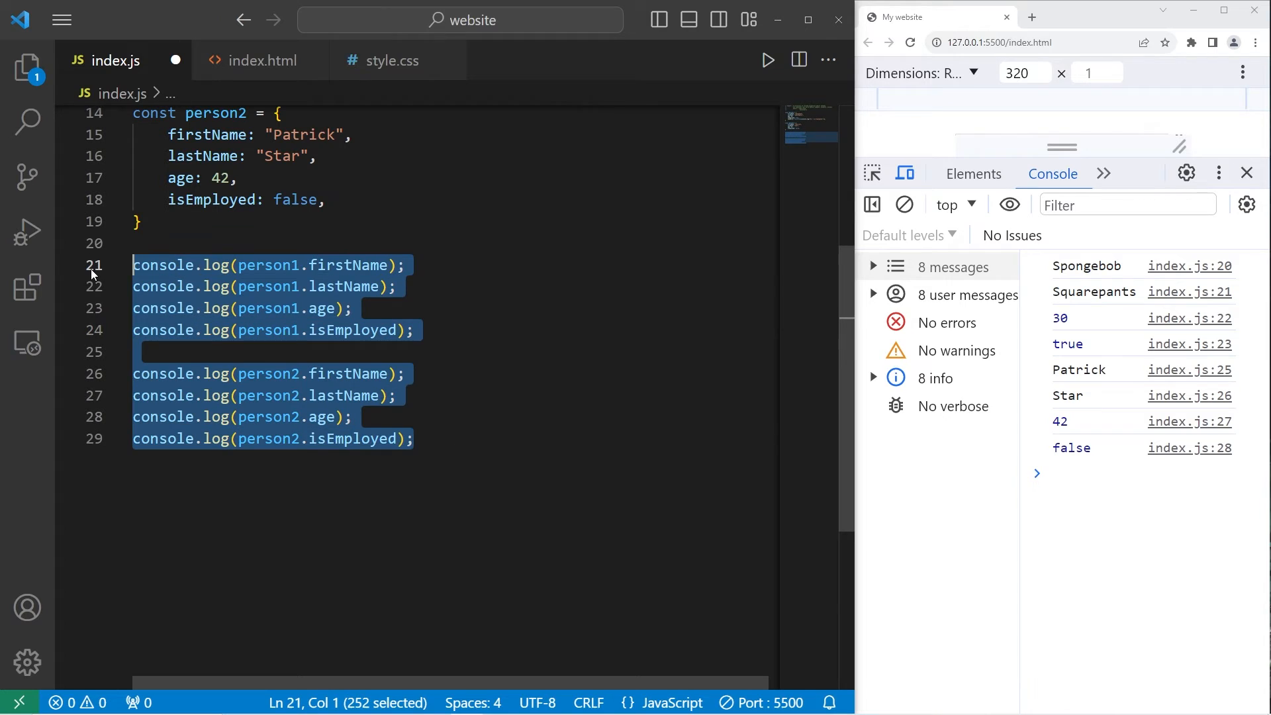
pyautogui.press('Delete')
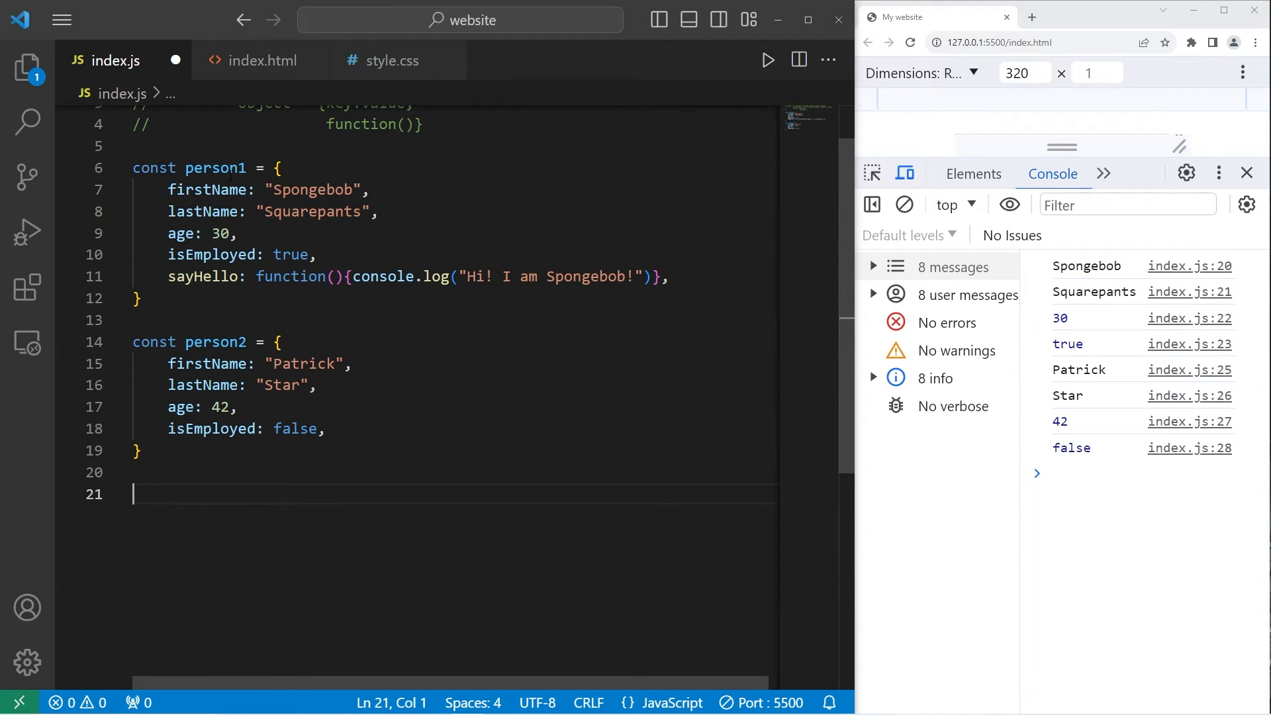
# Call person1.sayHello() so the console shows "Hi! I am Spongebob!"
pyautogui.write('person1.')
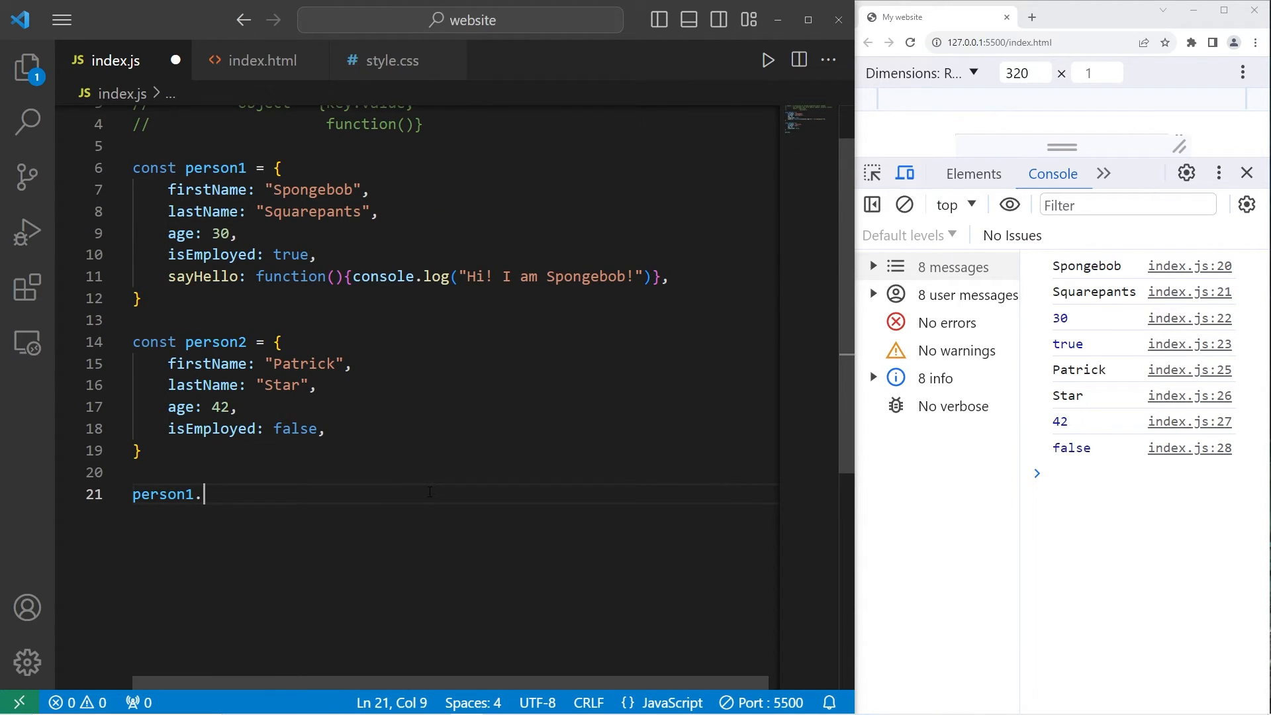
pyautogui.write('sayHello();')
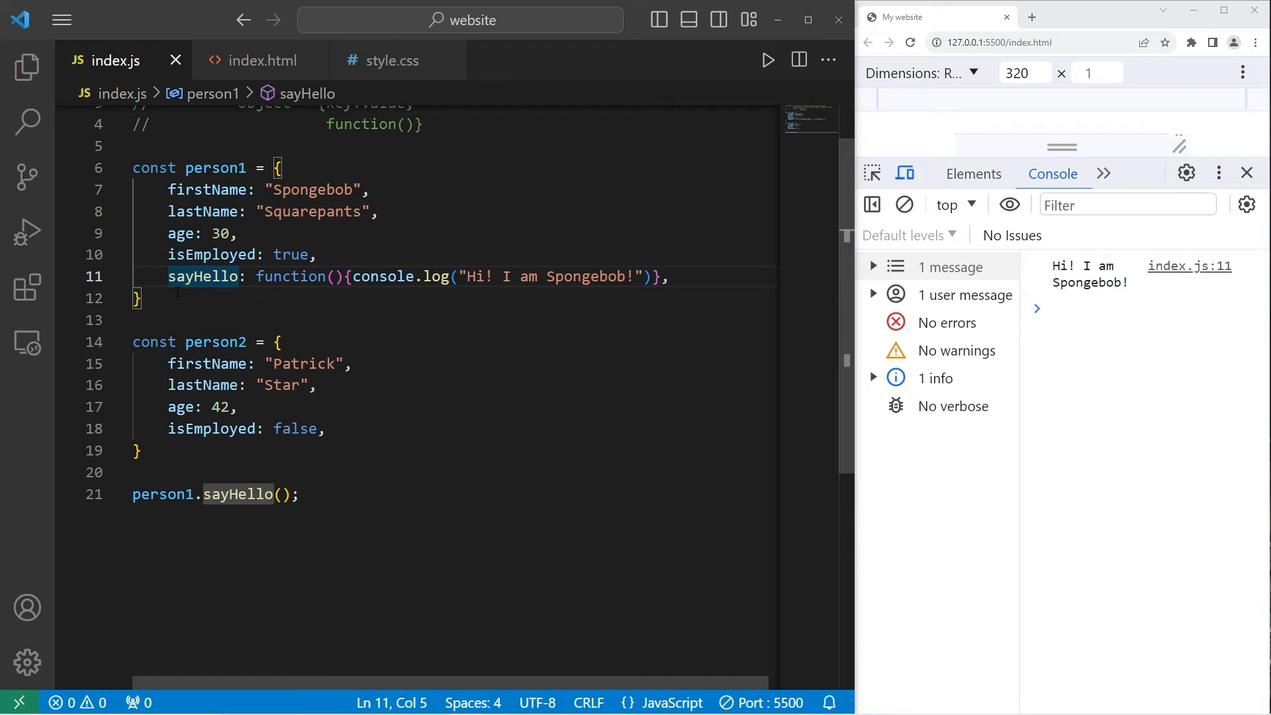
# Copy sayHello into person2 with "Hey, I'm Patrick..." and call person2.sayHello()
pyautogui.moveTo(168, 277); pyautogui.dragTo(494, 276)
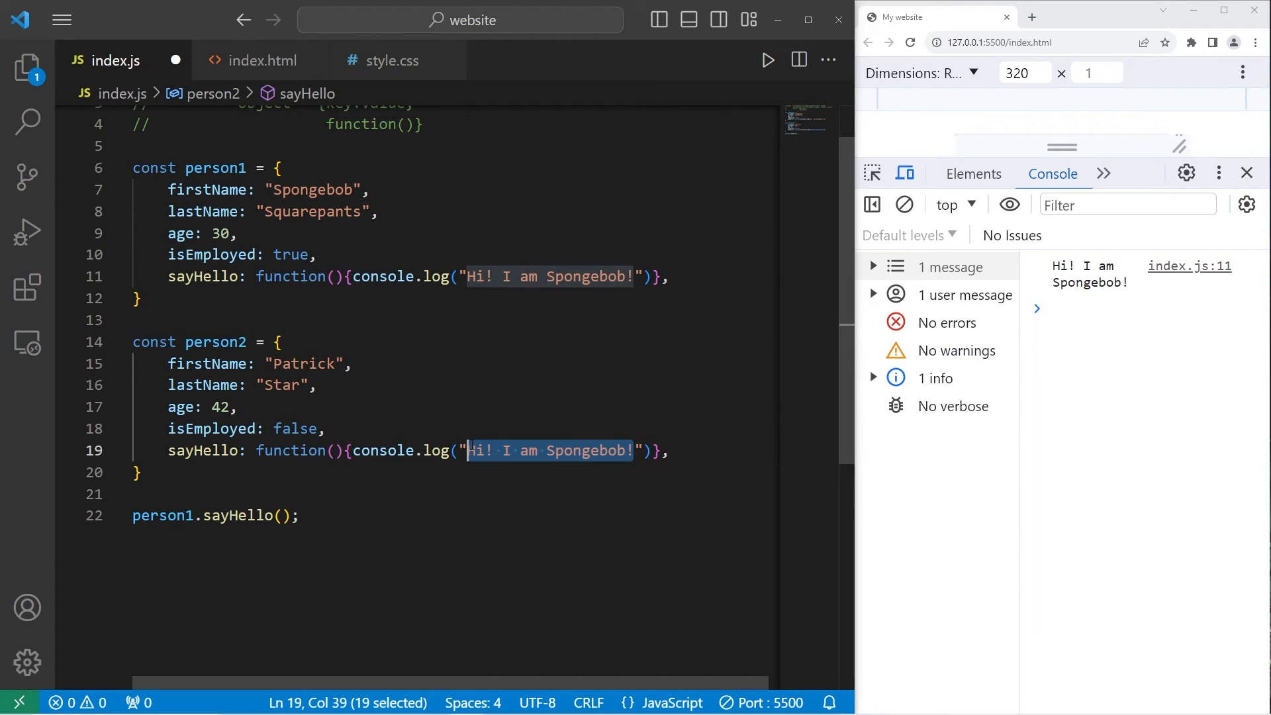
pyautogui.write('Hey,')
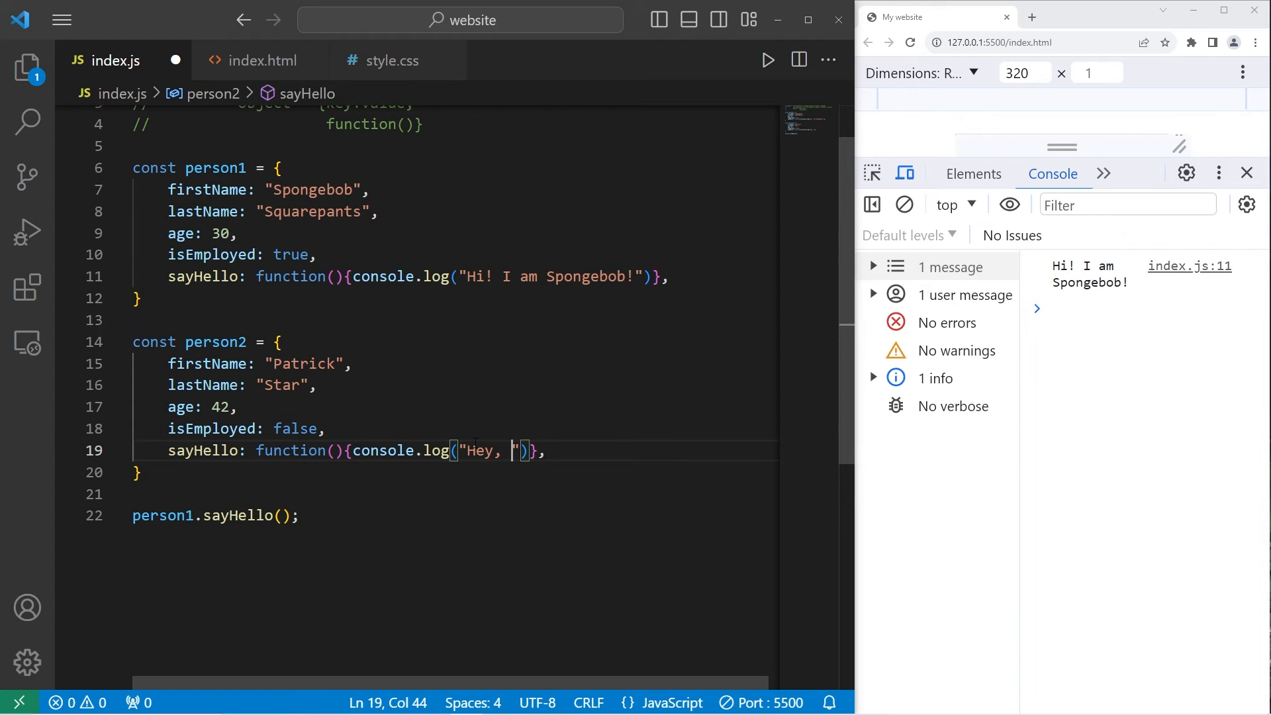
pyautogui.write("I'm Patrick...")
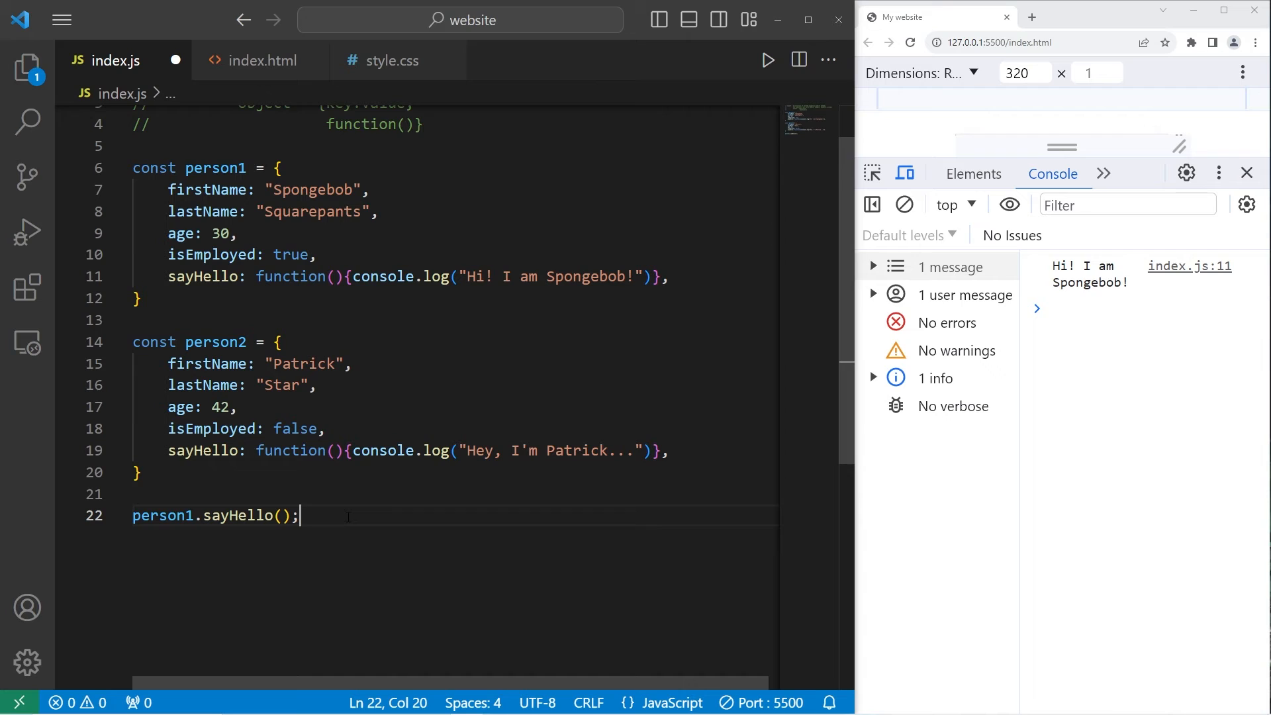
pyautogui.write('person.sayHello();')
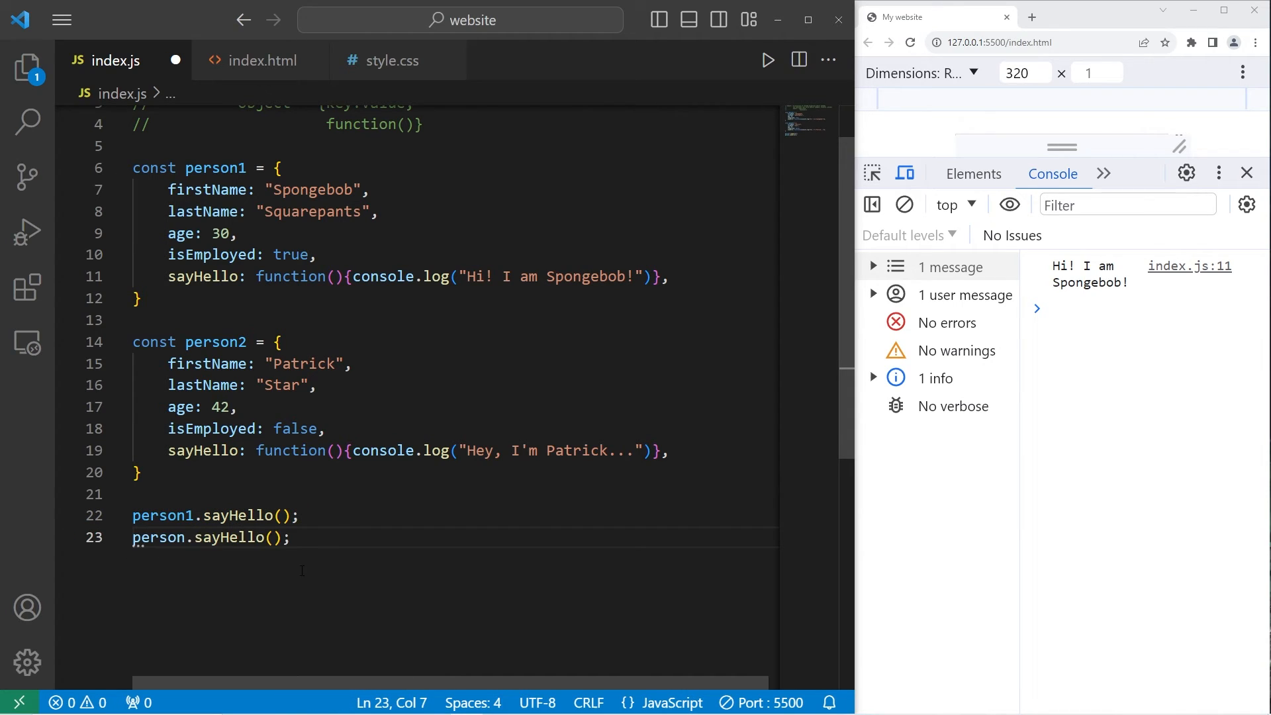
pyautogui.write('2')
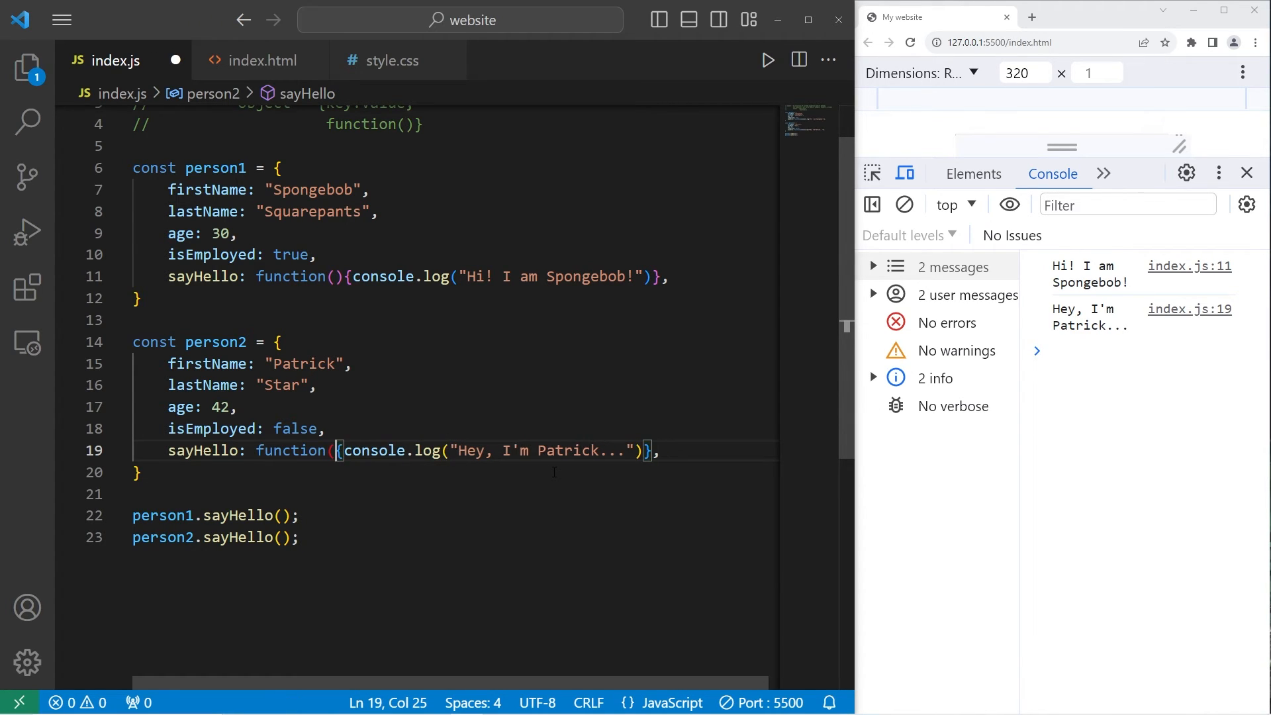
# Replace function in person2's sayHello with an () => arrow function
pyautogui.press('Backspace')
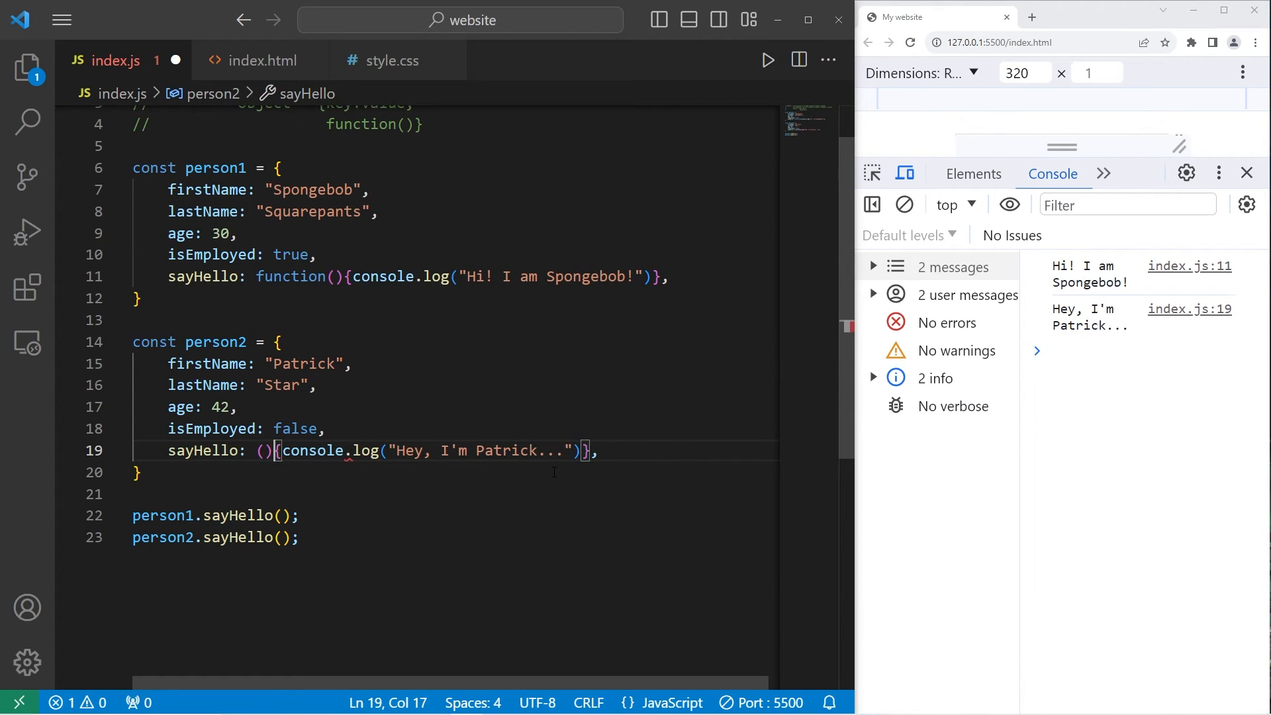
pyautogui.write('=>')
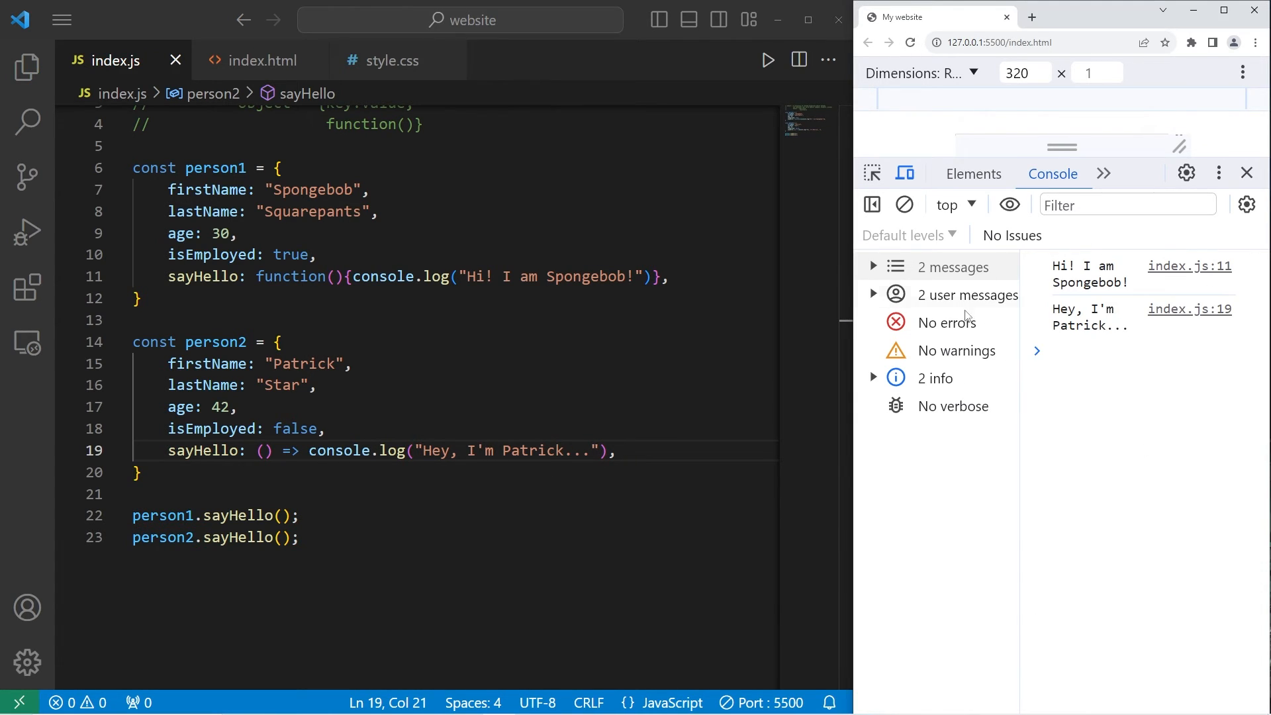
pyautogui.press('Enter')
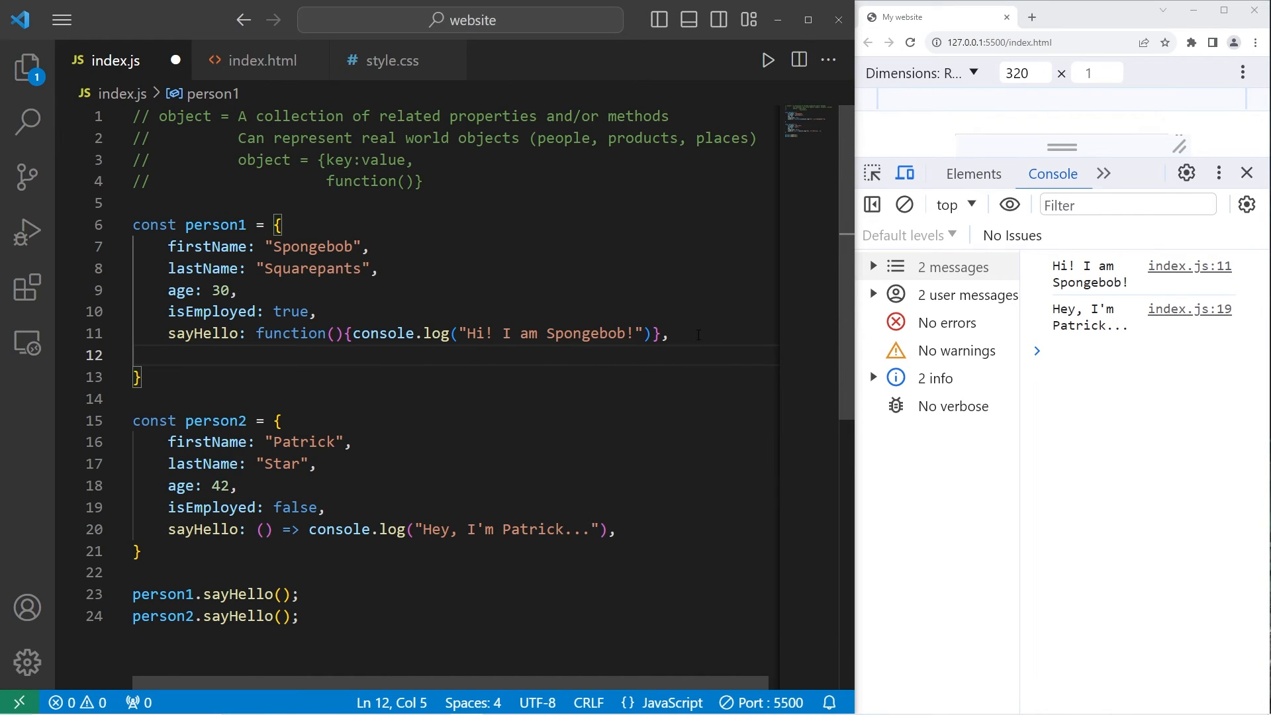
# Add eat: function(){console.log("I am eating a Krabby Patty")}, to person1
pyautogui.write('eat:')
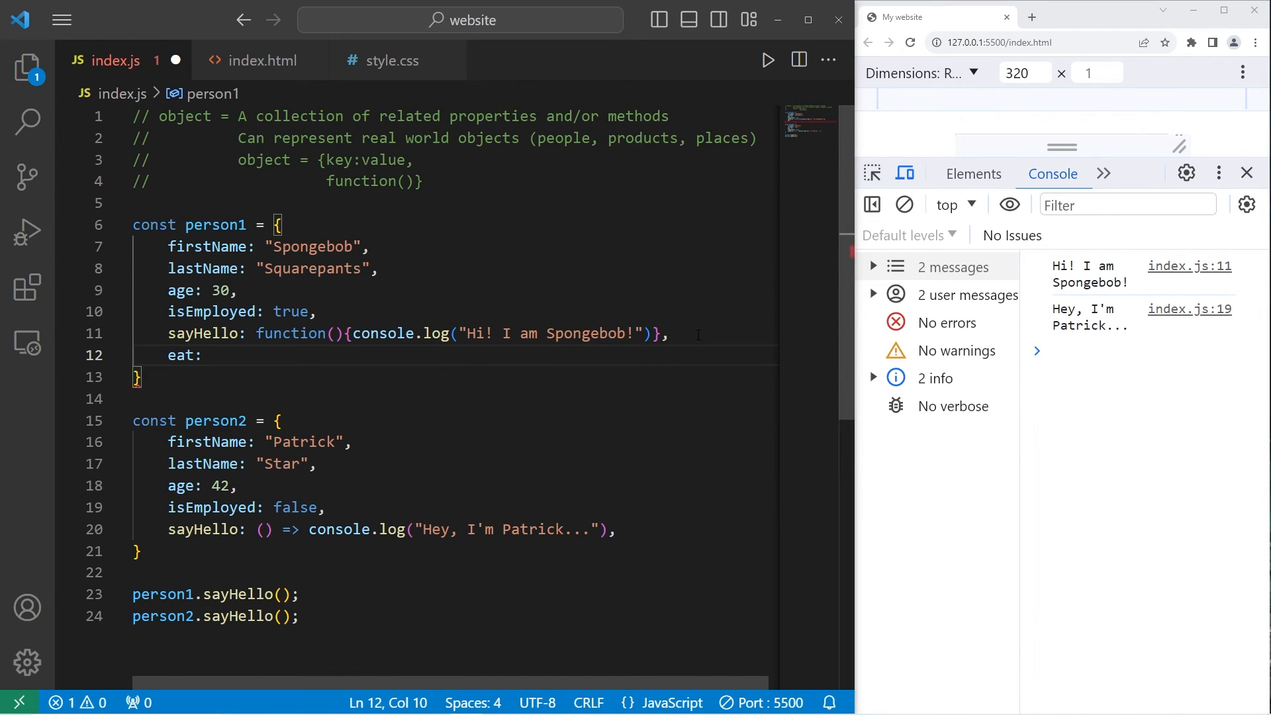
pyautogui.write('function')
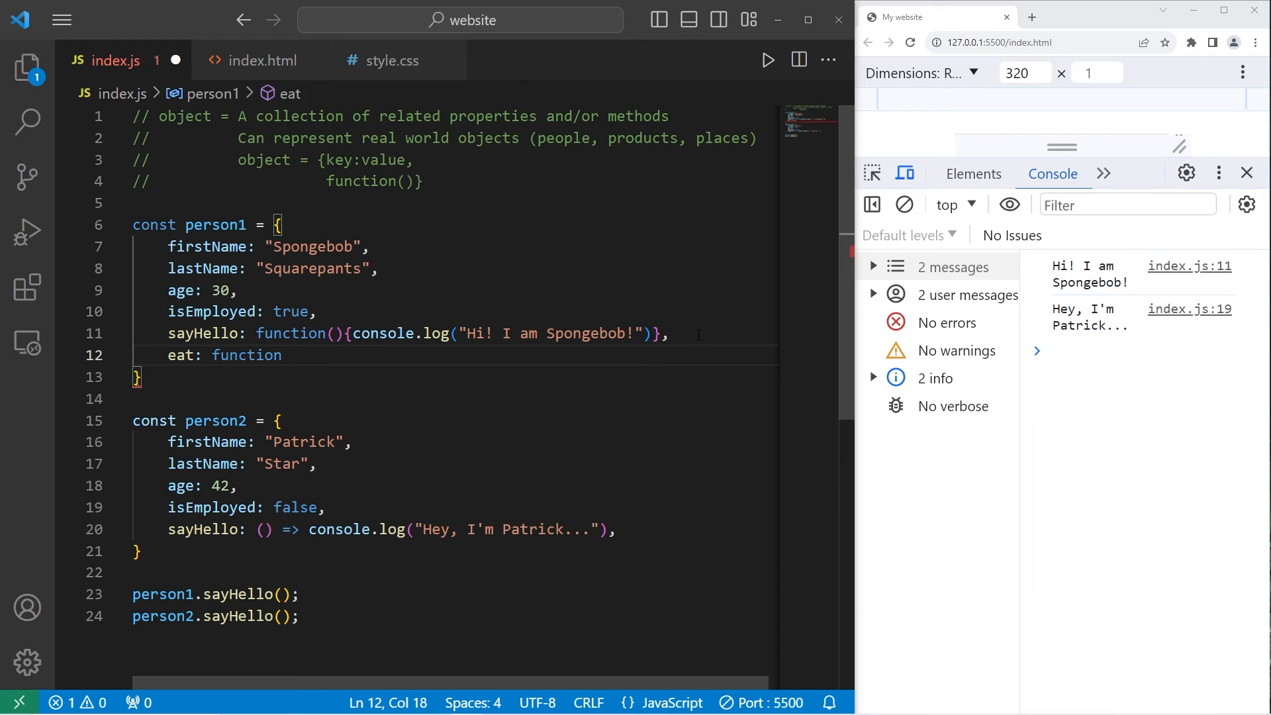
pyautogui.write('(){}')
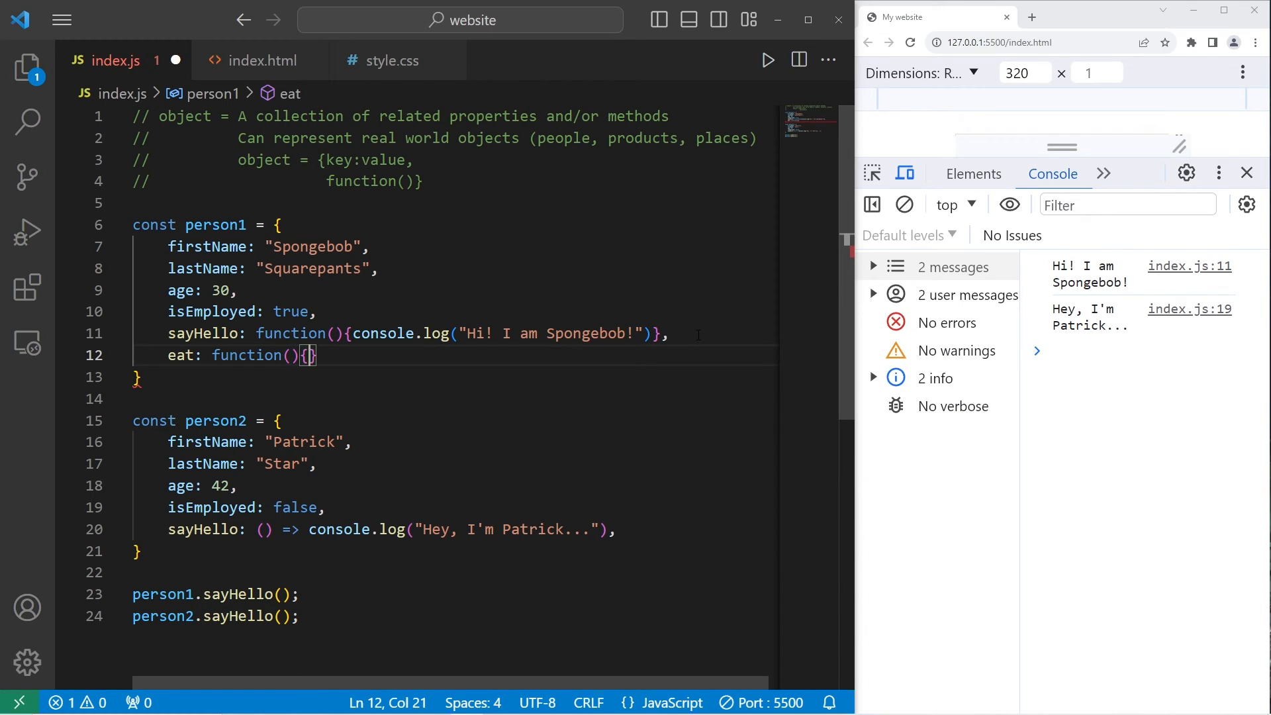
pyautogui.write(',')
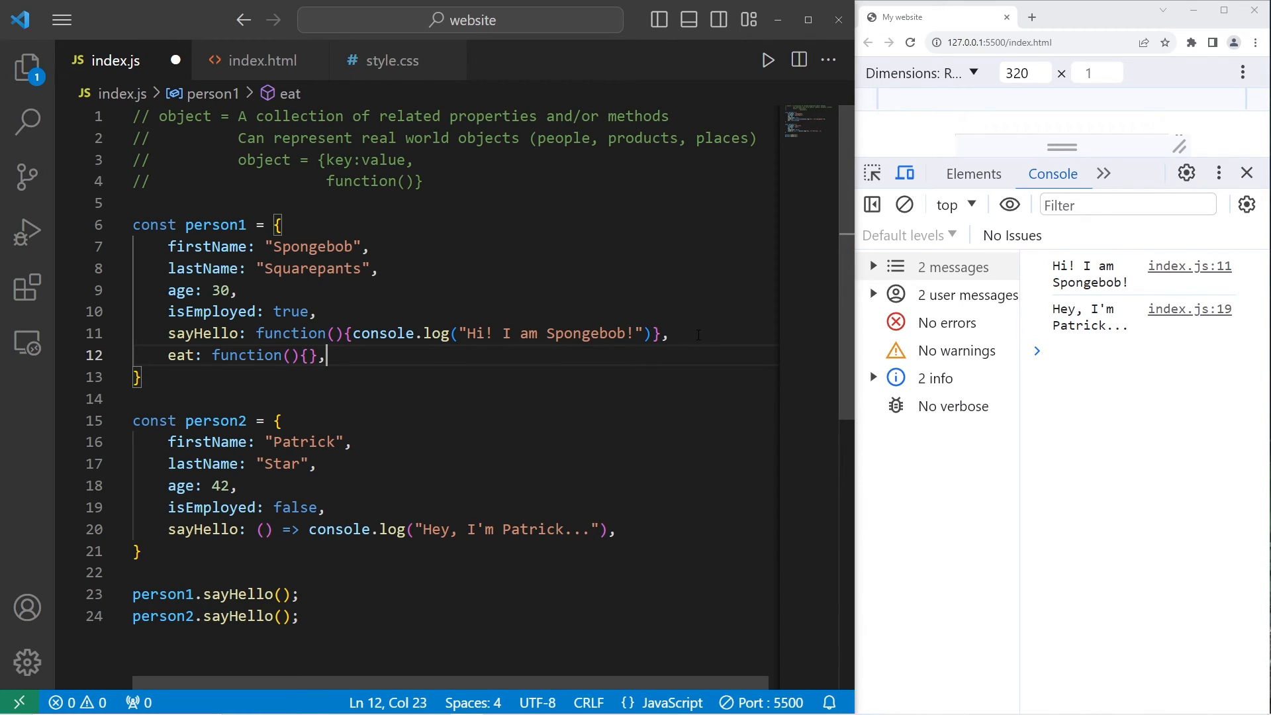
pyautogui.write('cons')
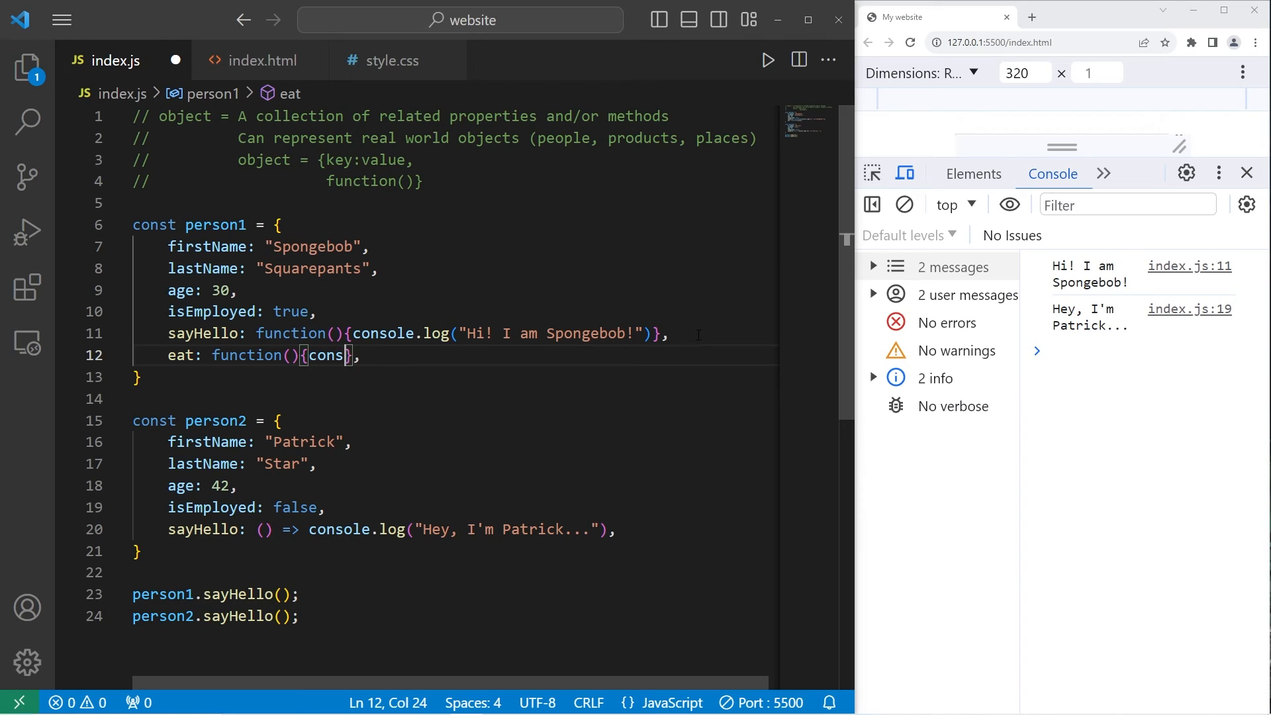
pyautogui.write('onsole.log()')
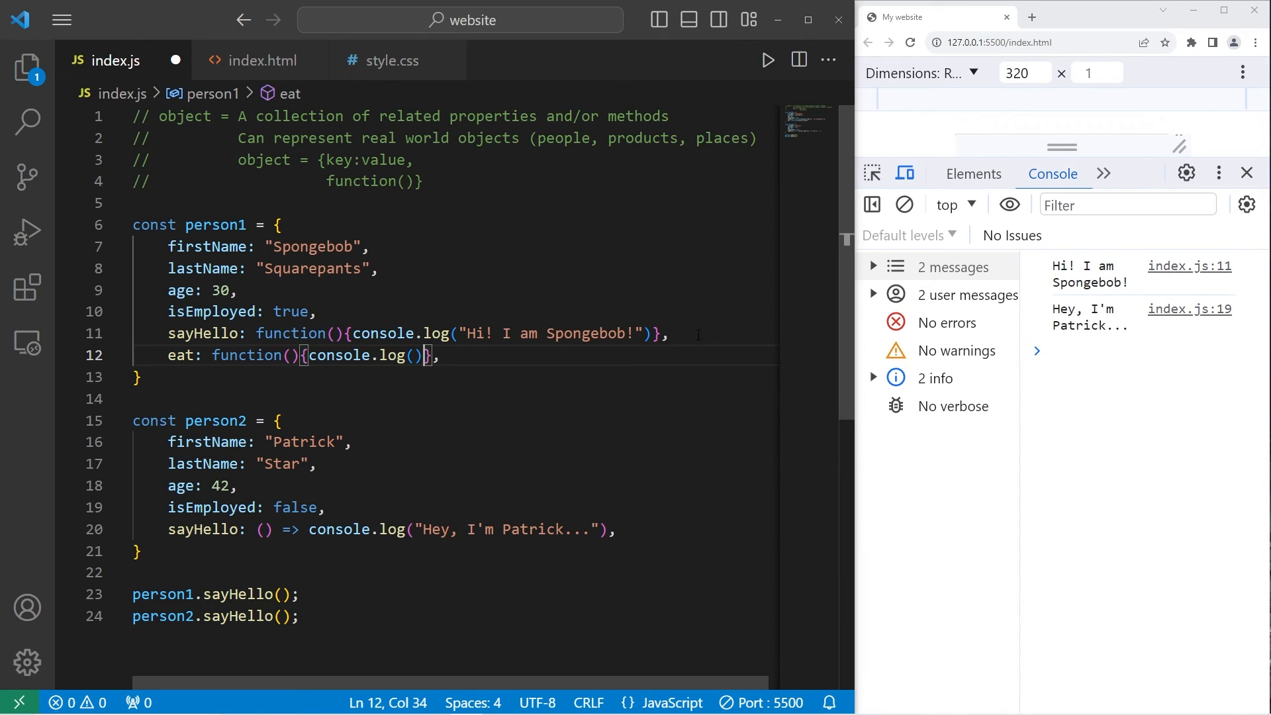
pyautogui.write('""')
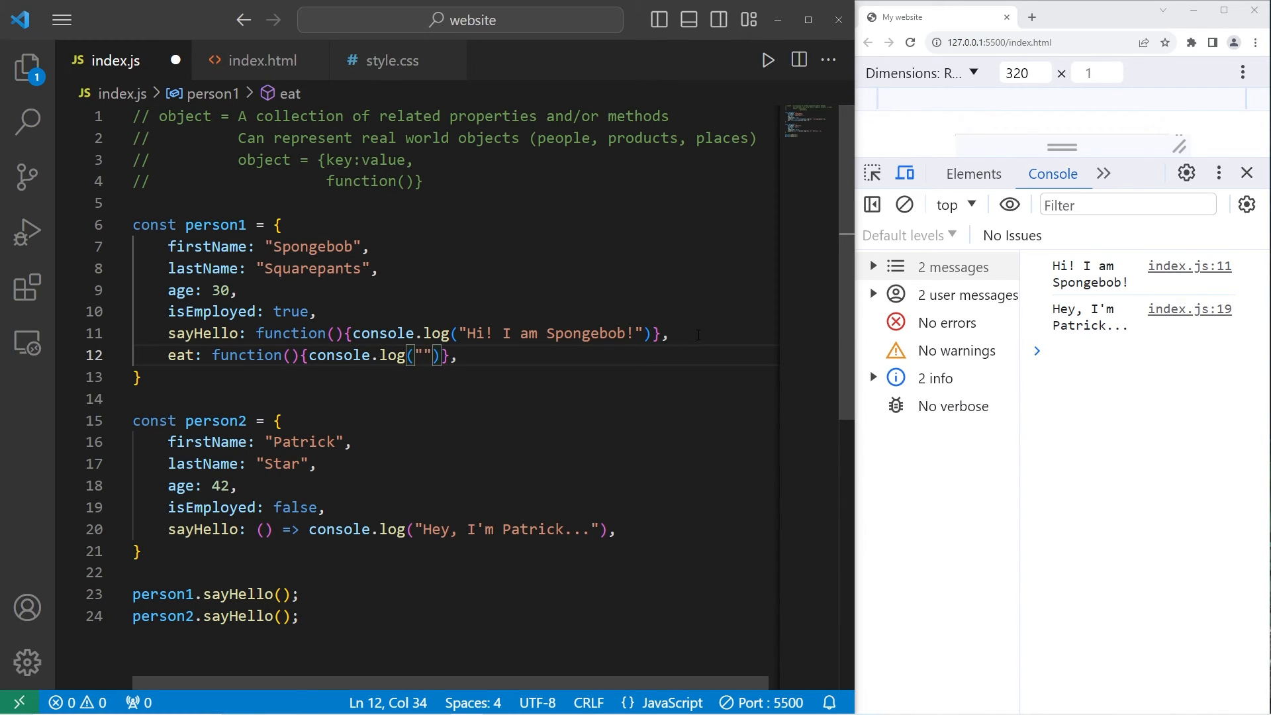
pyautogui.write('I am eating')
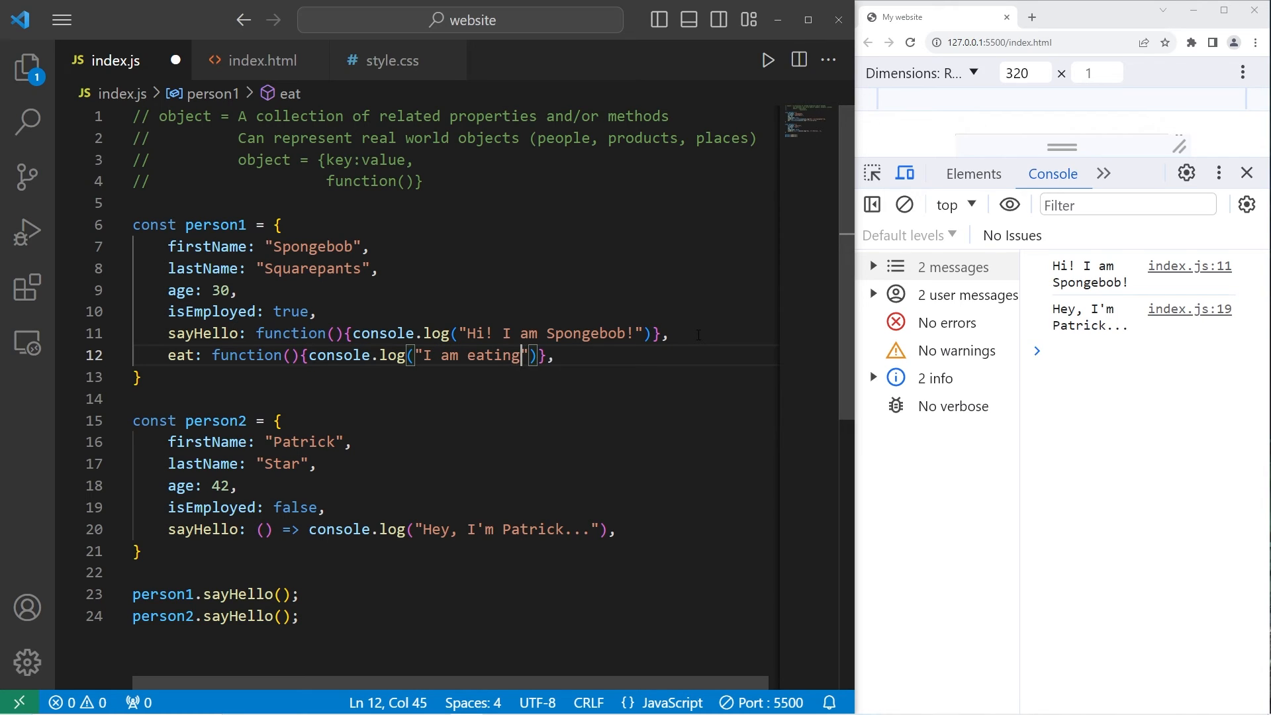
pyautogui.write('a Krabby Patty')
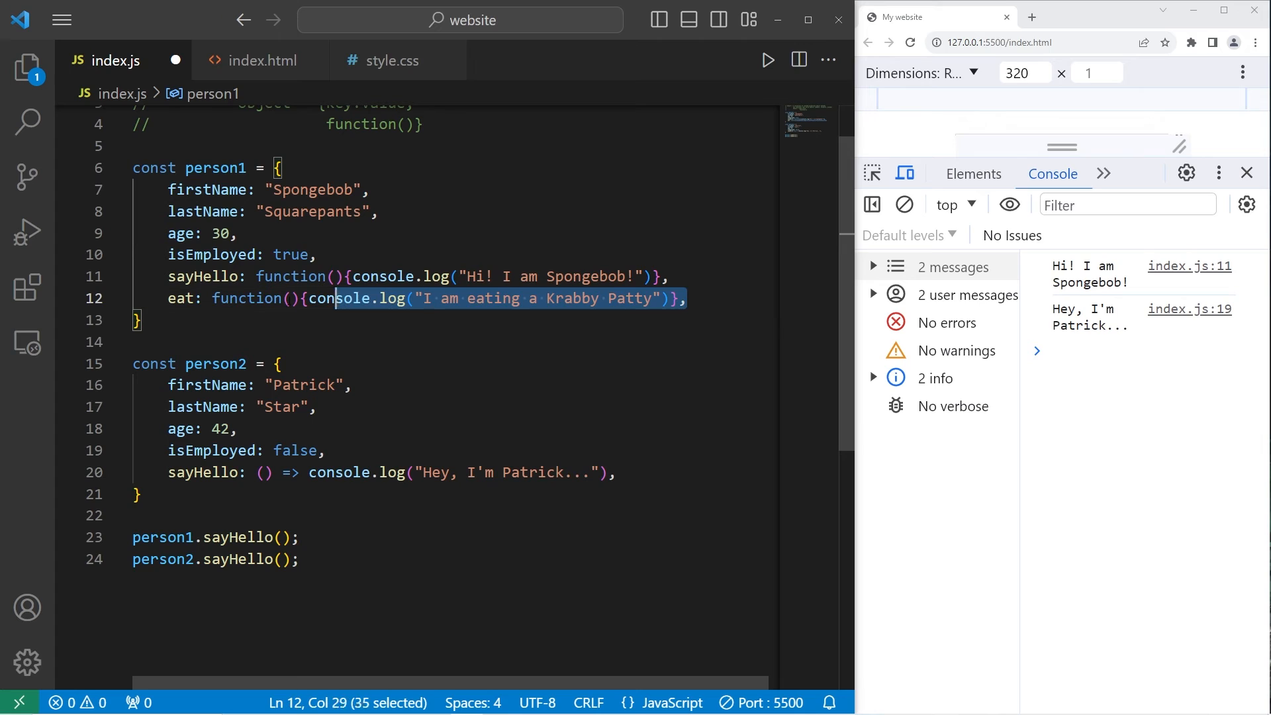
# Paste eat into person2 logging "I am eating roast beef, chicken, and pizza" as an arrow function
pyautogui.click(676, 473)
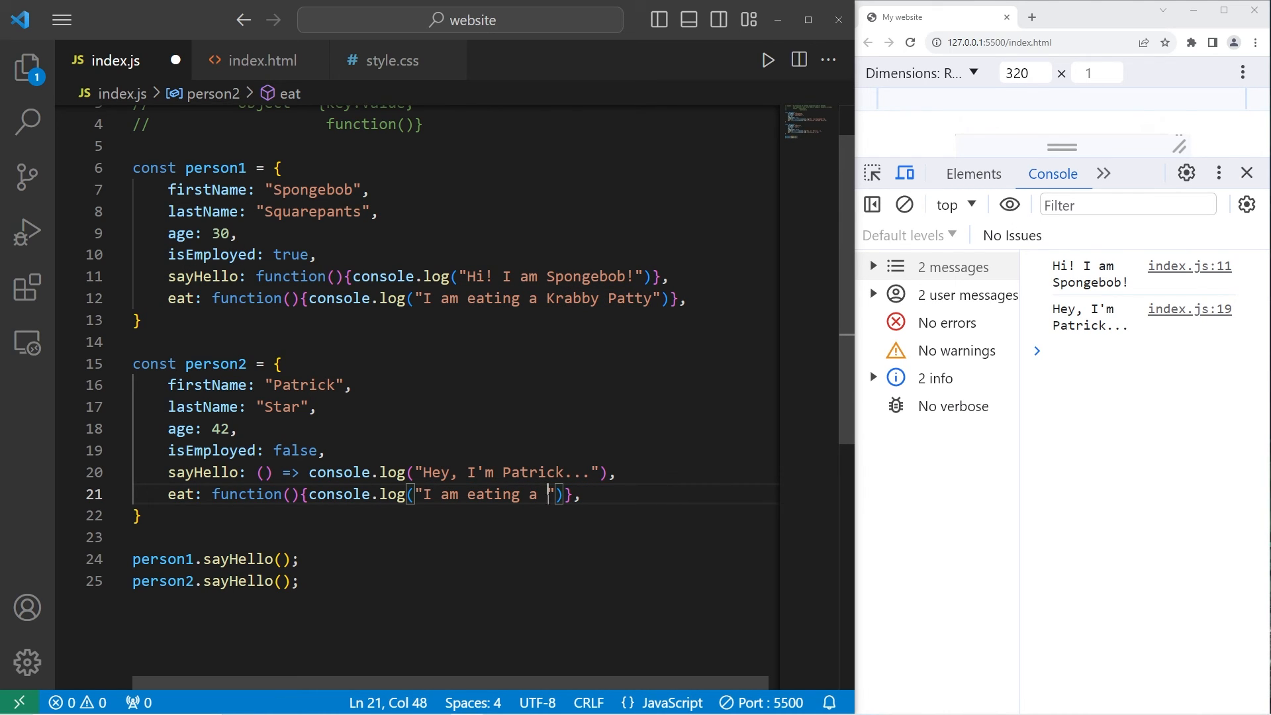
pyautogui.write('roast')
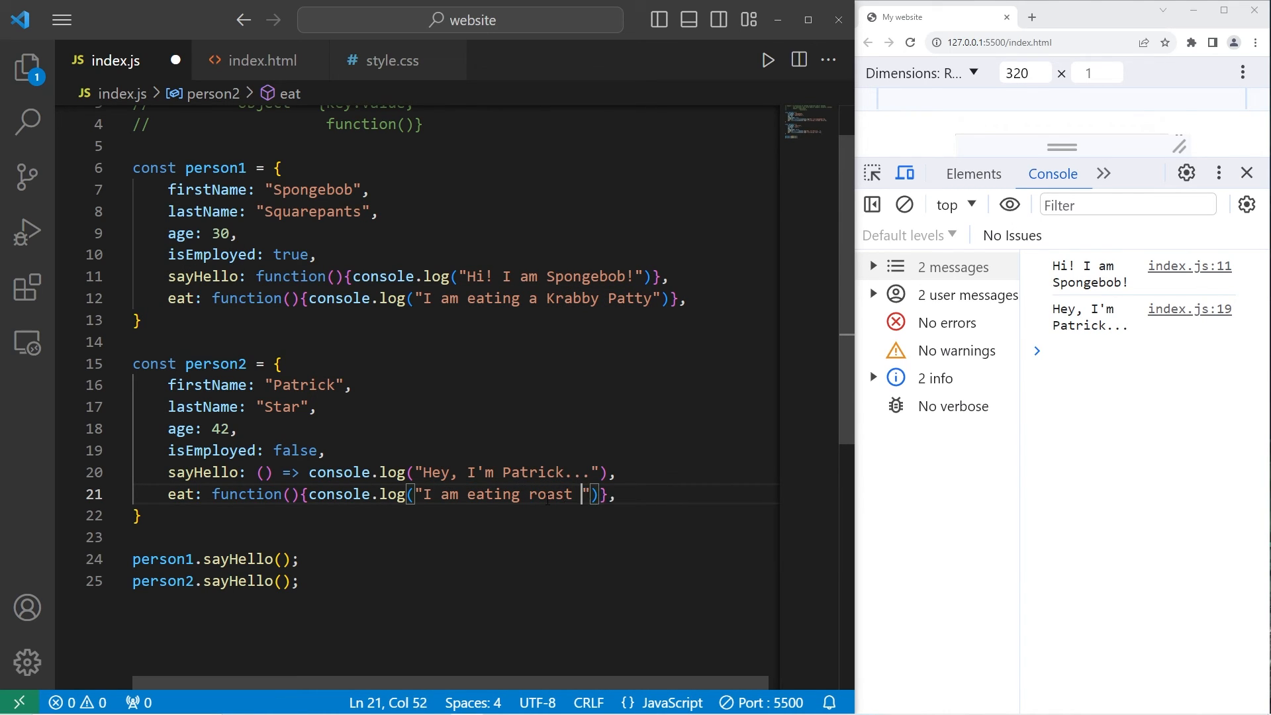
pyautogui.write('beef, chicken, and pizz')
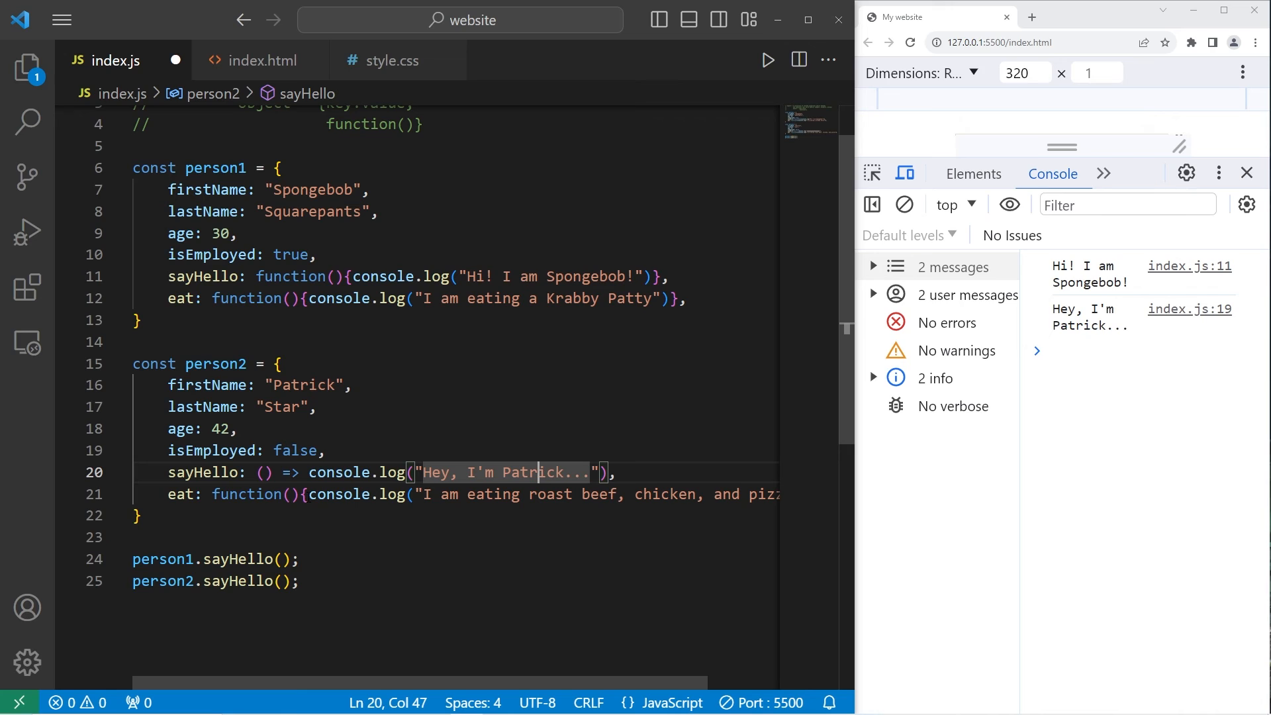
pyautogui.doubleClick(248, 494)
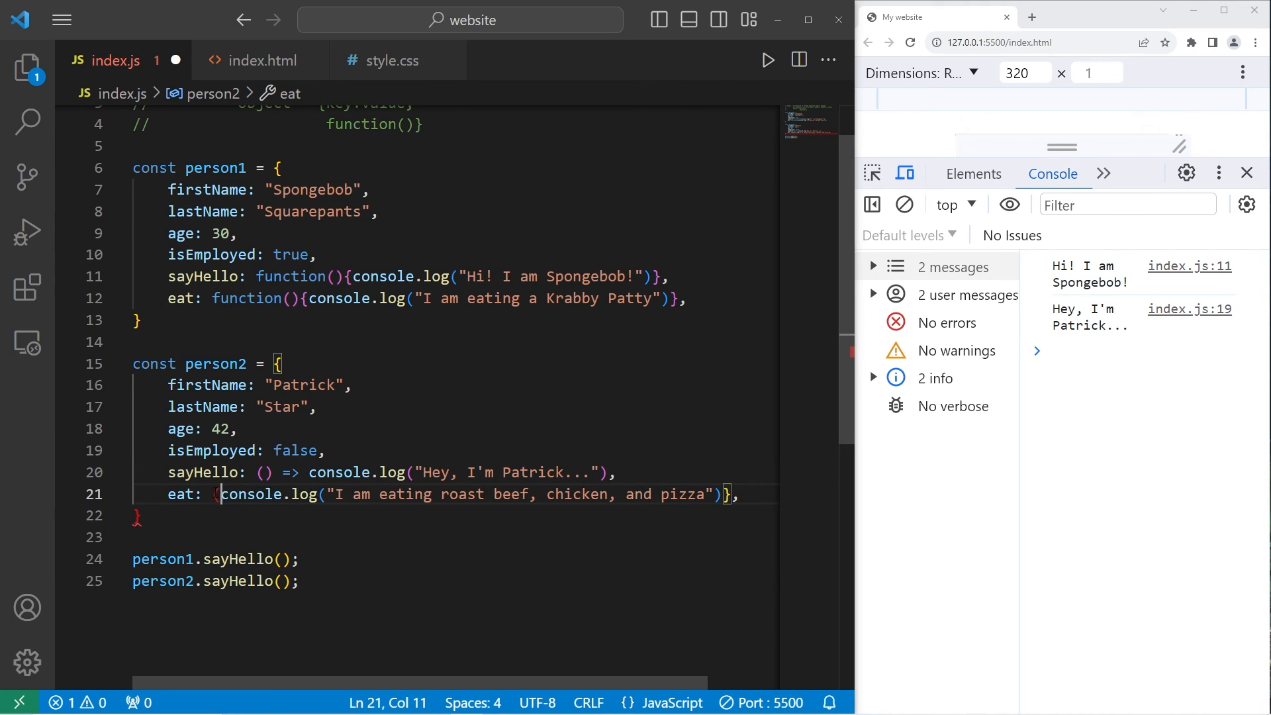
pyautogui.write('() =>')
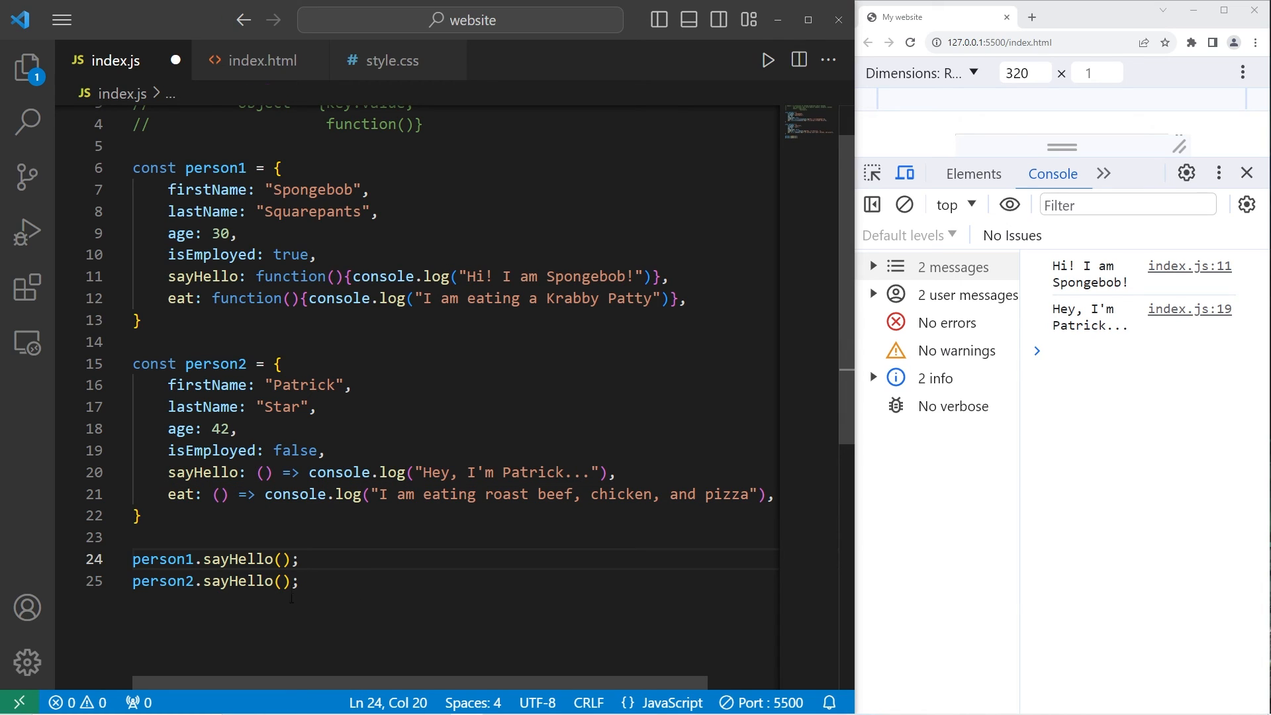
# Change both sayHello() calls to person1.eat() and person2.eat() and save to see the console output
pyautogui.click(301, 558)
pyautogui.write('eat')
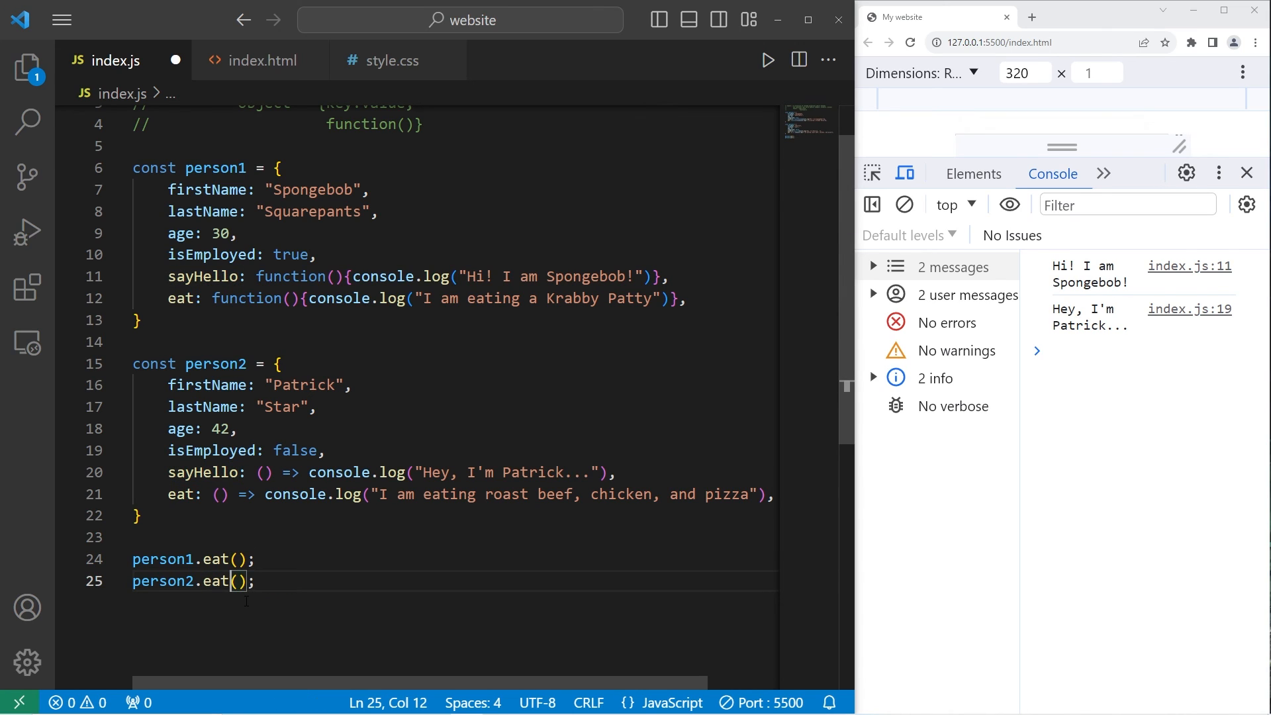
pyautogui.click(765, 59)
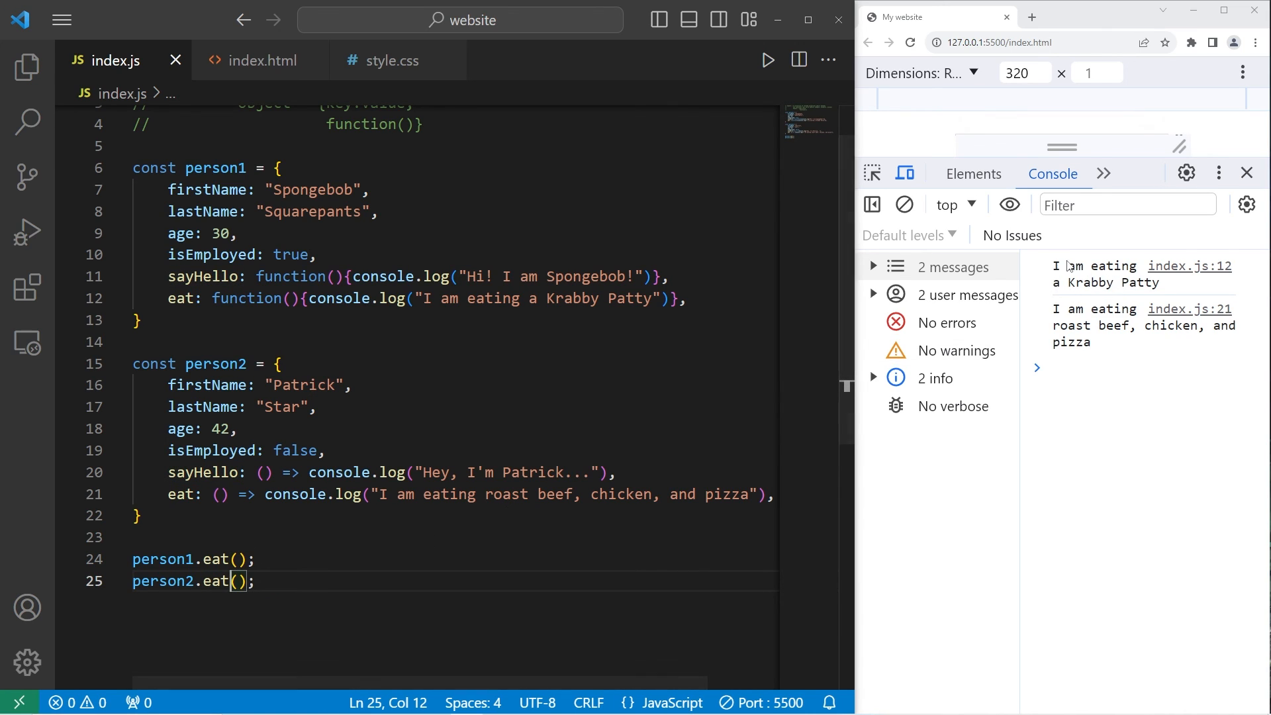
pyautogui.moveTo(1124, 289)
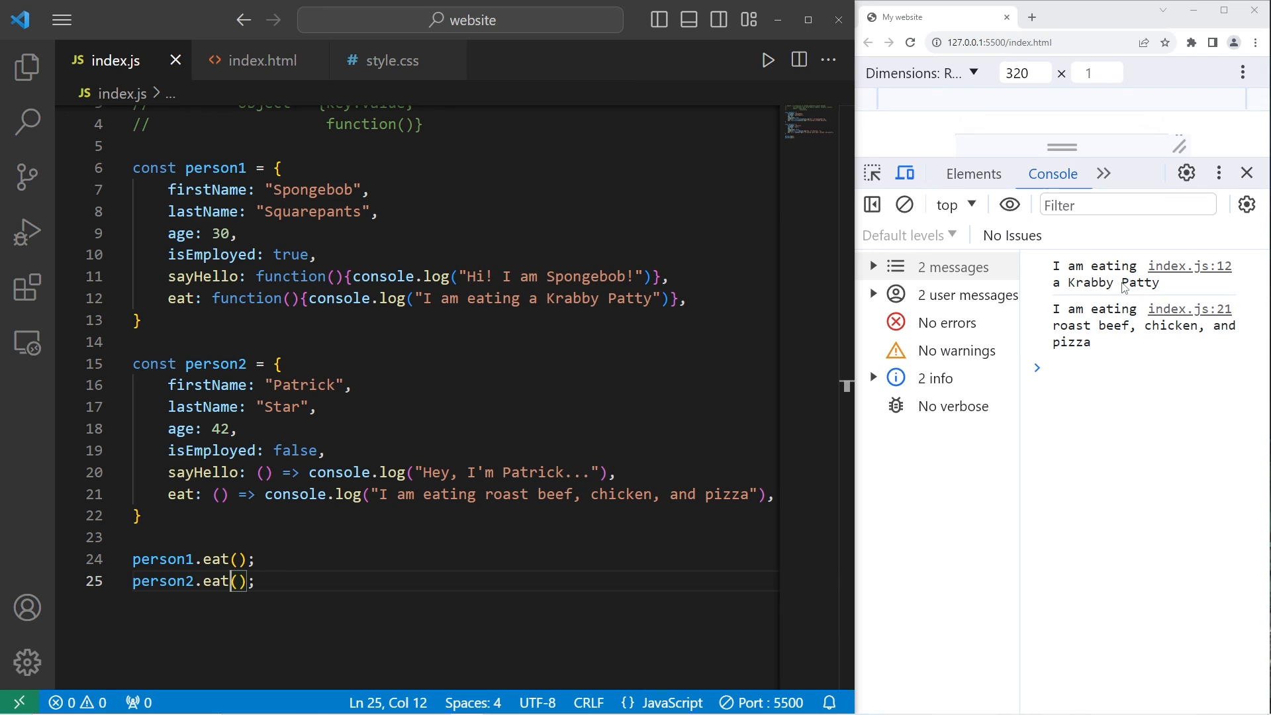
pyautogui.moveTo(1106, 340)
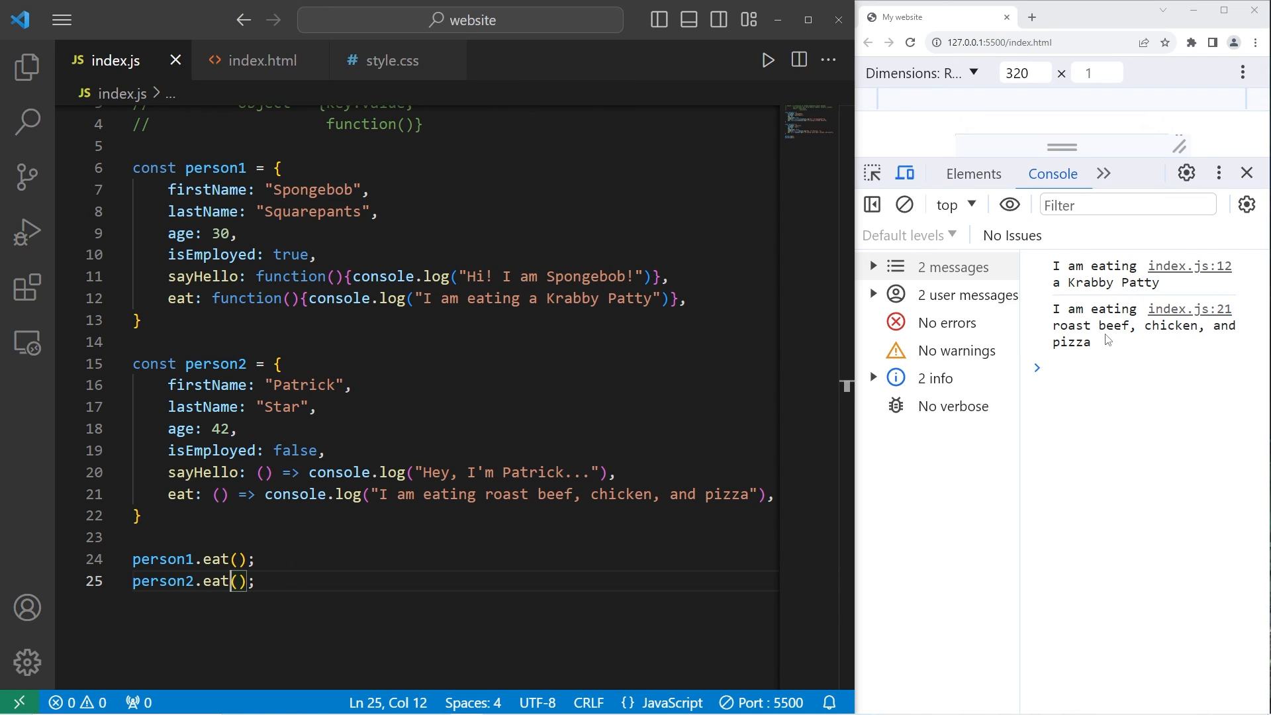
pyautogui.click(258, 559)
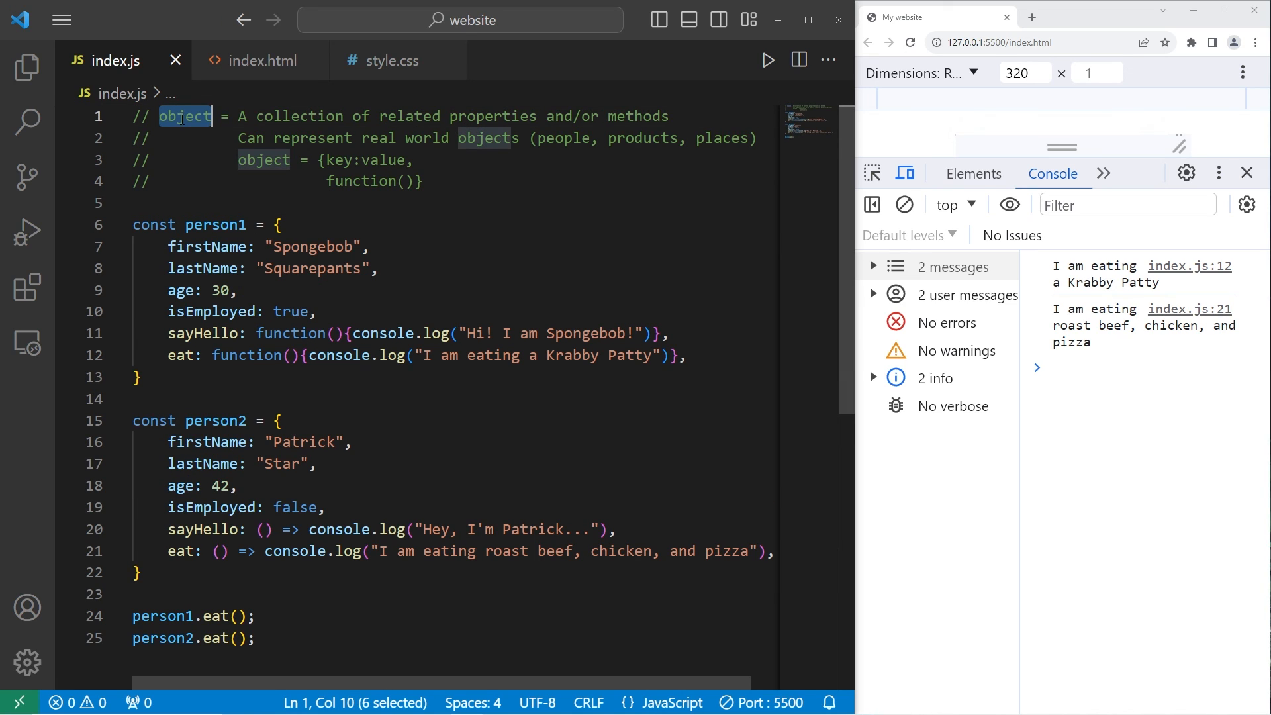
pyautogui.doubleClick(298, 117)
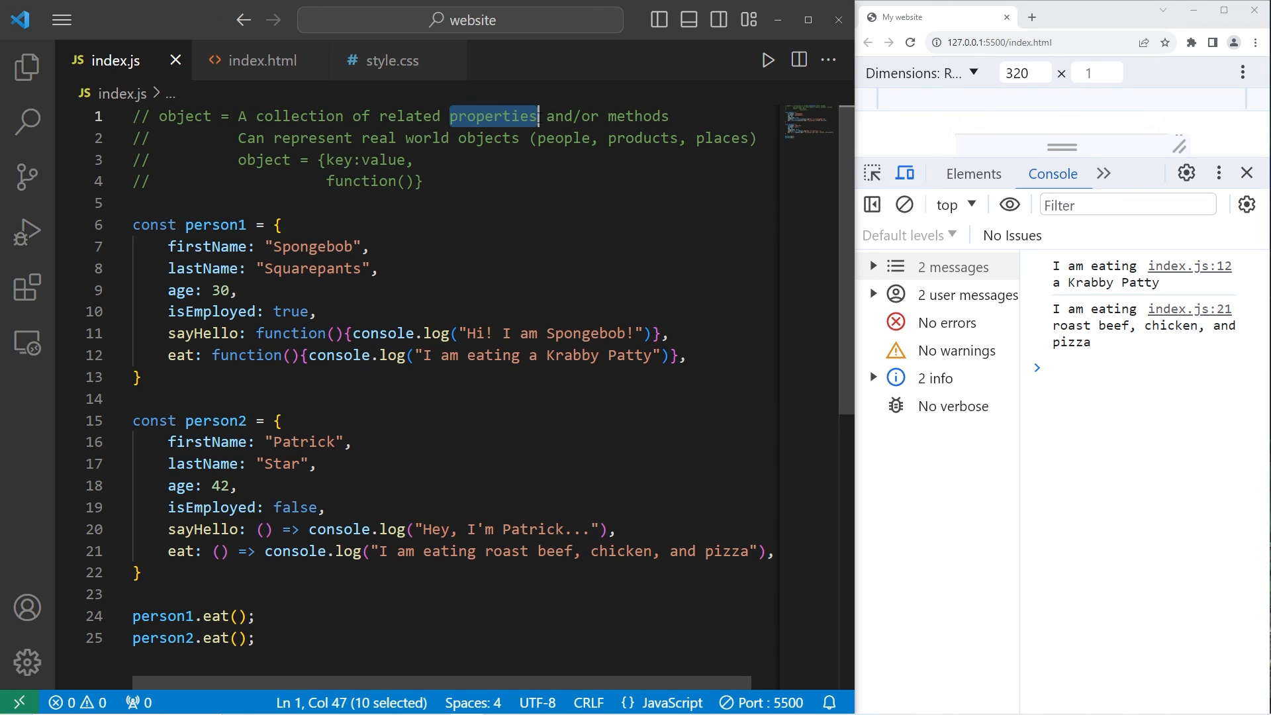
pyautogui.doubleClick(637, 116)
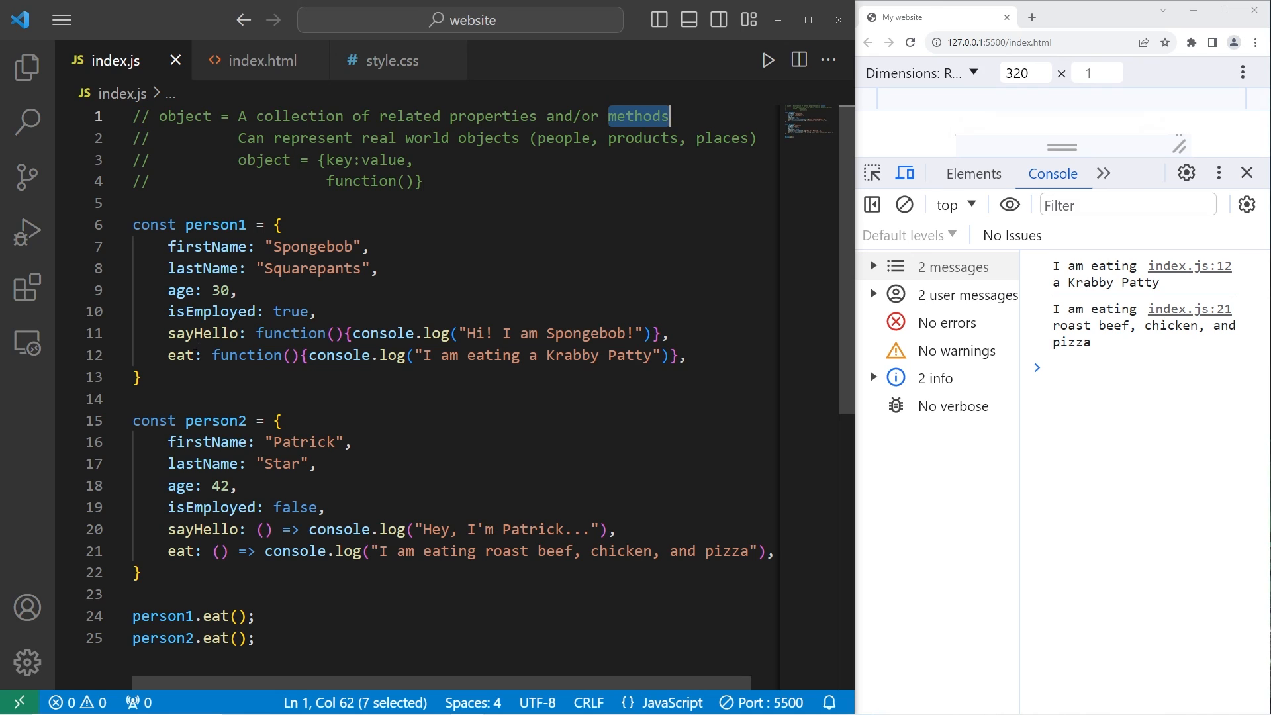
pyautogui.click(324, 137)
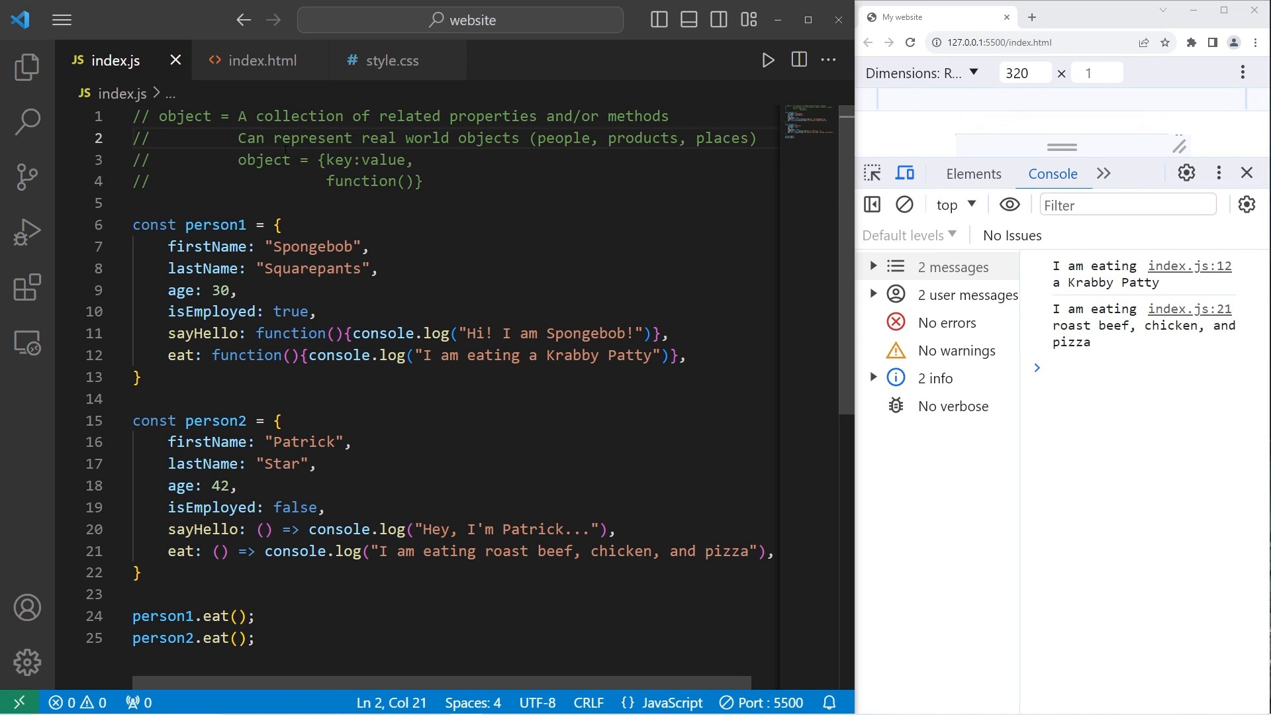
pyautogui.doubleClick(562, 138)
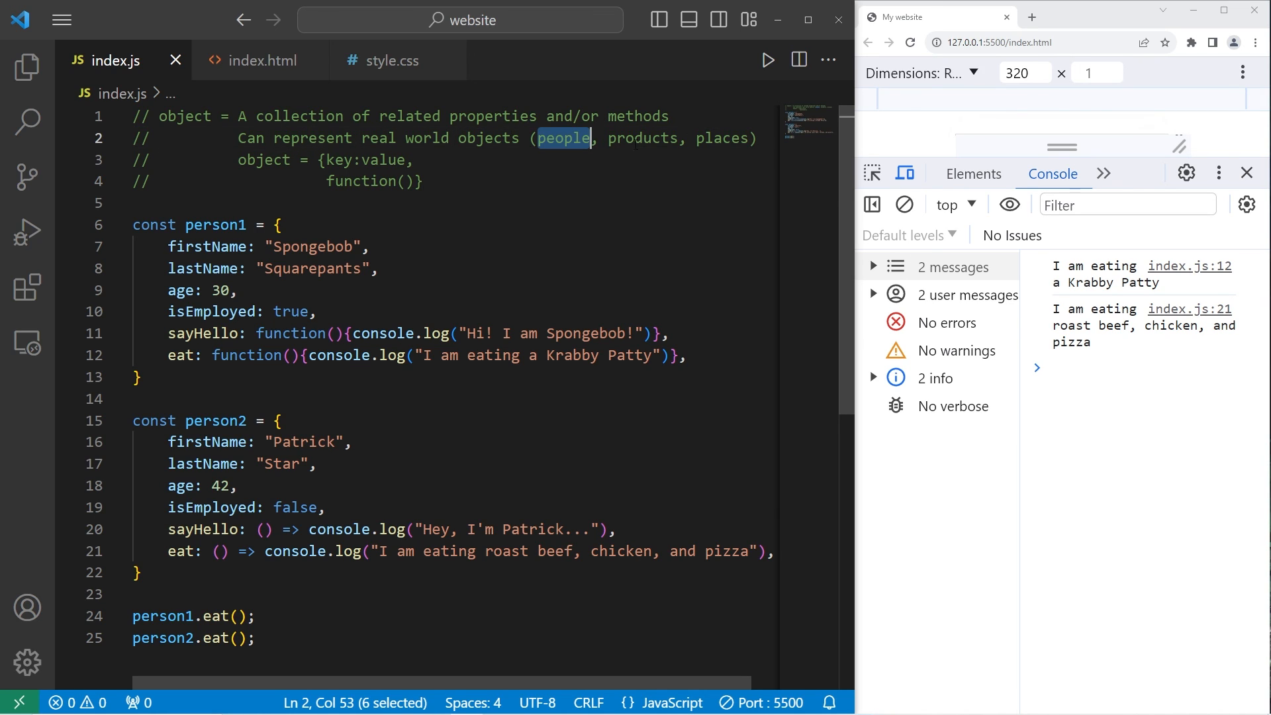
pyautogui.doubleClick(721, 138)
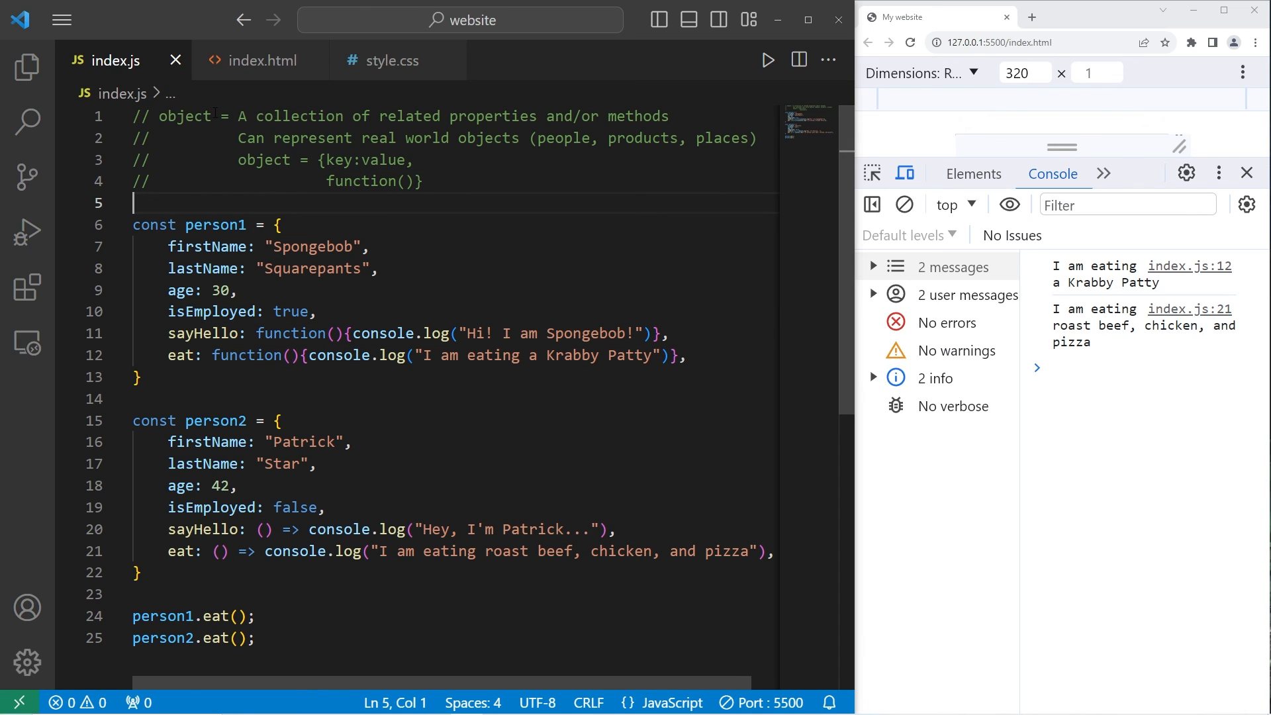
pyautogui.doubleClick(184, 116)
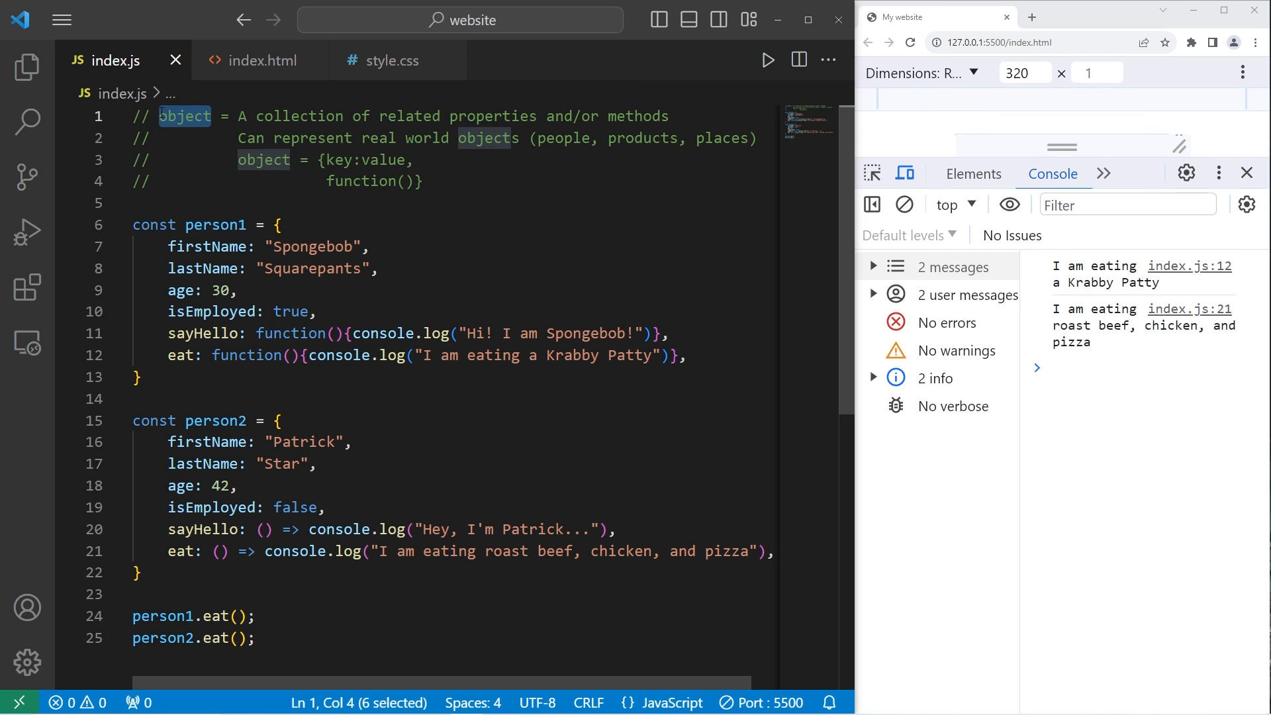